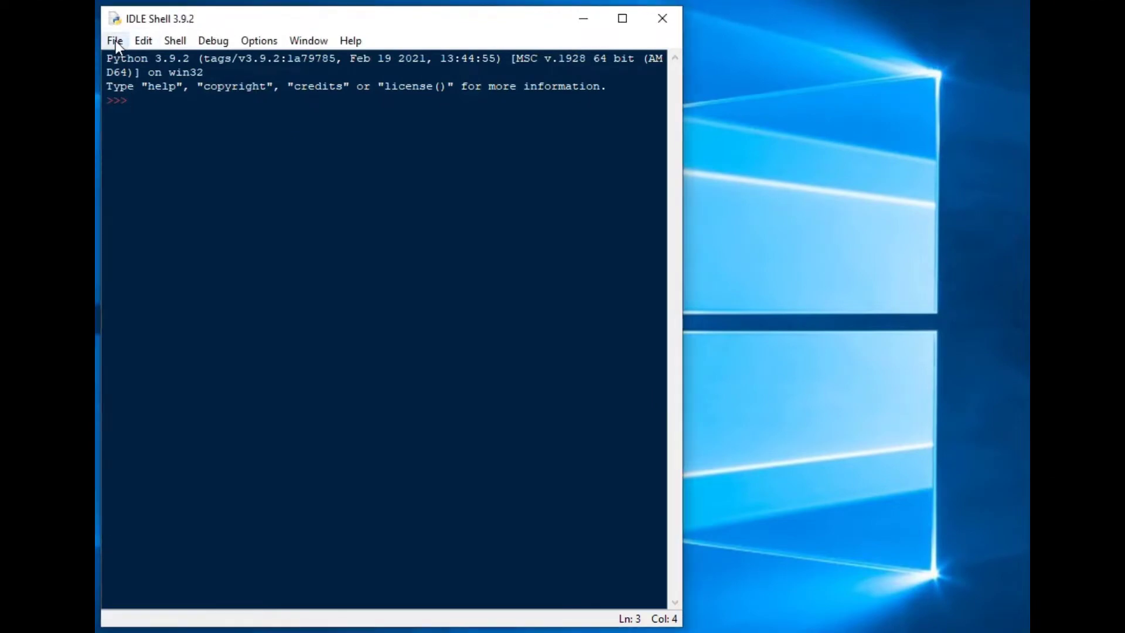
- Open a new, empty editor window from the IDLE Shell's File menu
click(113, 41)
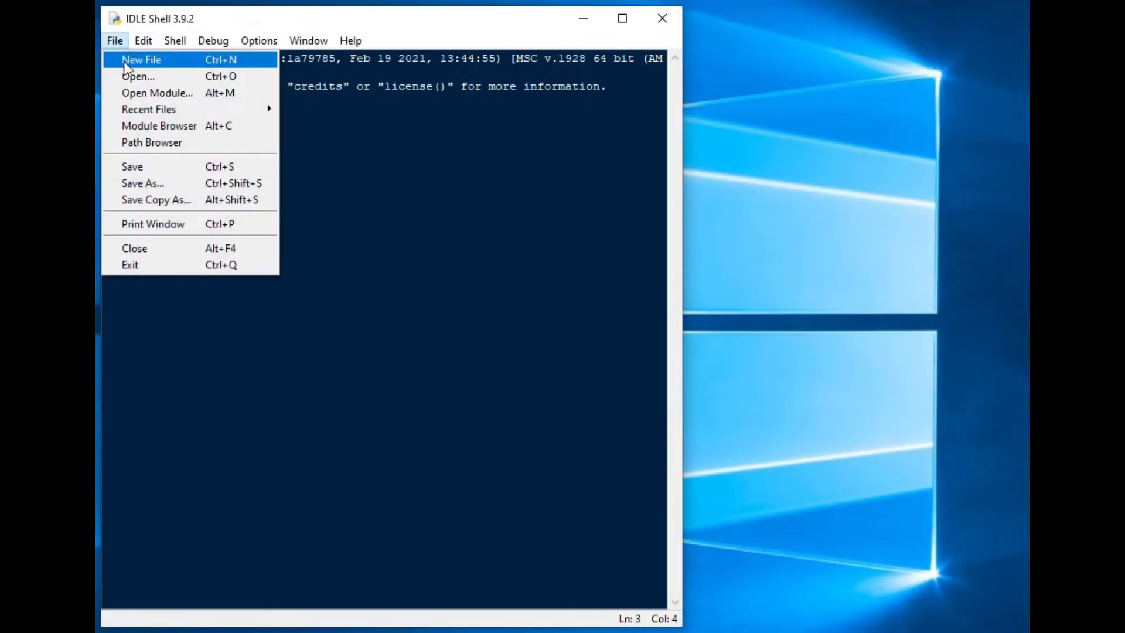
mouse_move(143, 183)
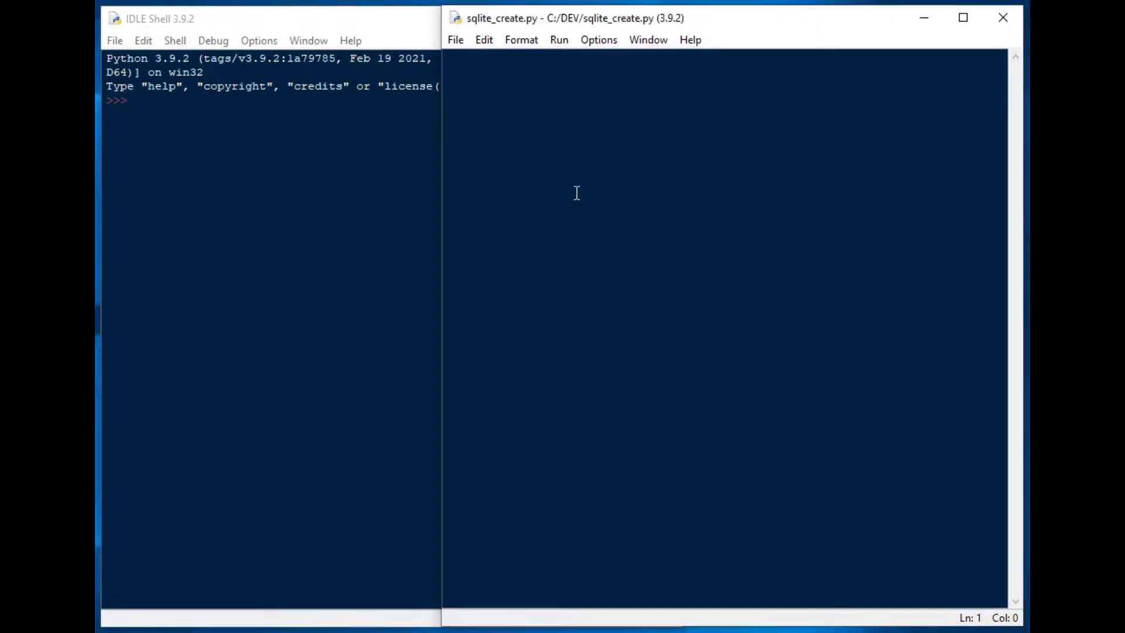
- Add import lines for sqlite3 and its Error class
text(import sql)
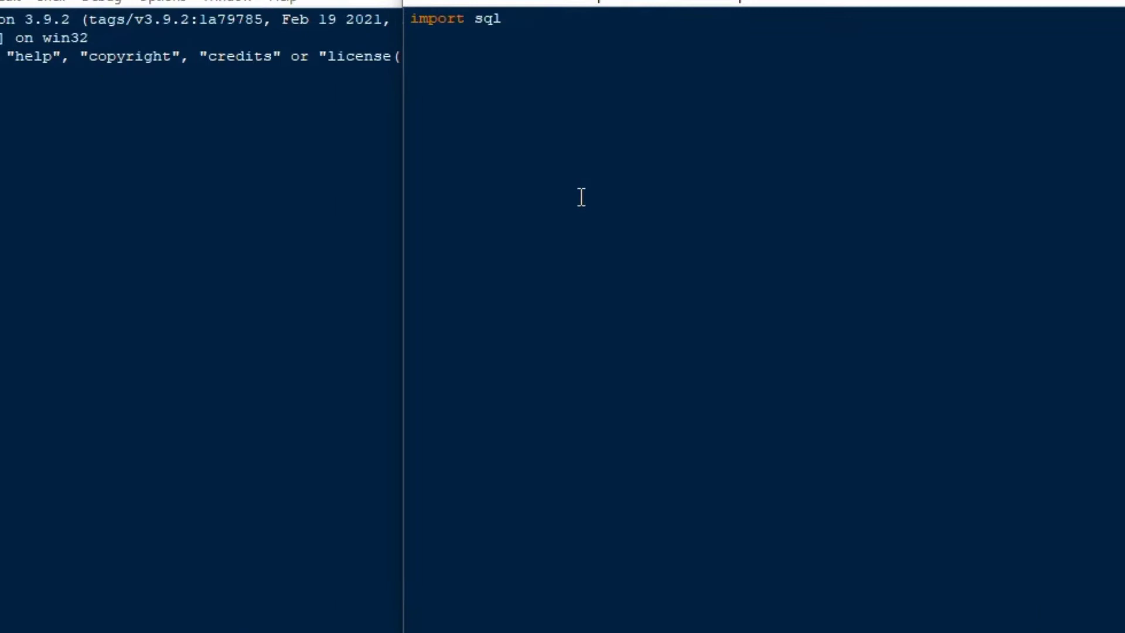
text(ite3)
text(from sql)
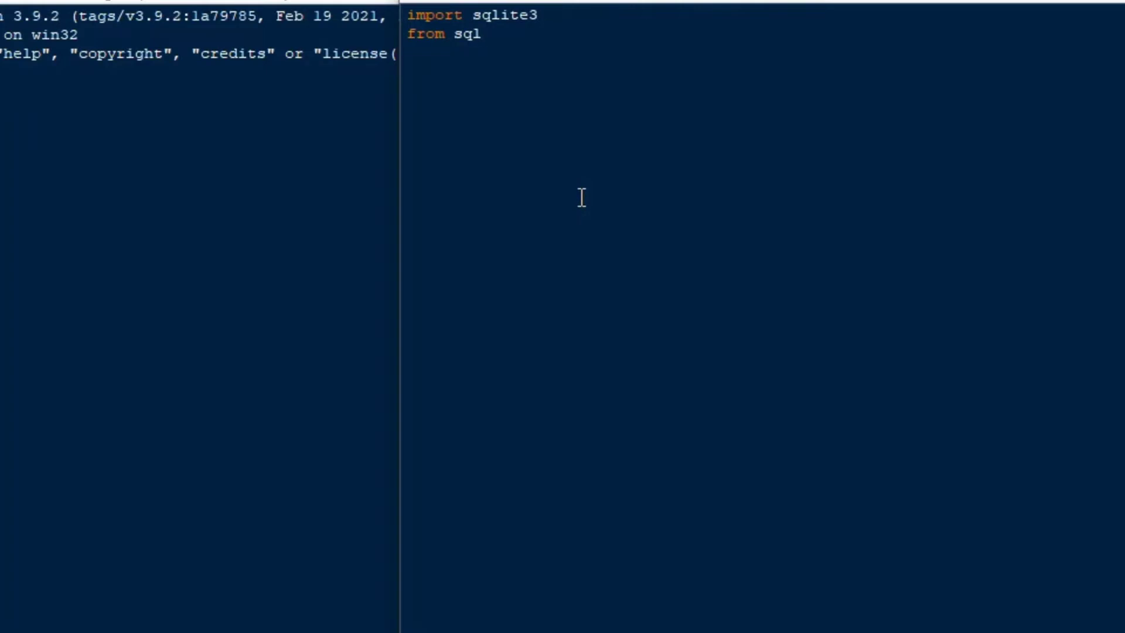
text(ite3)
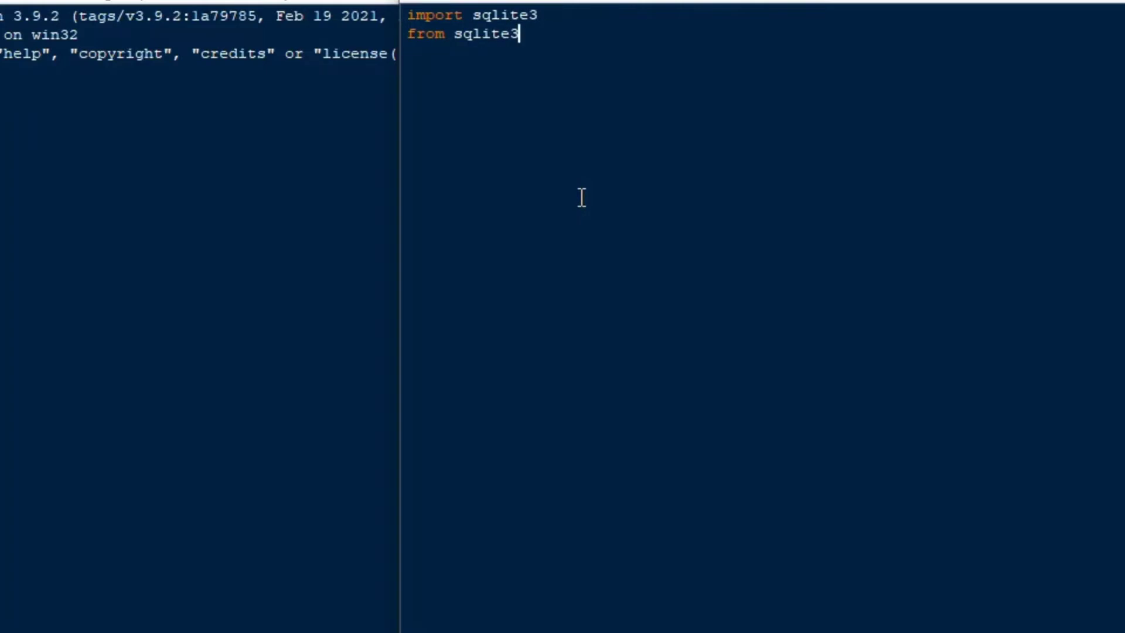
text(import)
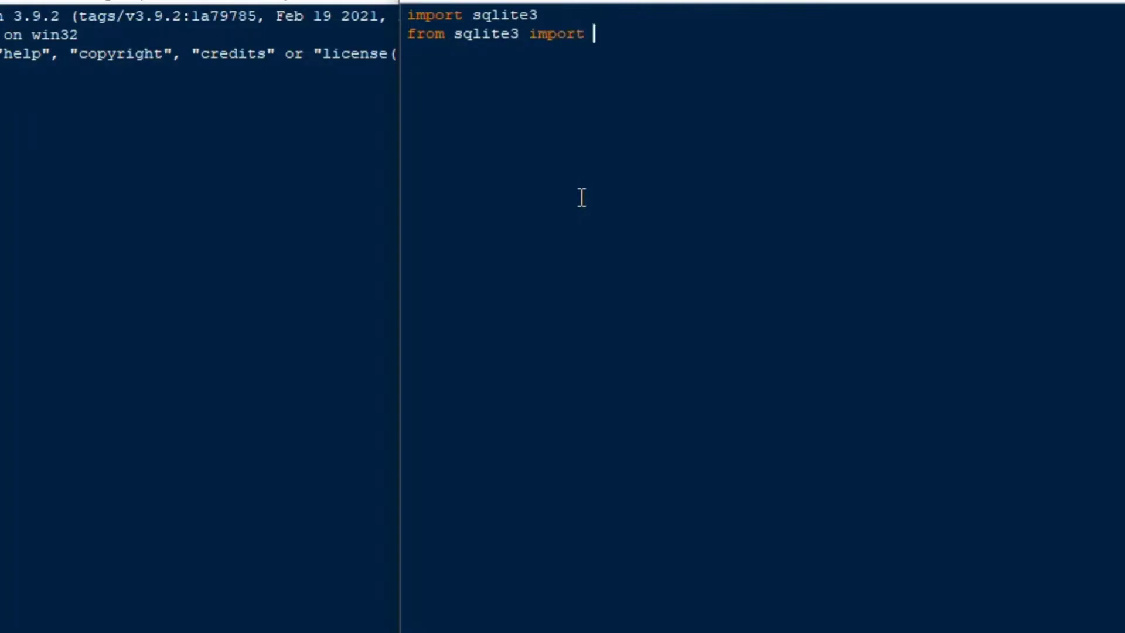
text(Error)
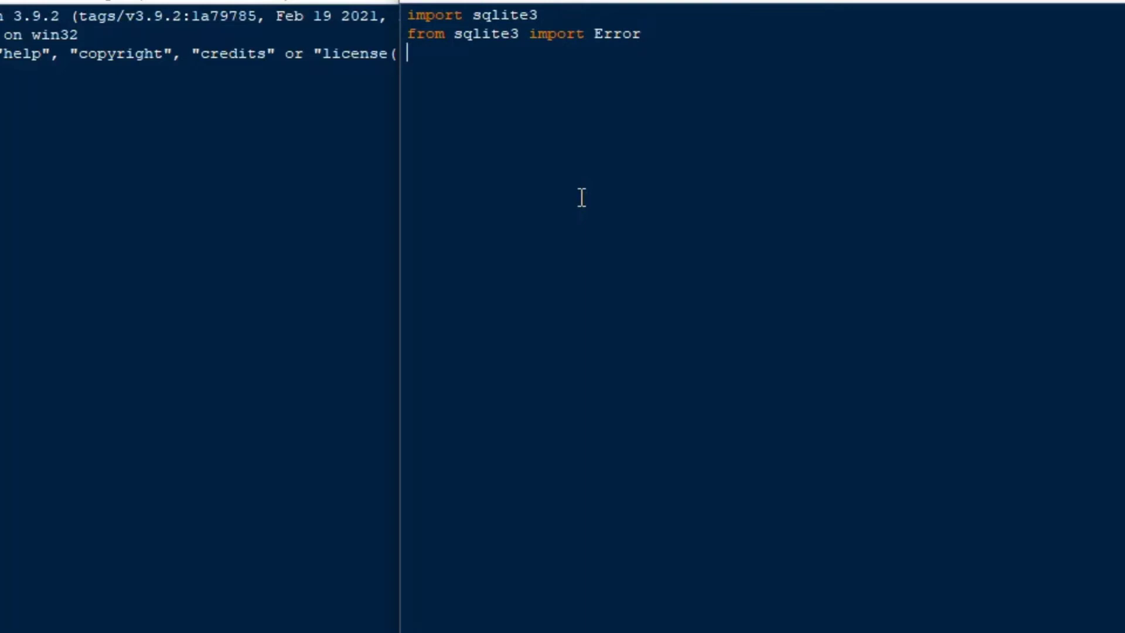
text(d)
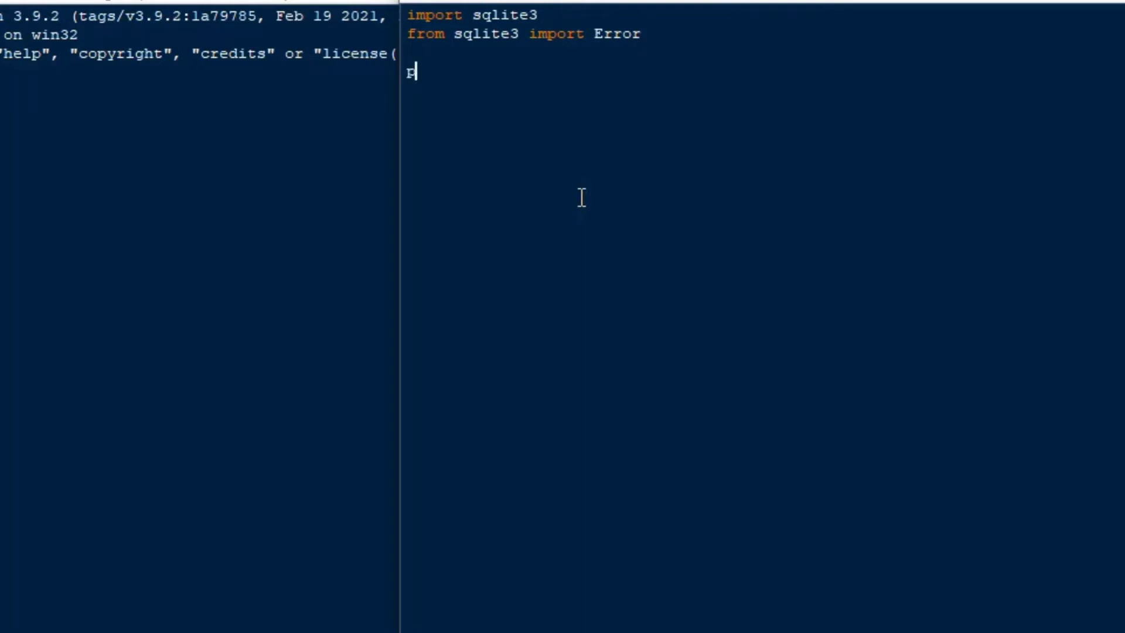
- Print 'starting..', set cnn = None, and begin the filename line
text(print('starting..)
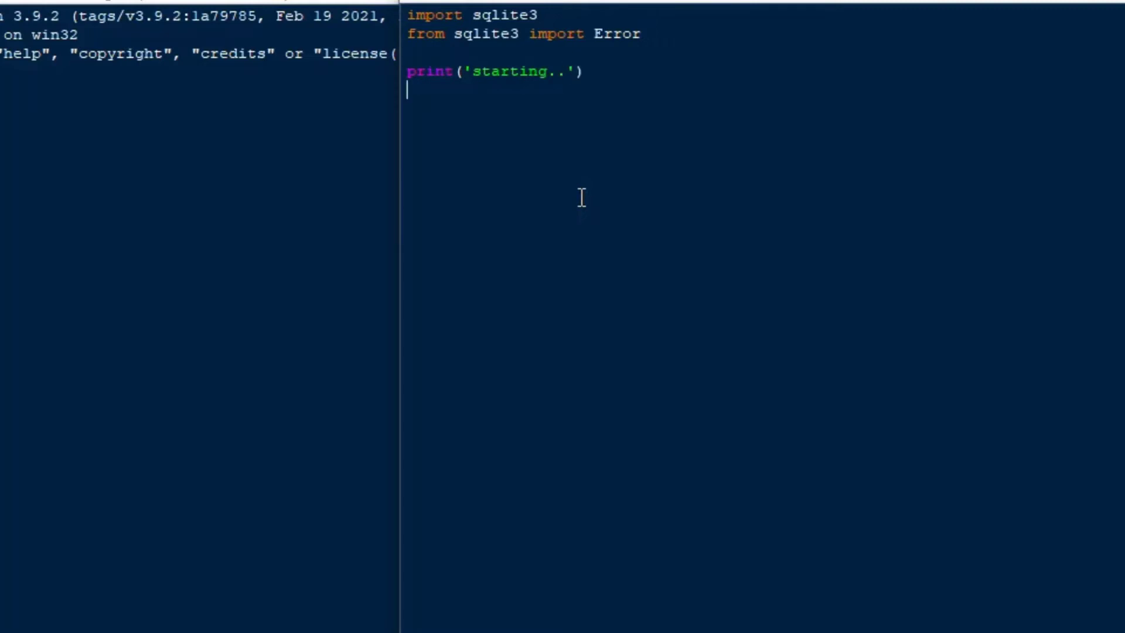
text(cnn)
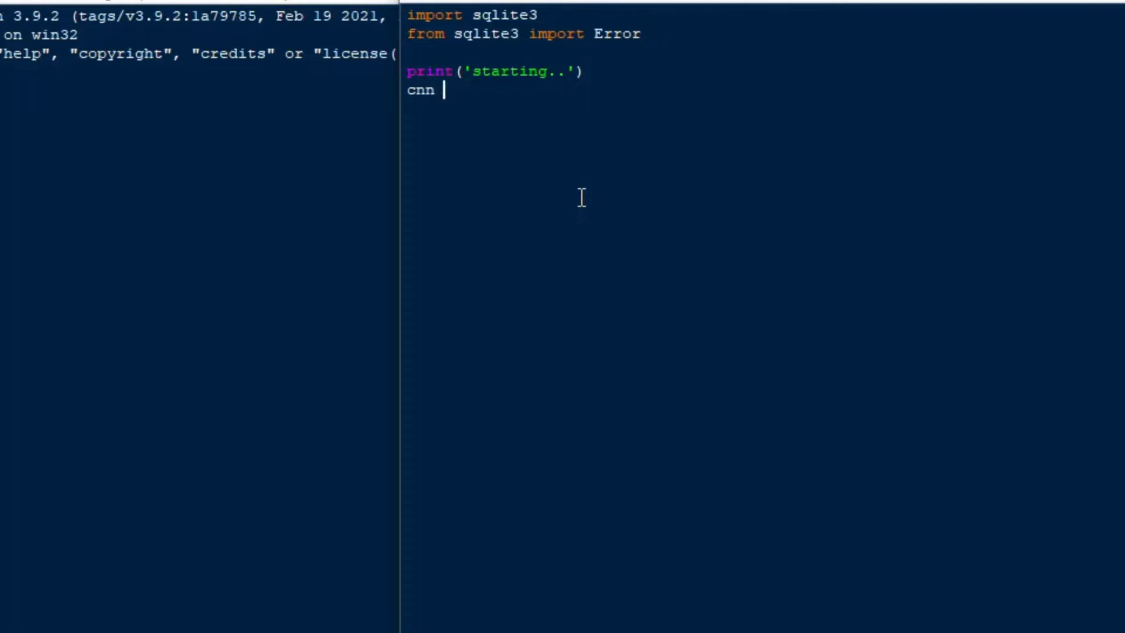
text(= None)
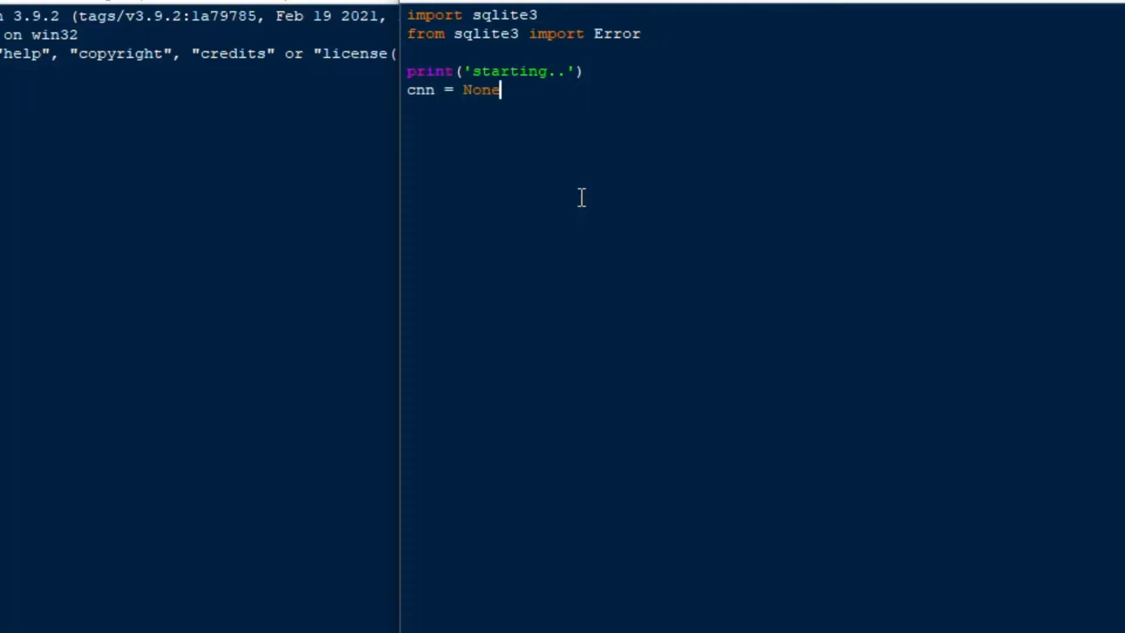
text(filename =)
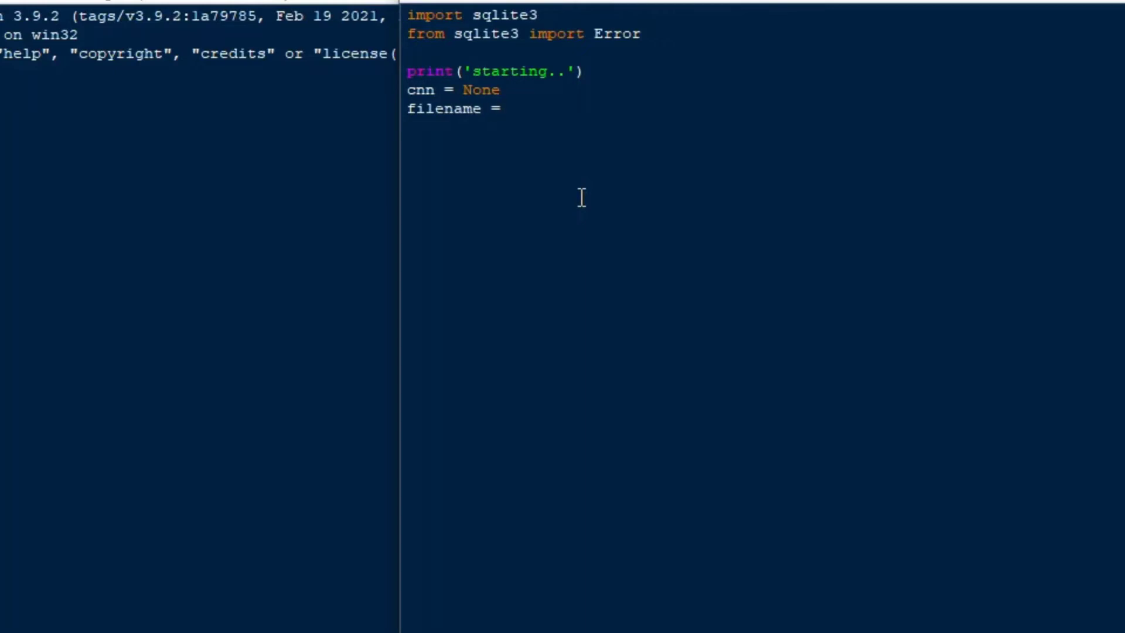
- Set filename to the raw string path r"C:\dev\mysqlite.db"
text(r)
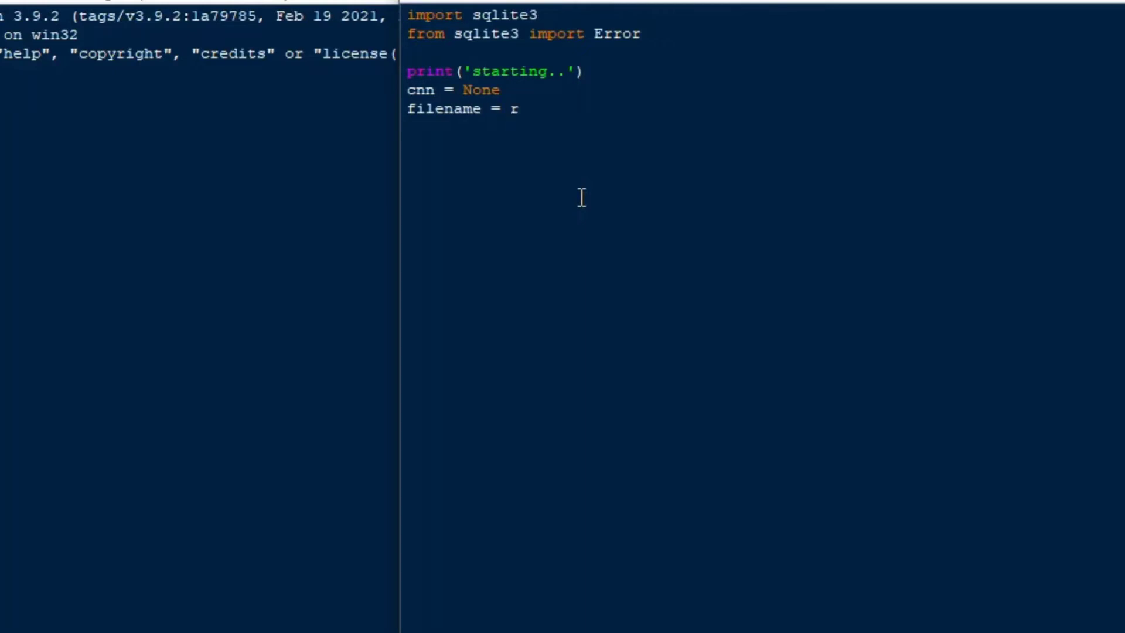
text("C)
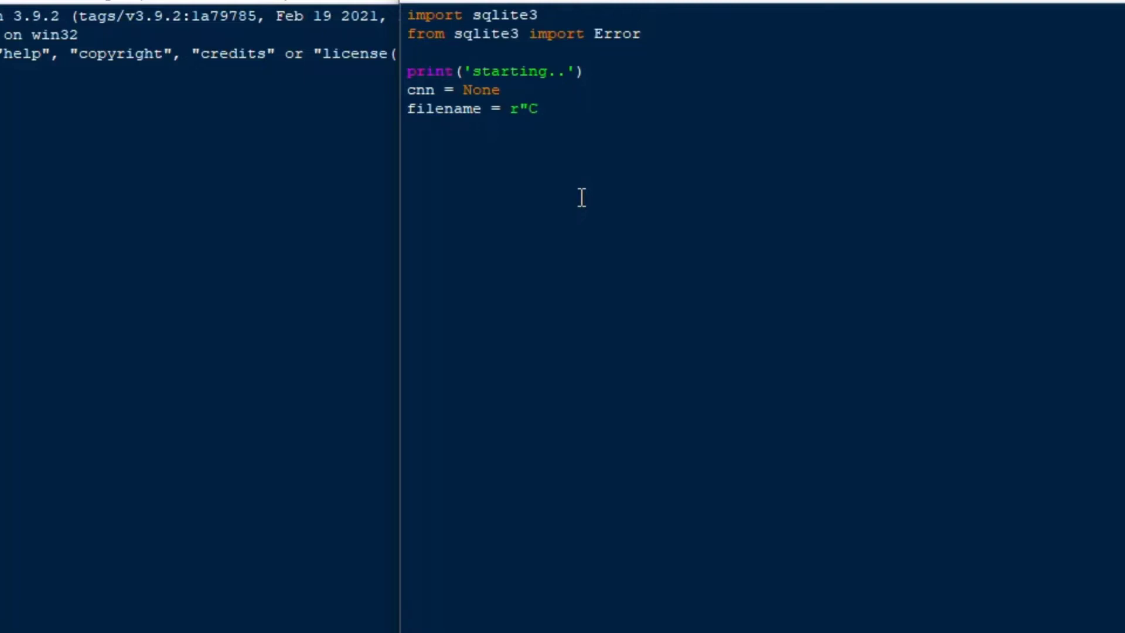
text(:)
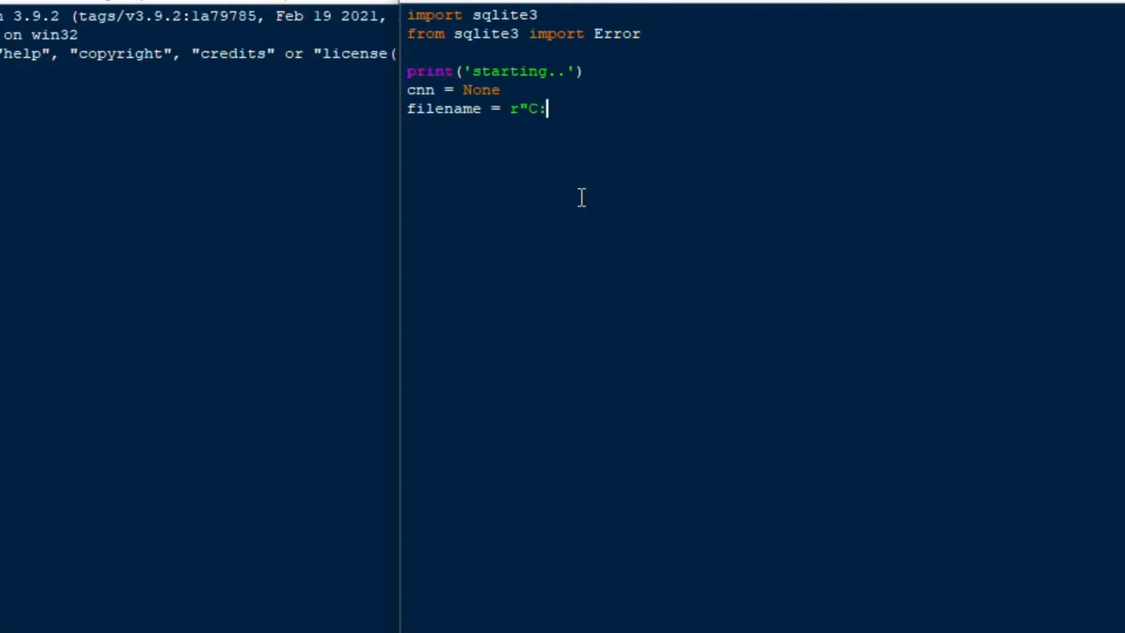
text(\dev\)
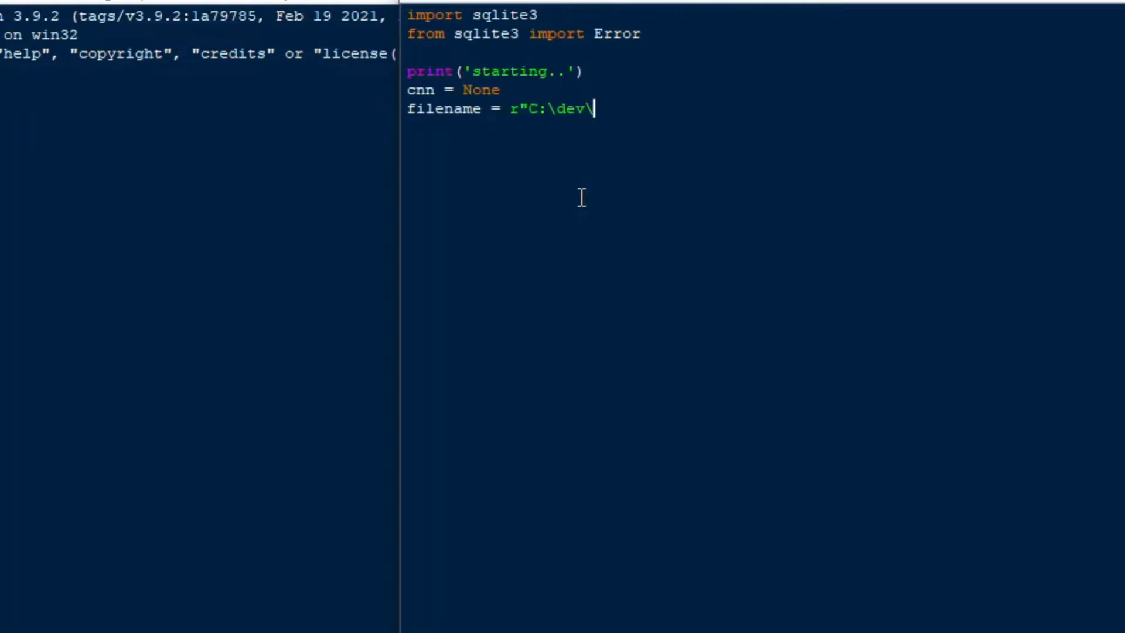
text(mysqlite)
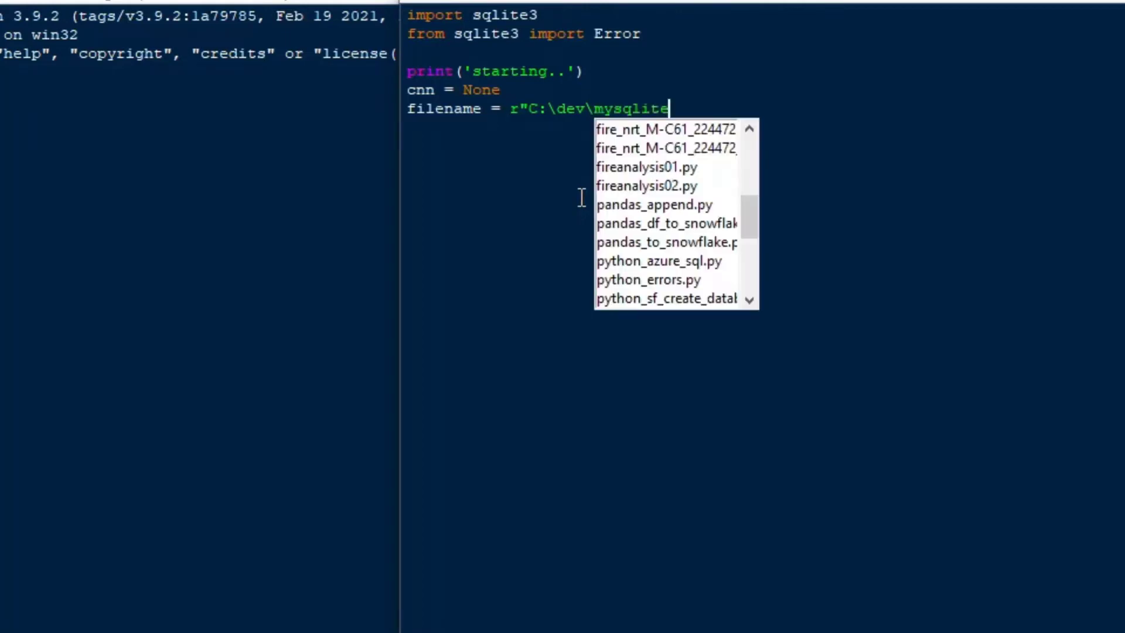
text(.)
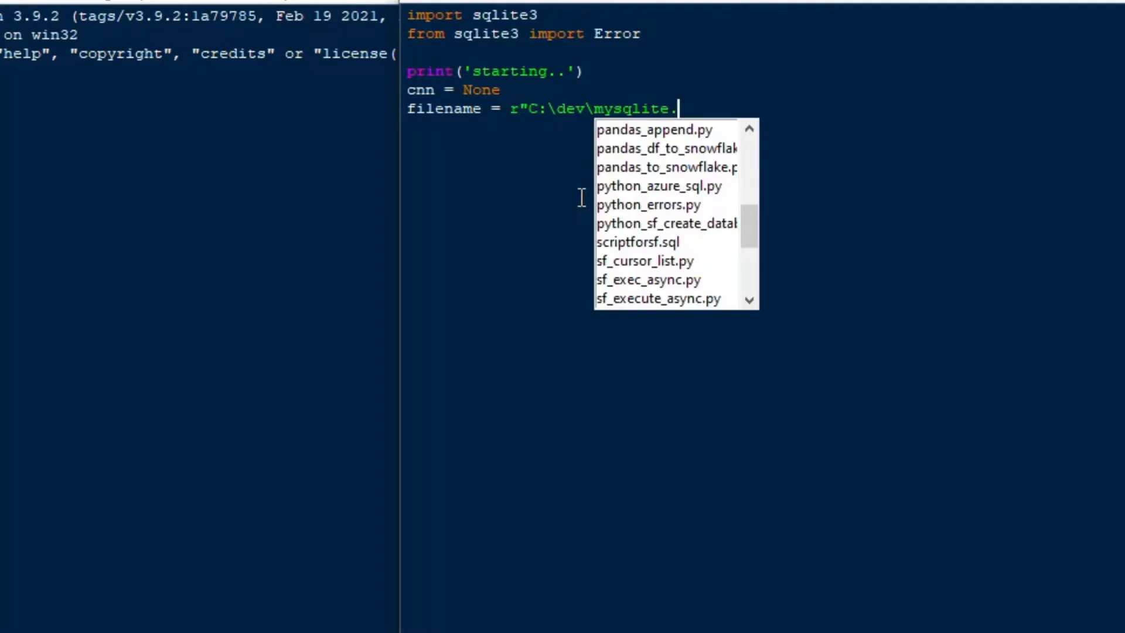
text(db)
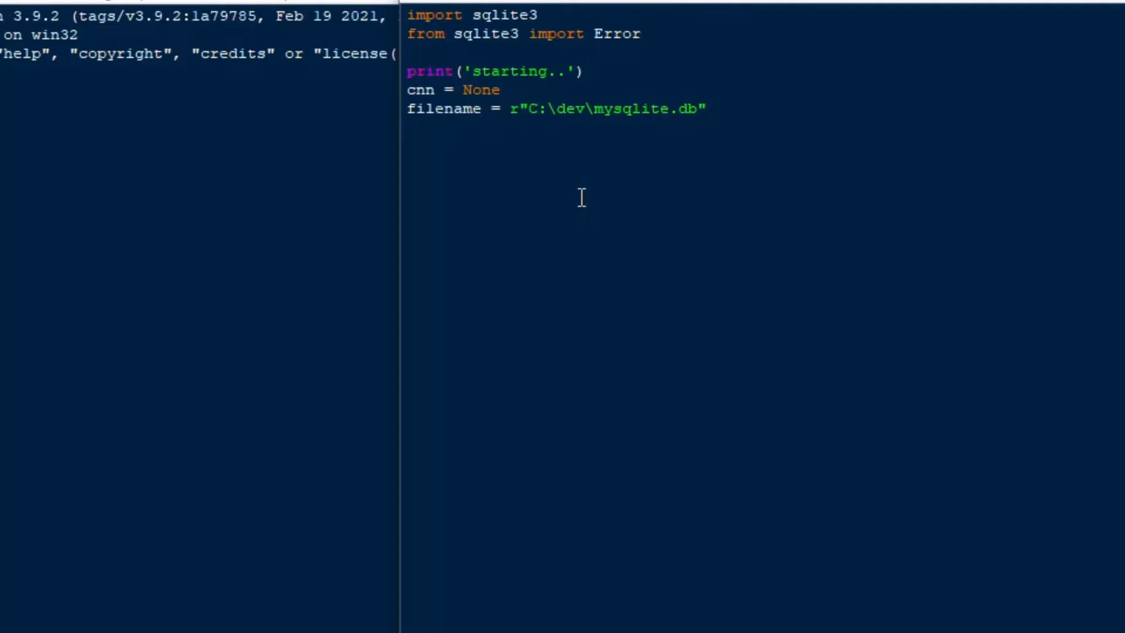
- Open a try block with cnn = sqlite3.connect(filename)
text(try:)
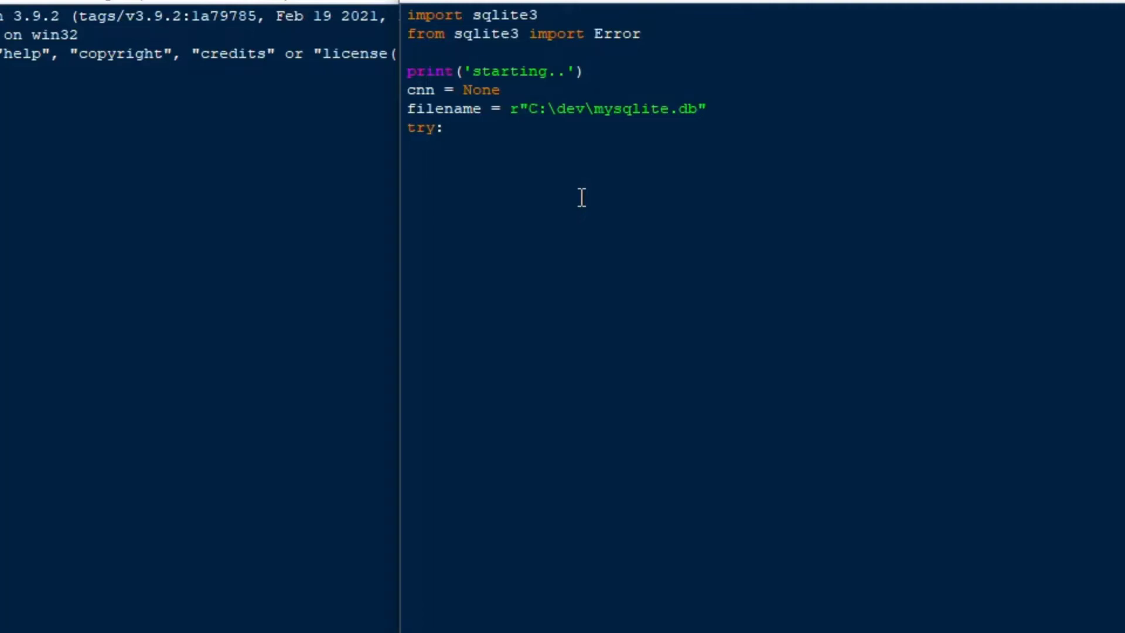
text(c)
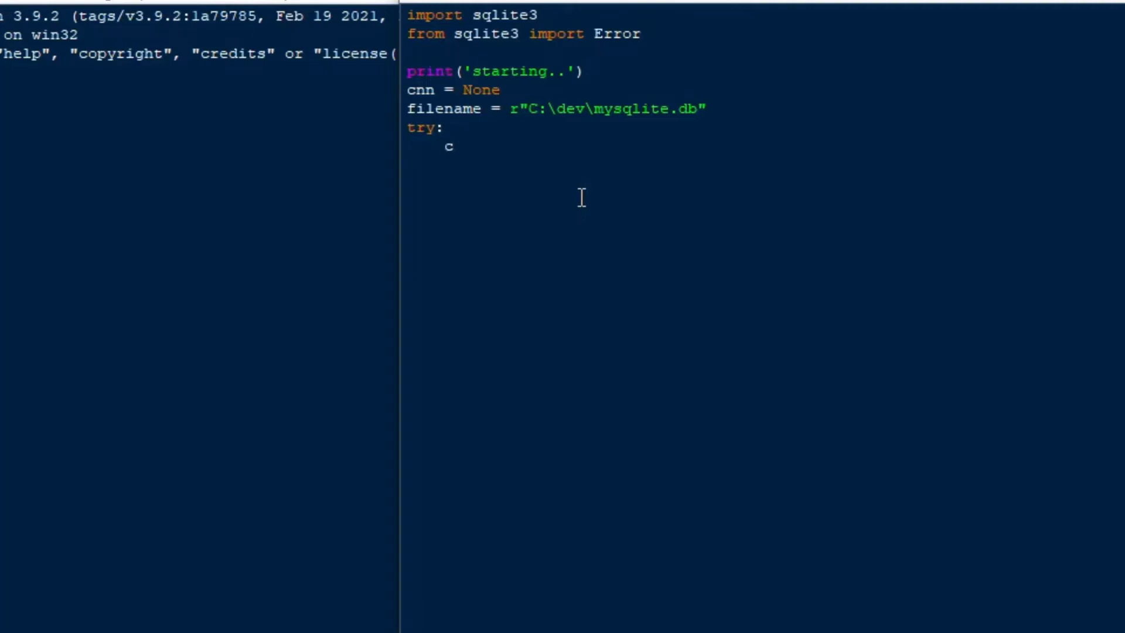
text(nn =)
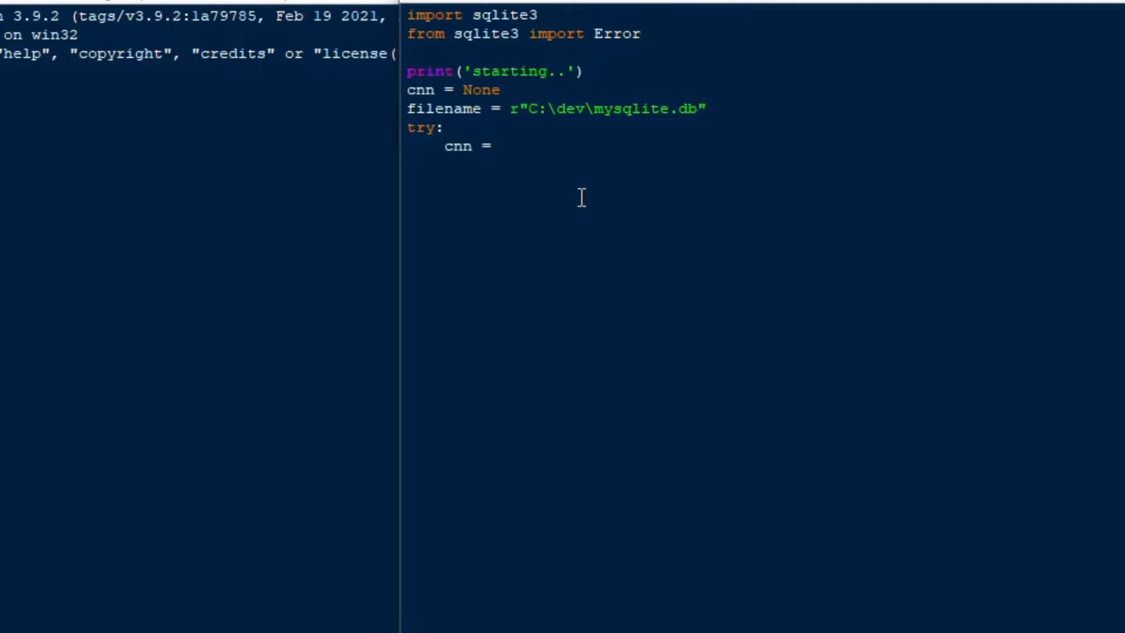
text(sqlite)
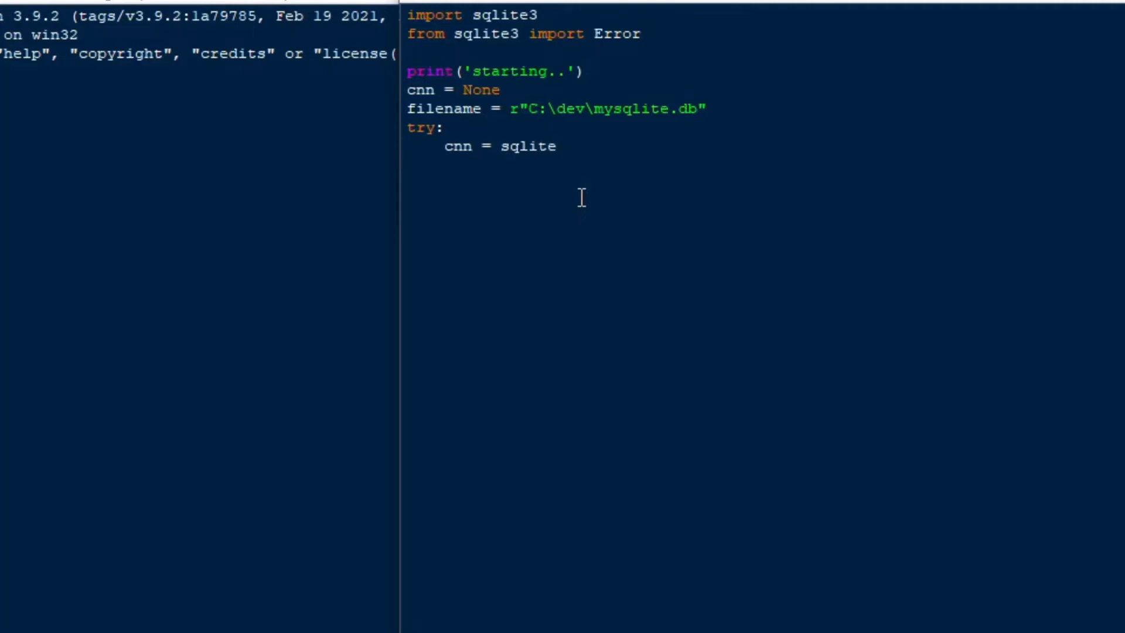
text(3.co)
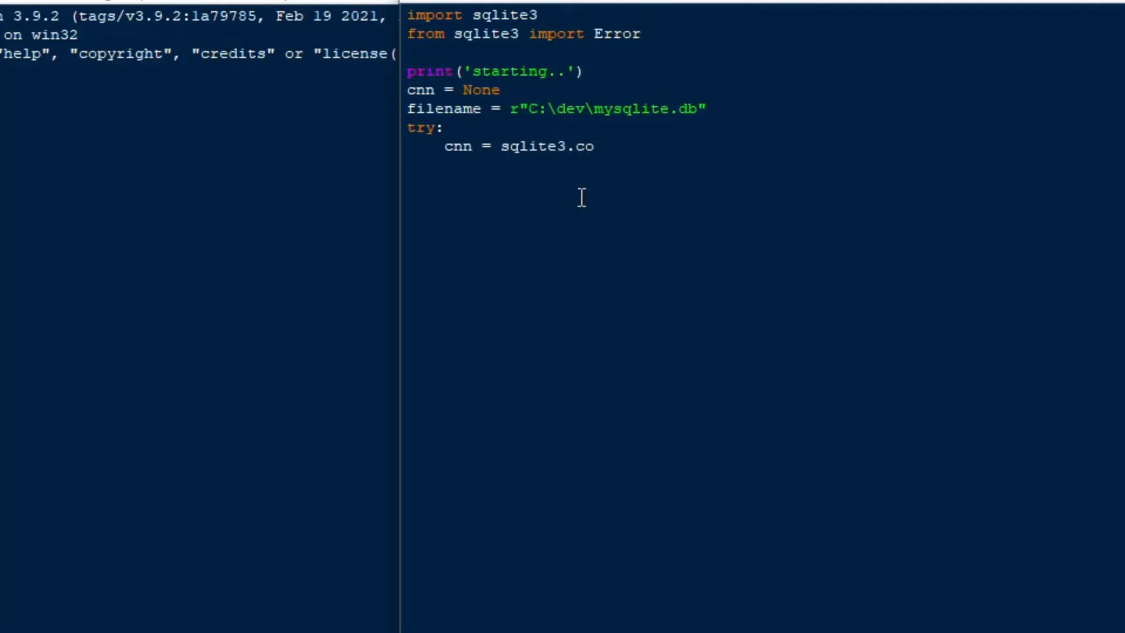
text(nnect()
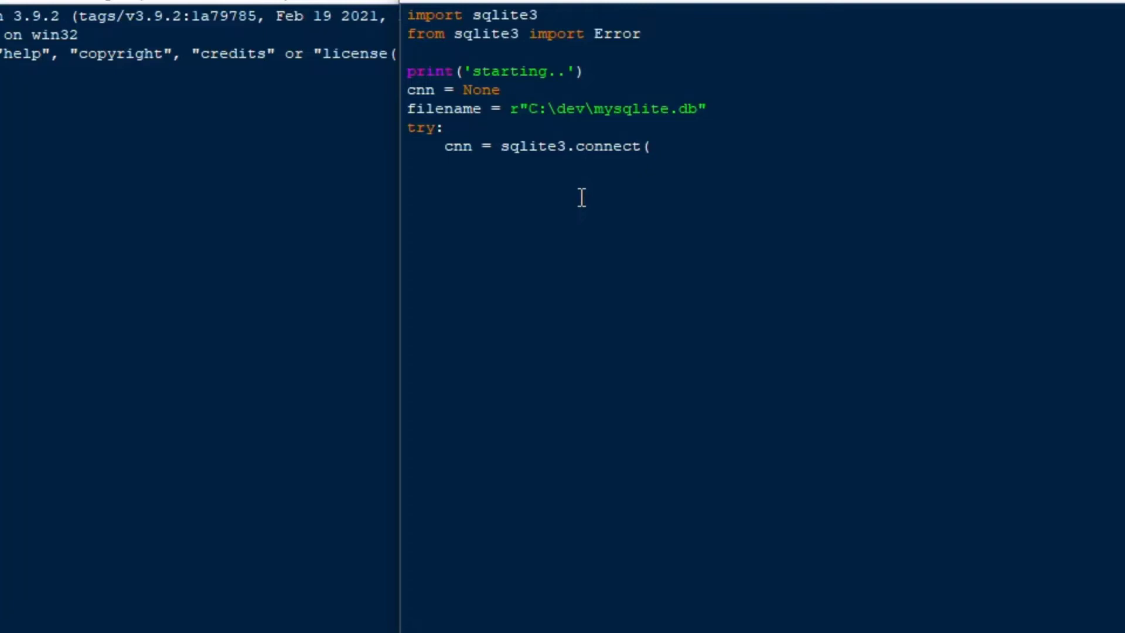
text(filename)
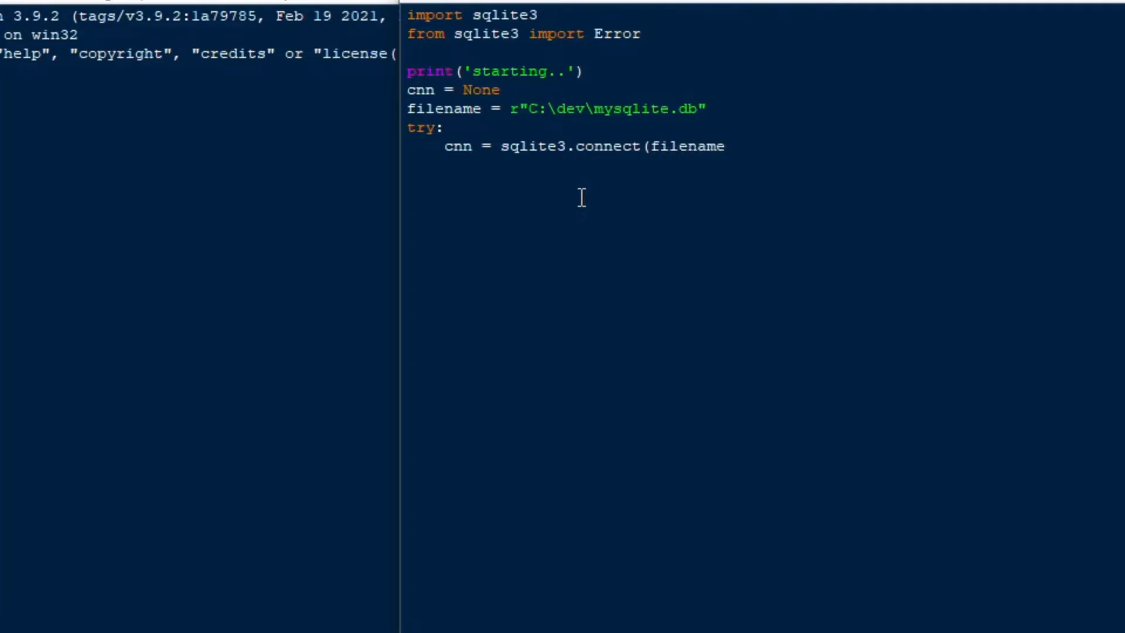
text())
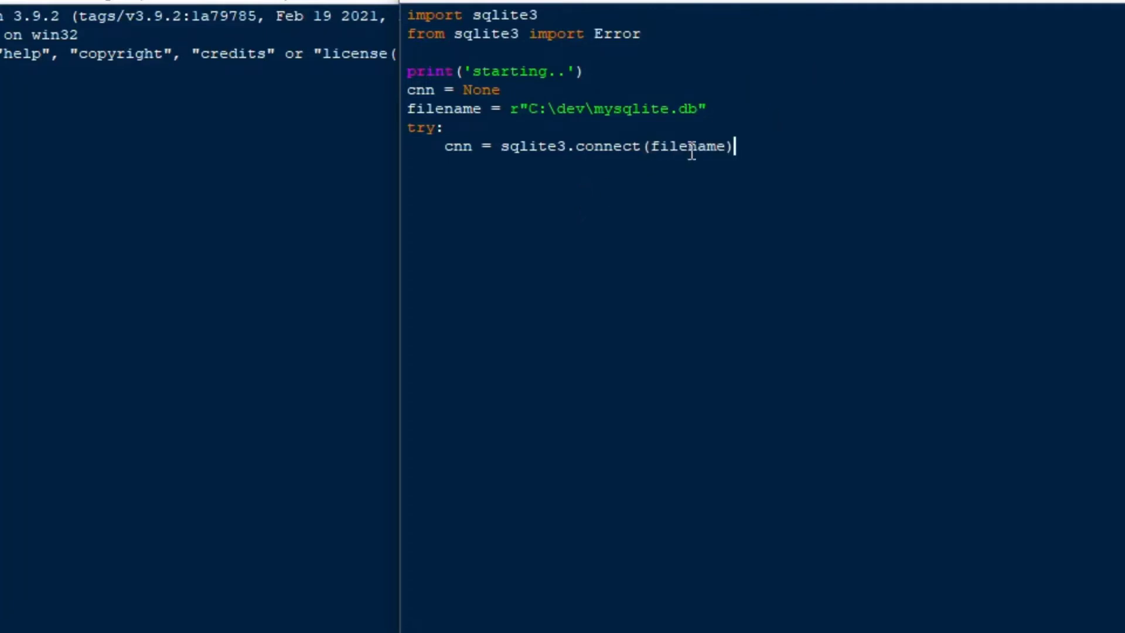
double_click(687, 146)
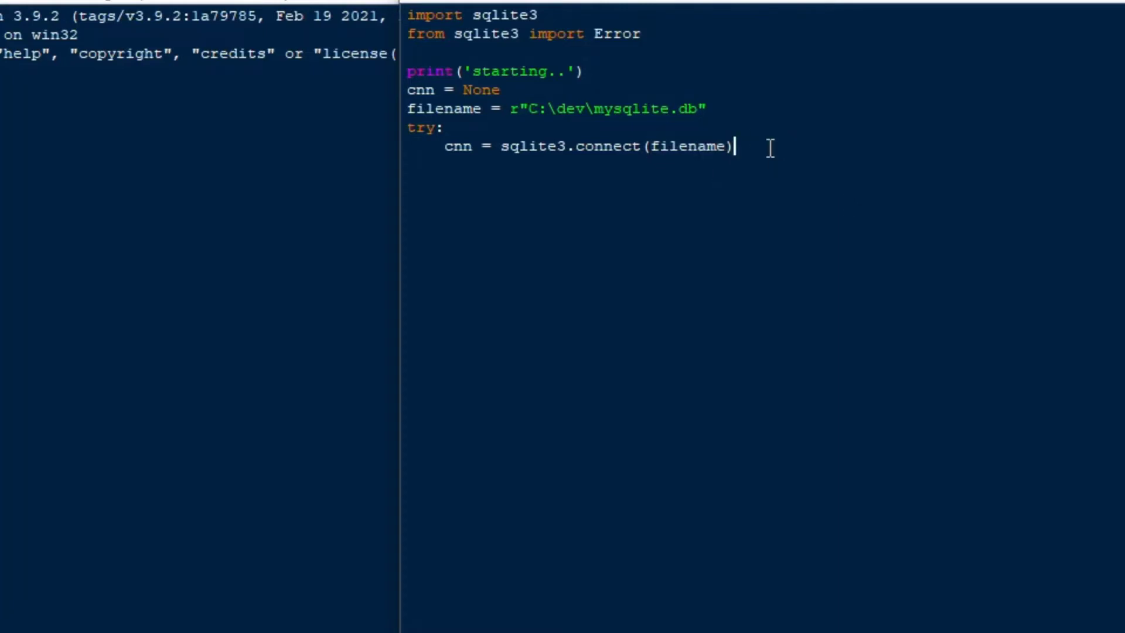
- Print 'database connected..' after the connect line and begin the next line
text(print()
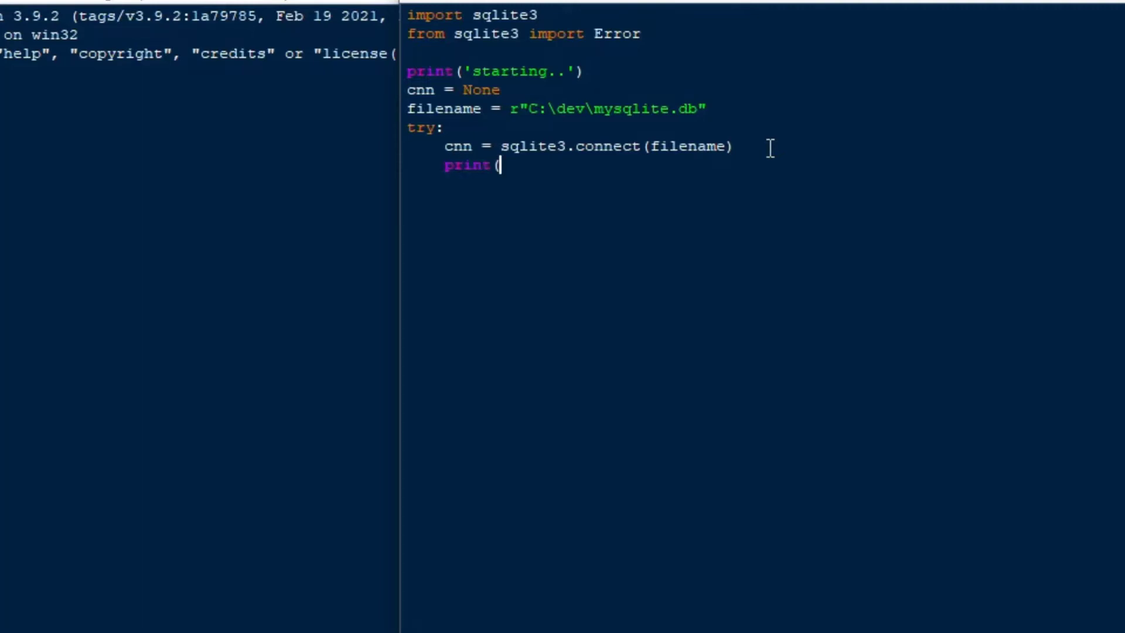
text('database con)
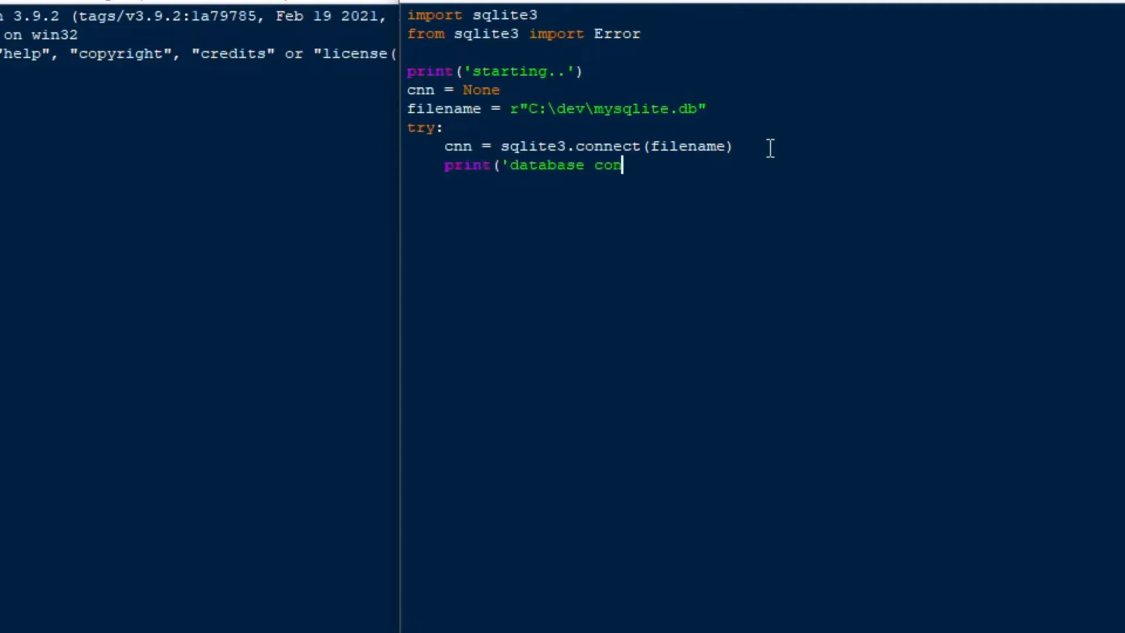
text(nected..)
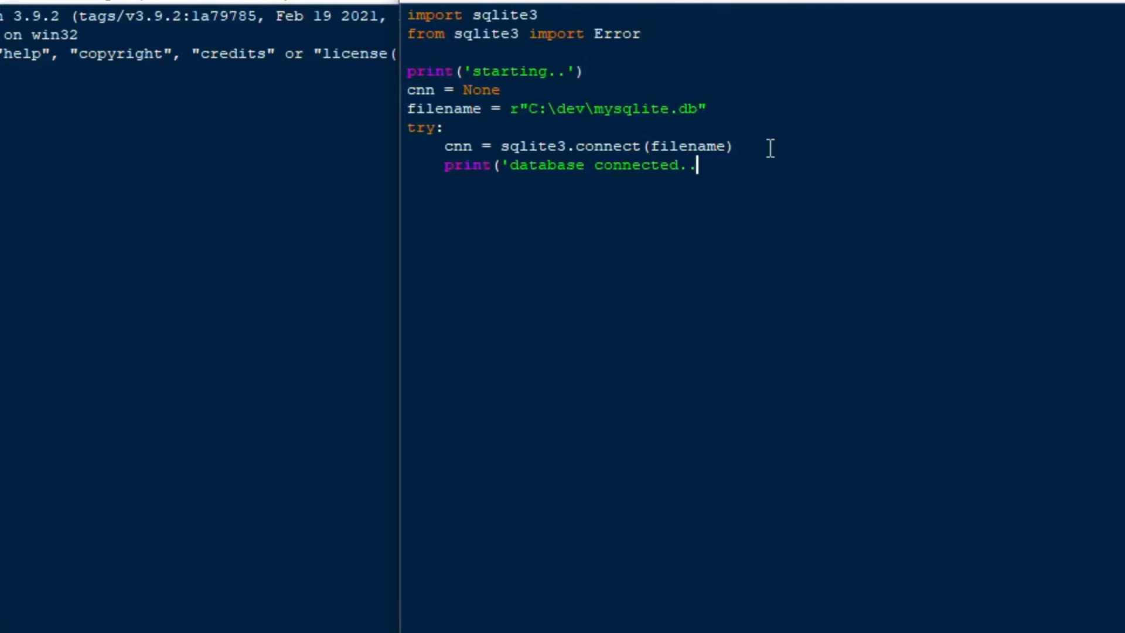
text('))
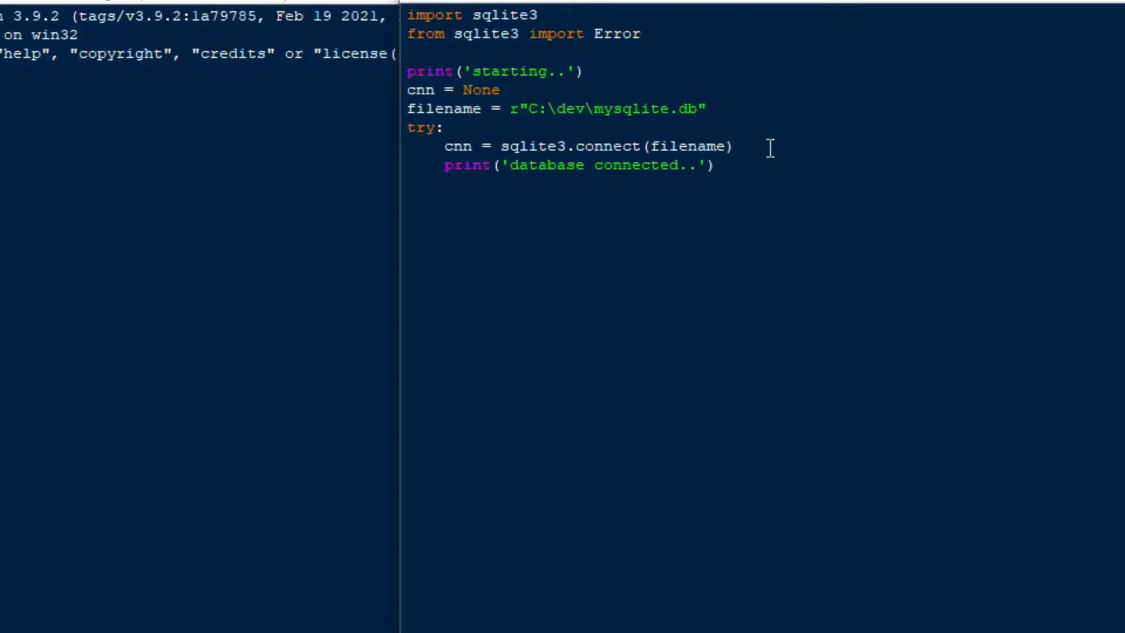
text(sql)
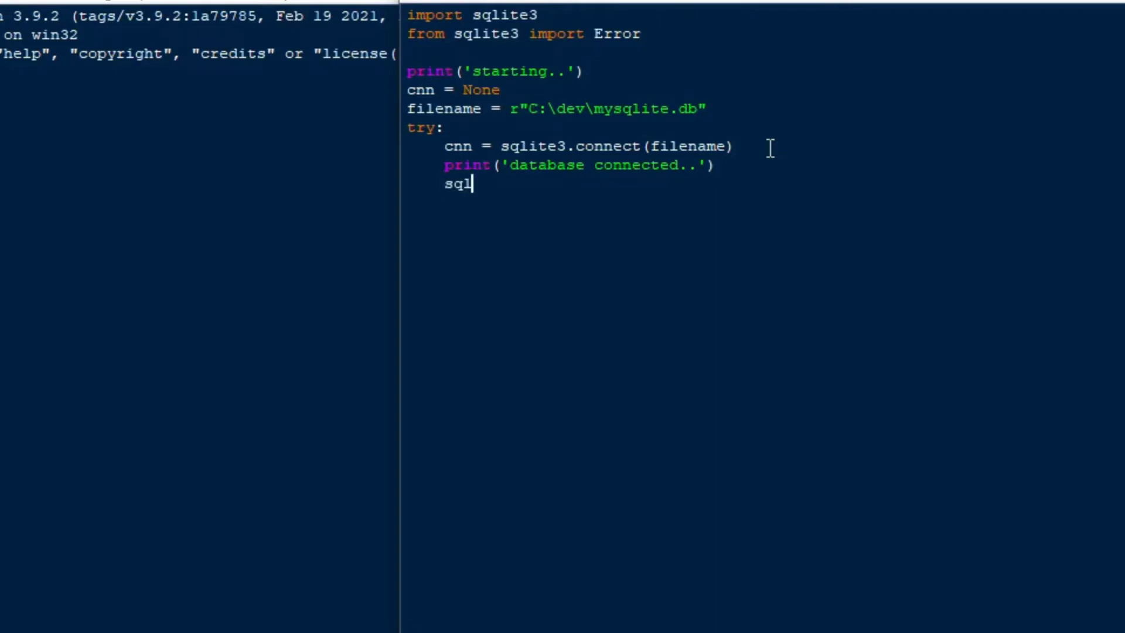
- Begin sql = ("Create Table If Not Exists car (" as a multi-line string
text(=)
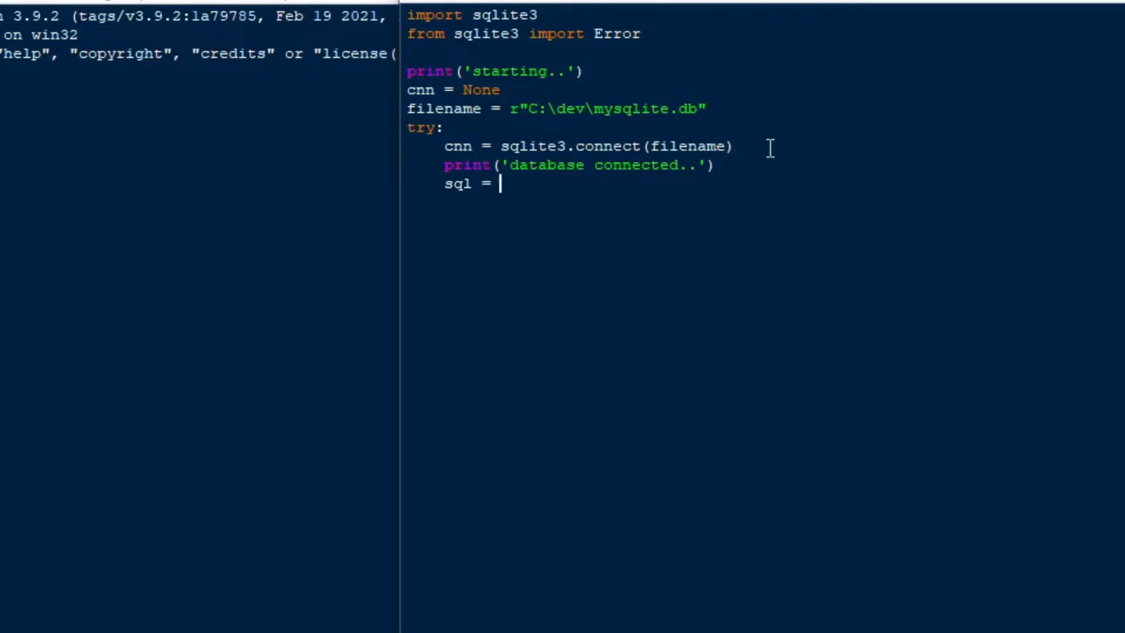
text(("C)
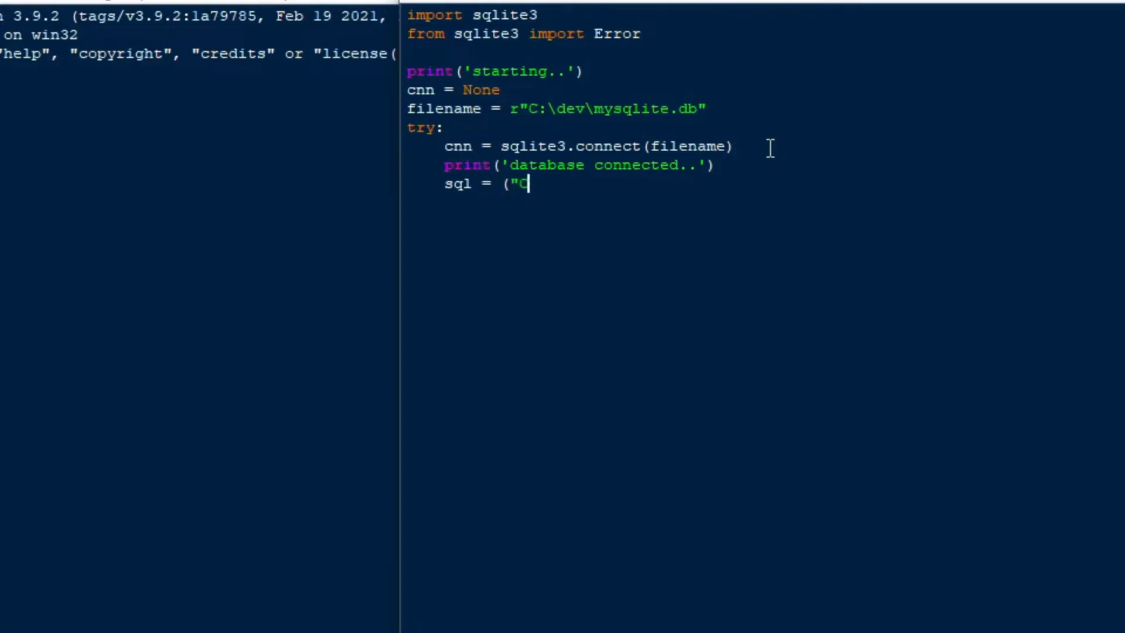
text(reate)
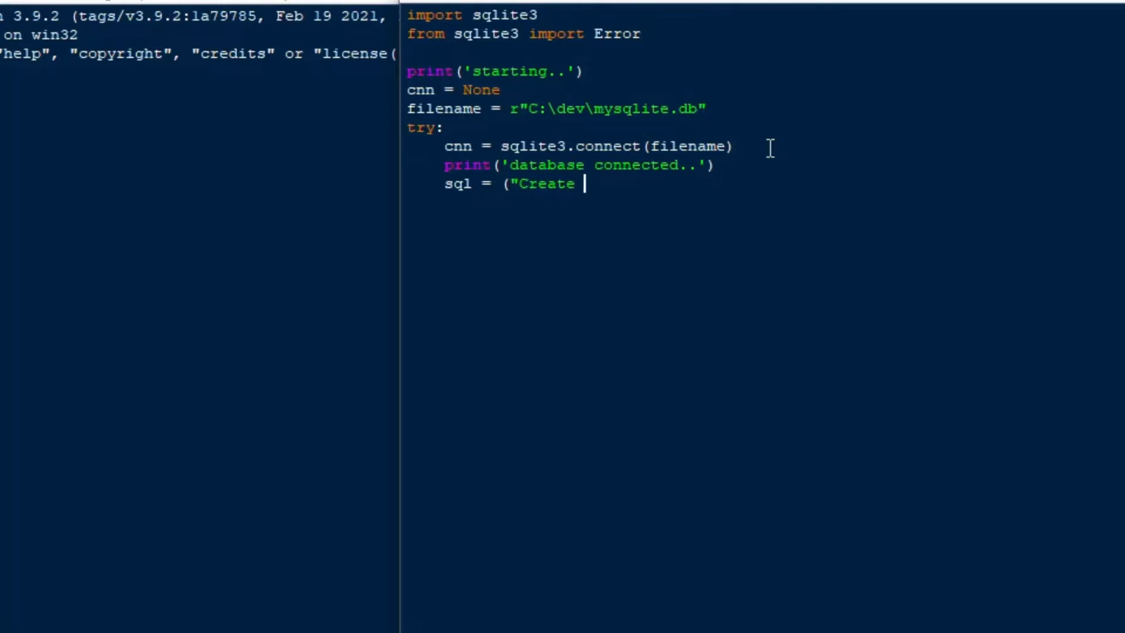
text(Tab)
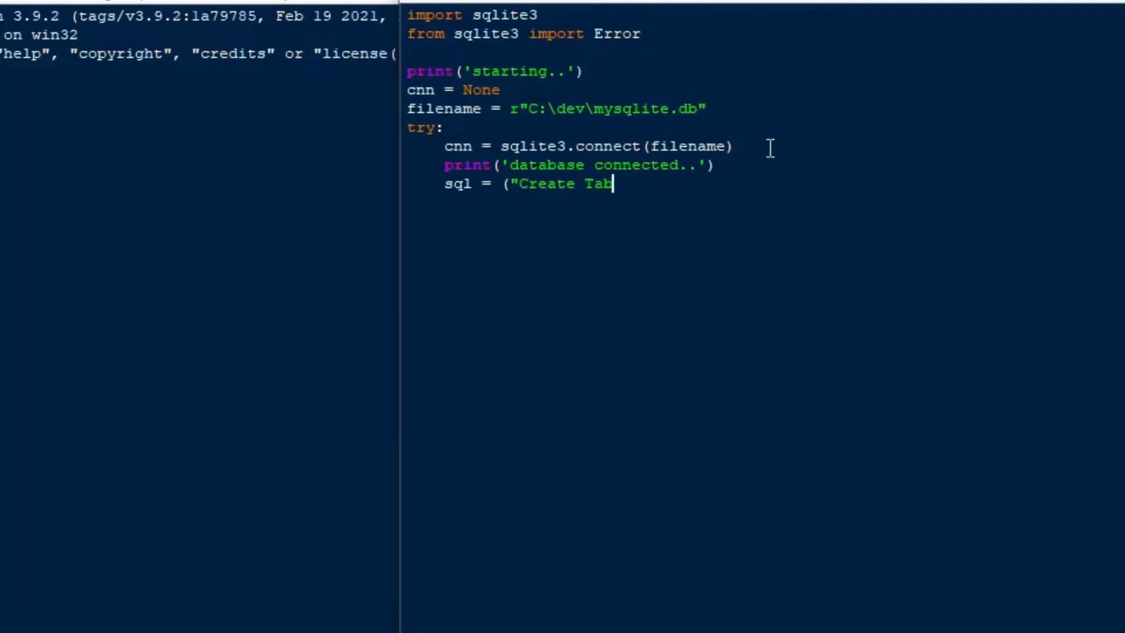
text(le car)
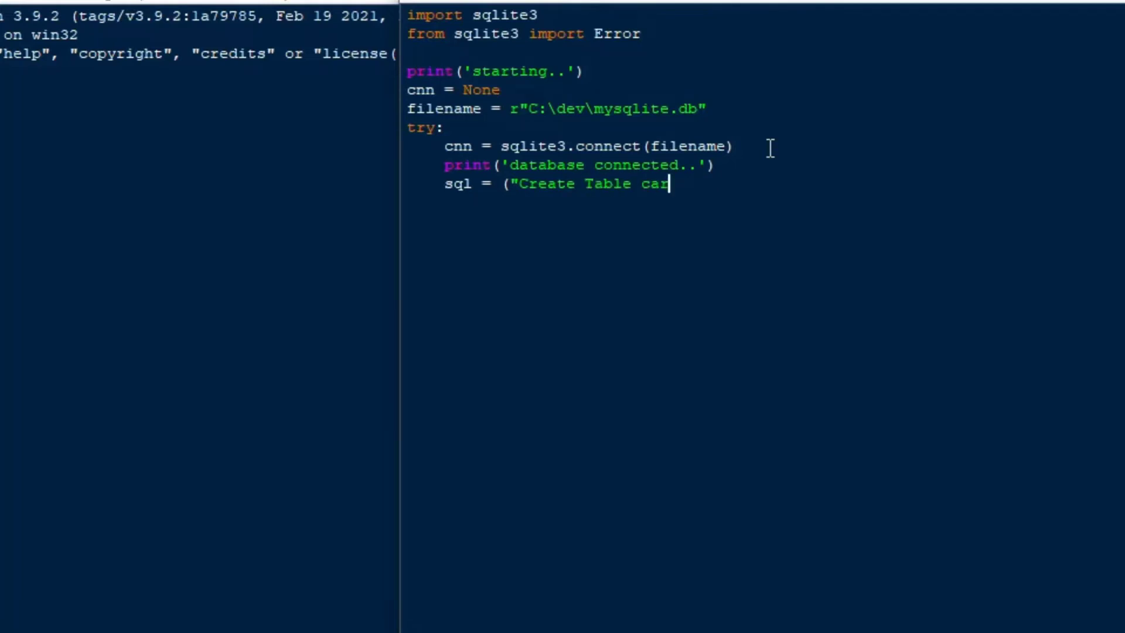
key(BackSpace)
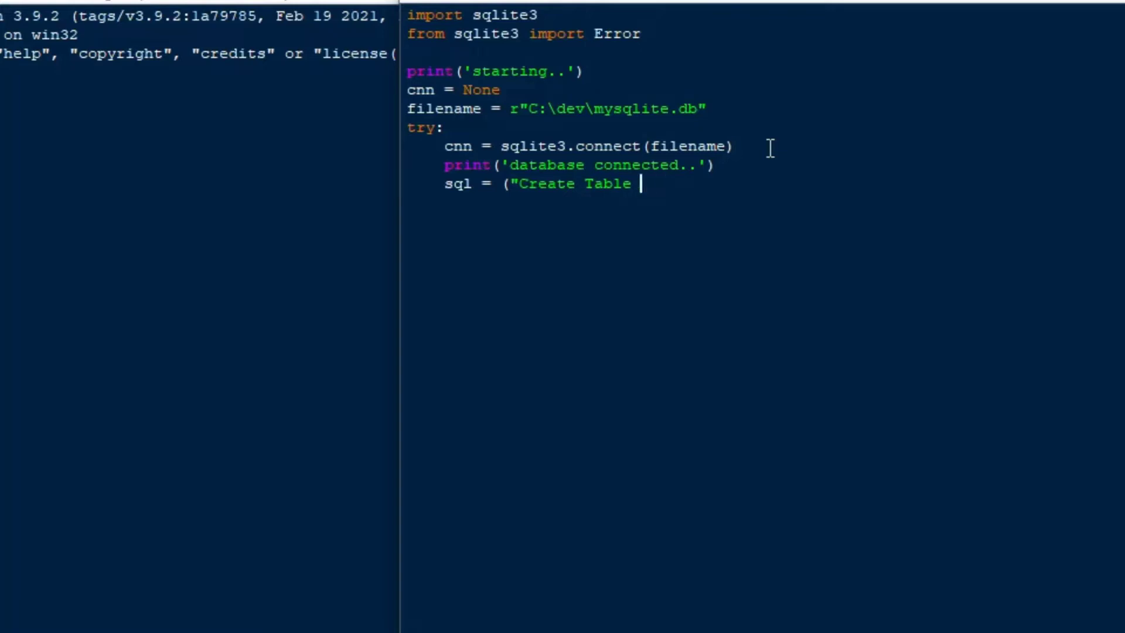
text(If Not Exists)
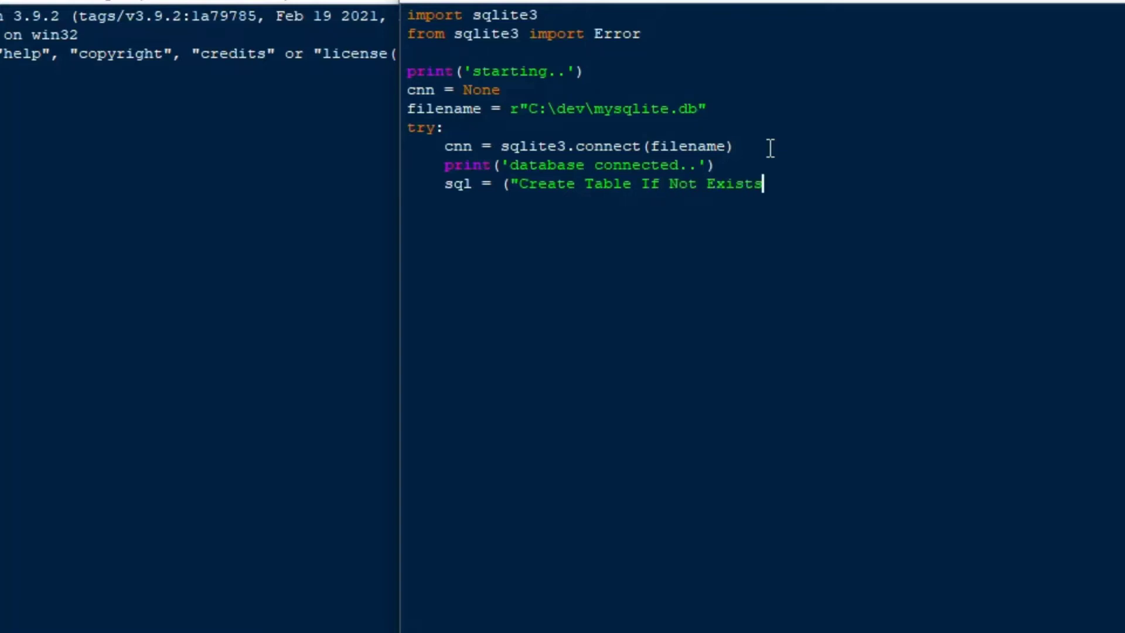
text(car ()
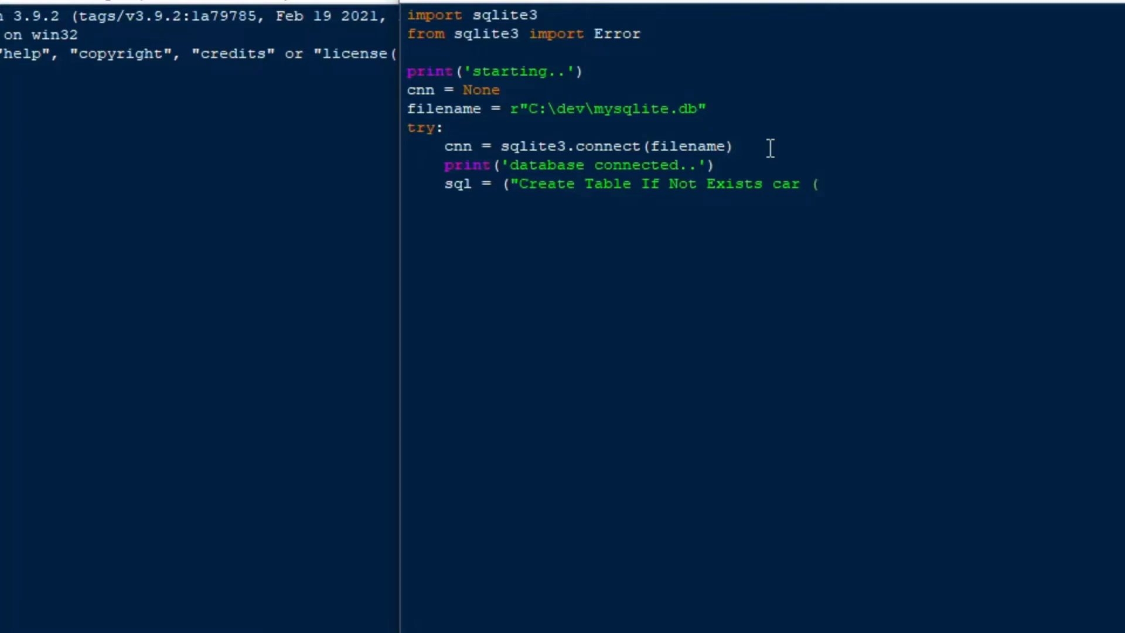
text(")
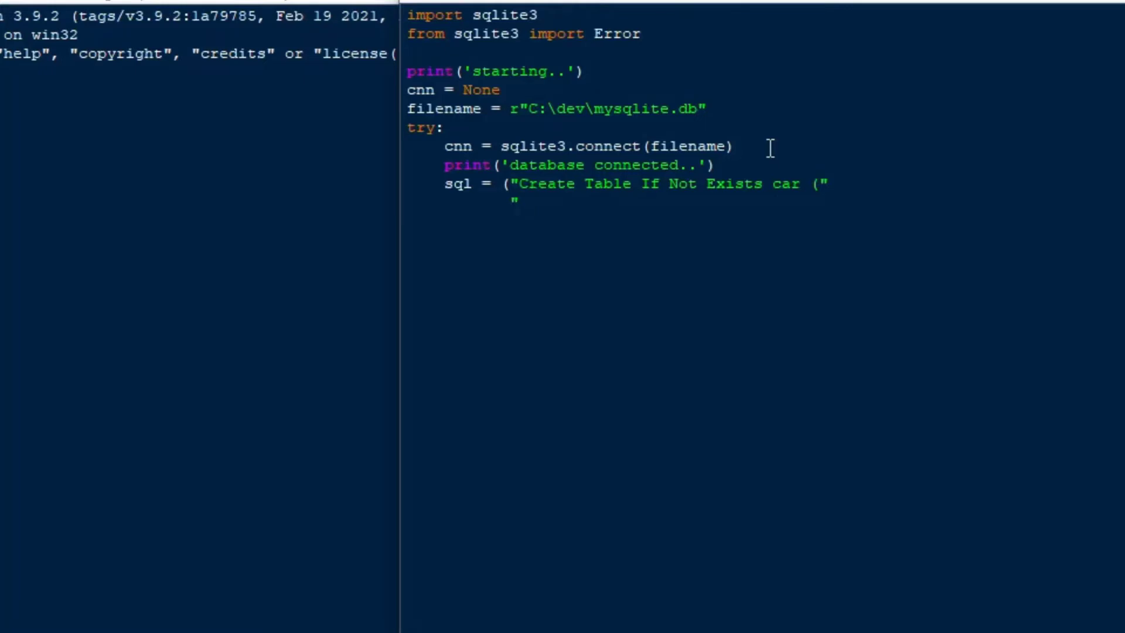
- Define the ID column as integer Primary Key
text(ID)
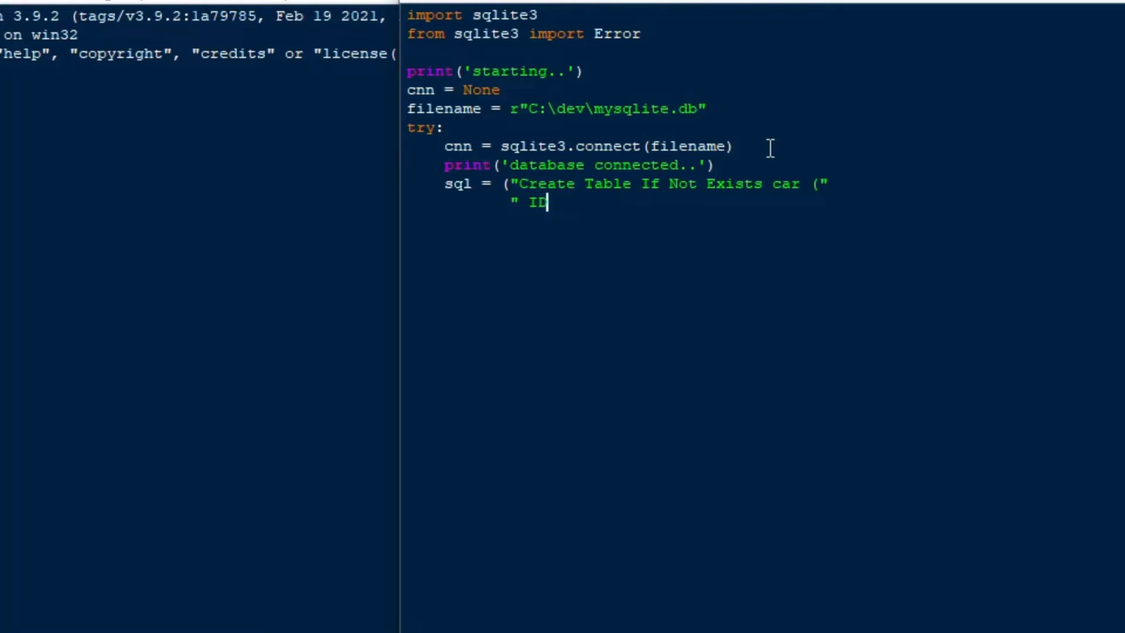
text(int)
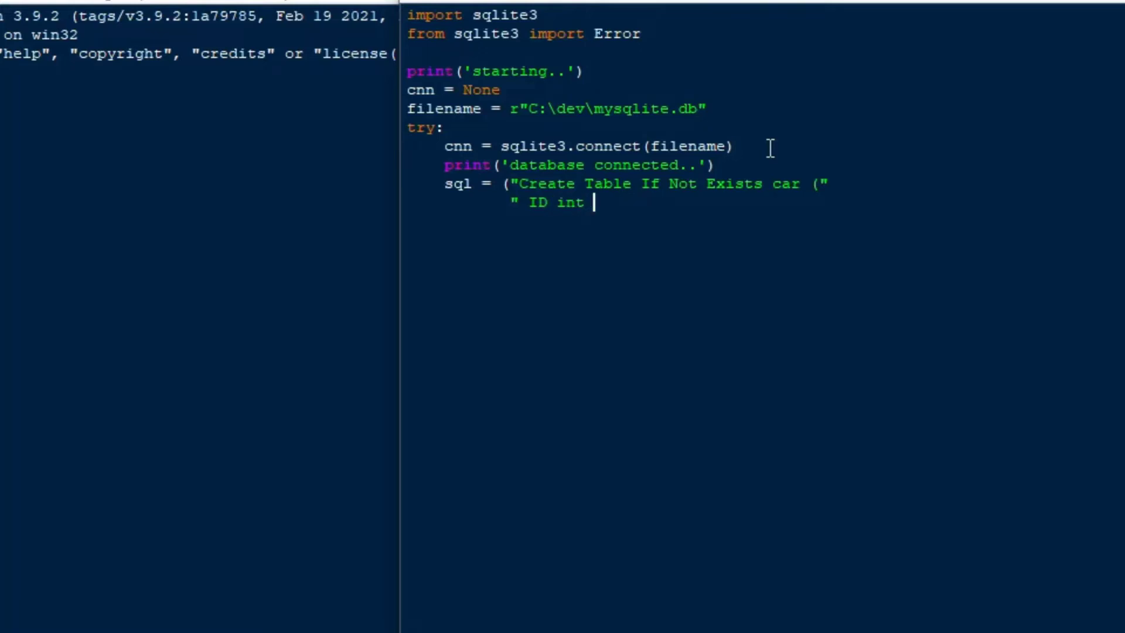
text(Primary)
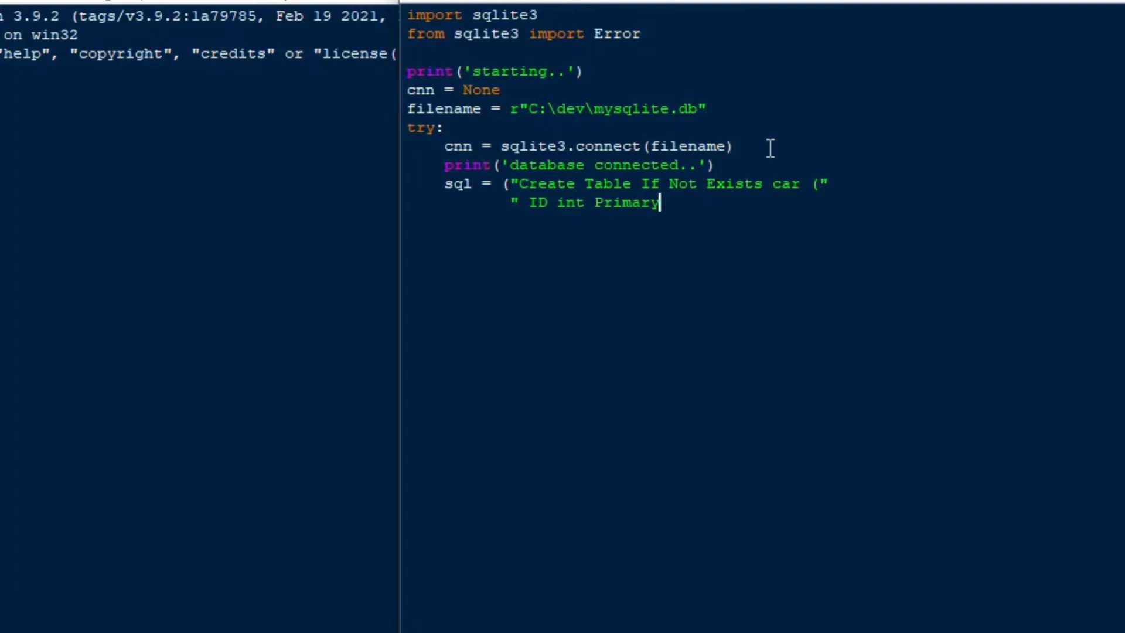
text(Key)
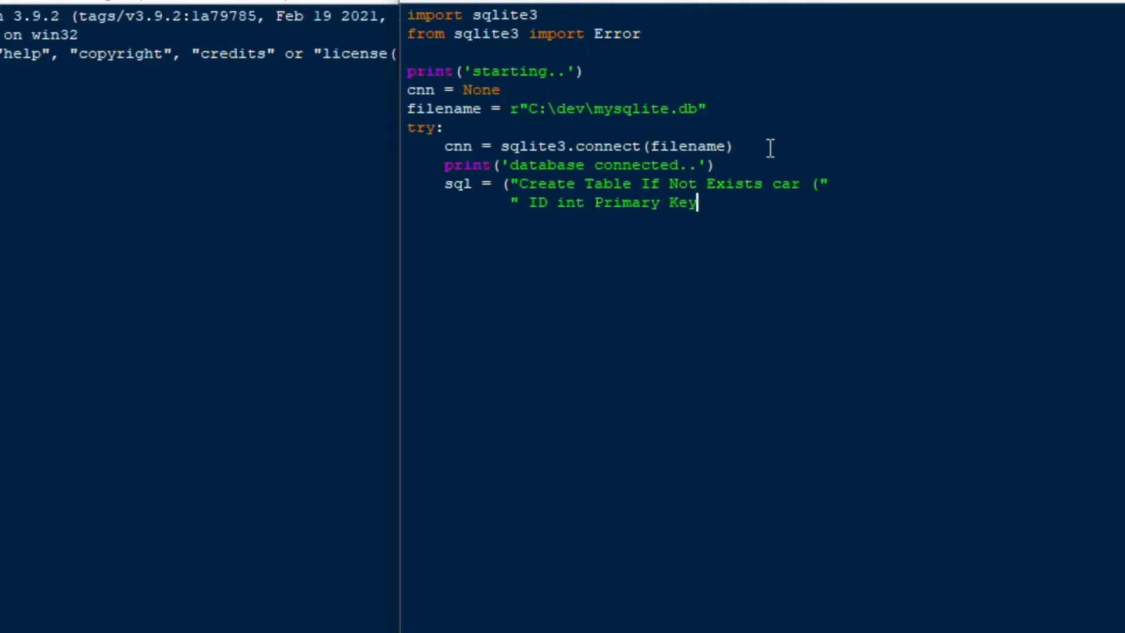
text(,)
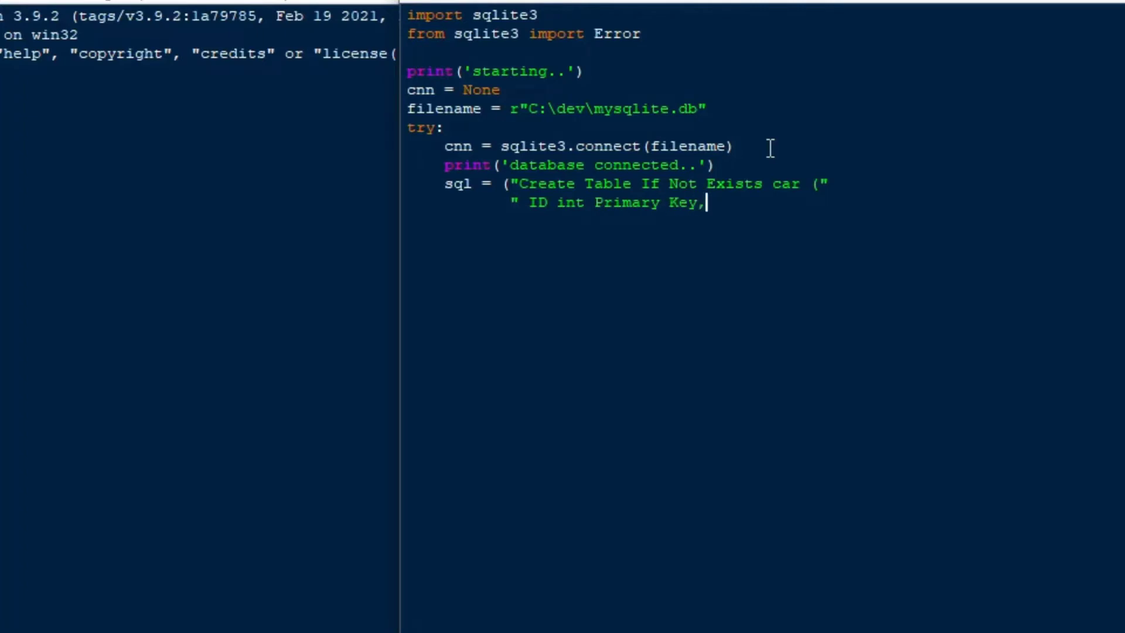
key(enter)
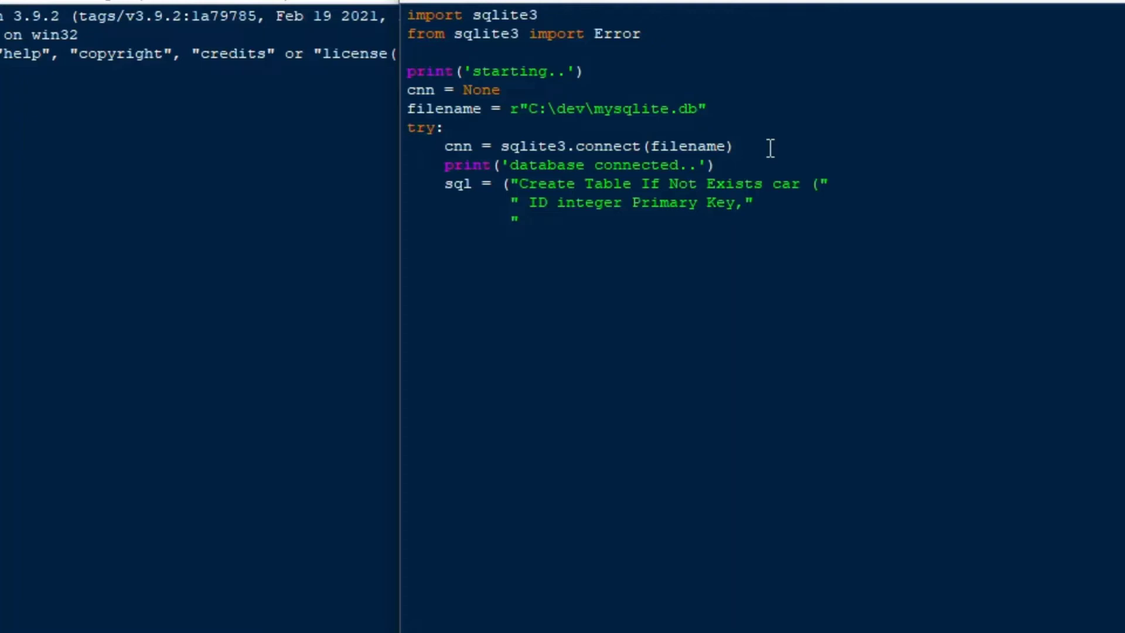
- Add CarMake, CarModel, CarColour text and CarPrice real columns, then close the string
text(CarMake)
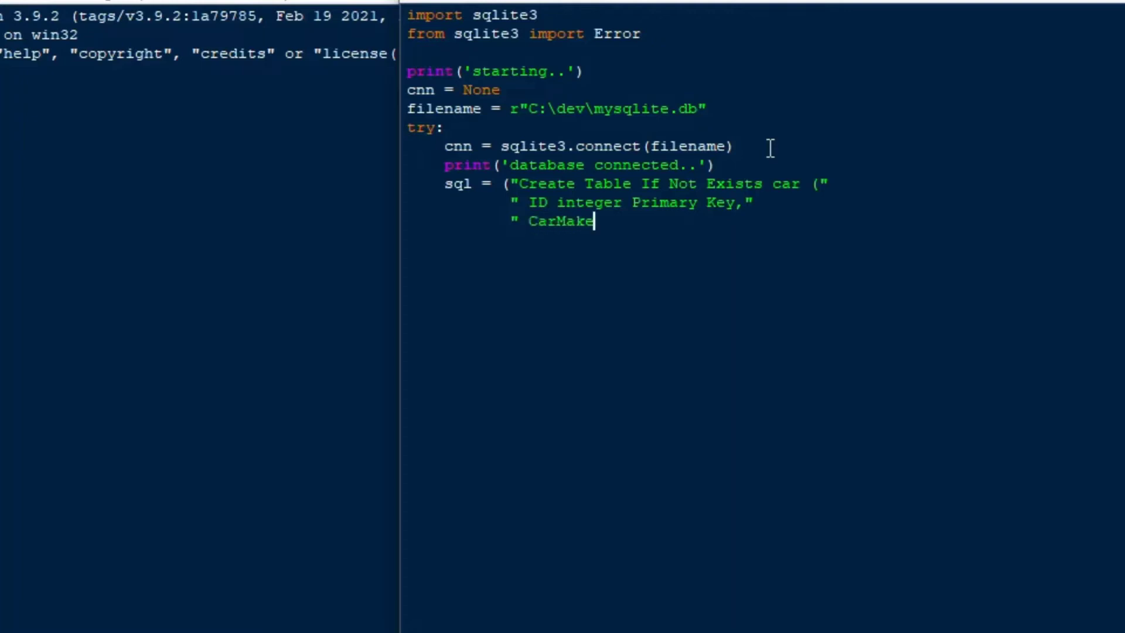
text(text,")
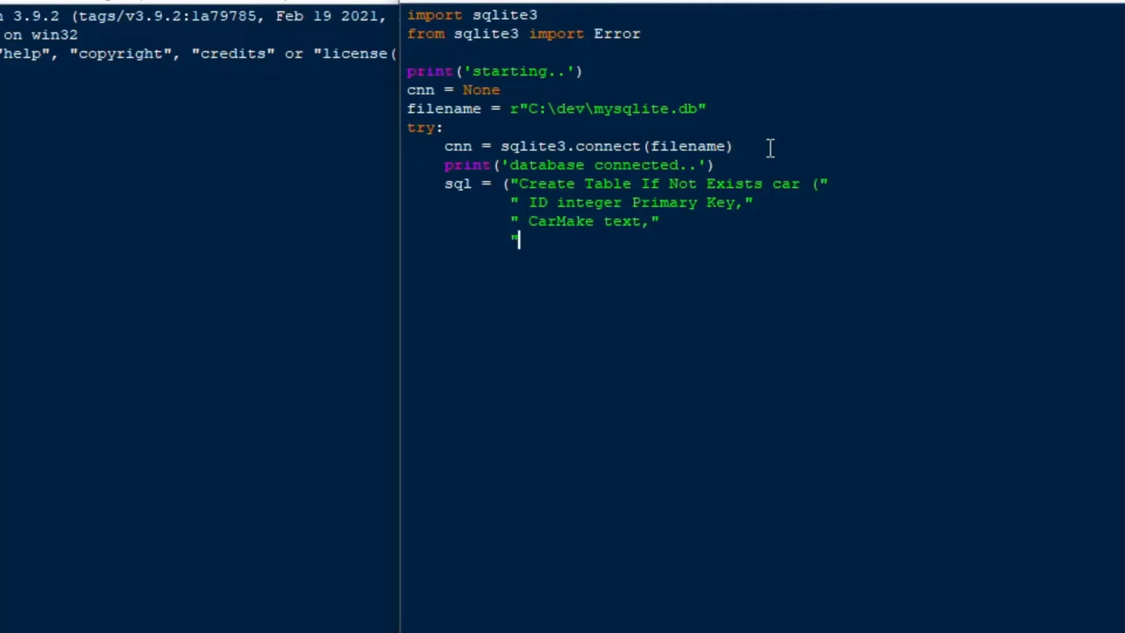
text(CarMod)
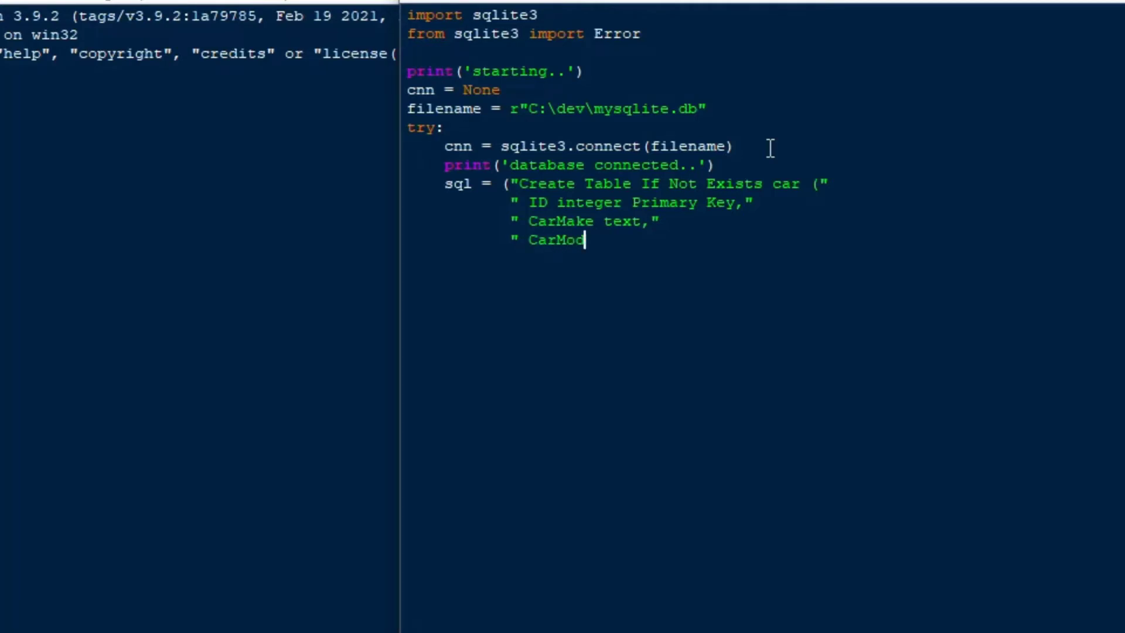
text(el text,")
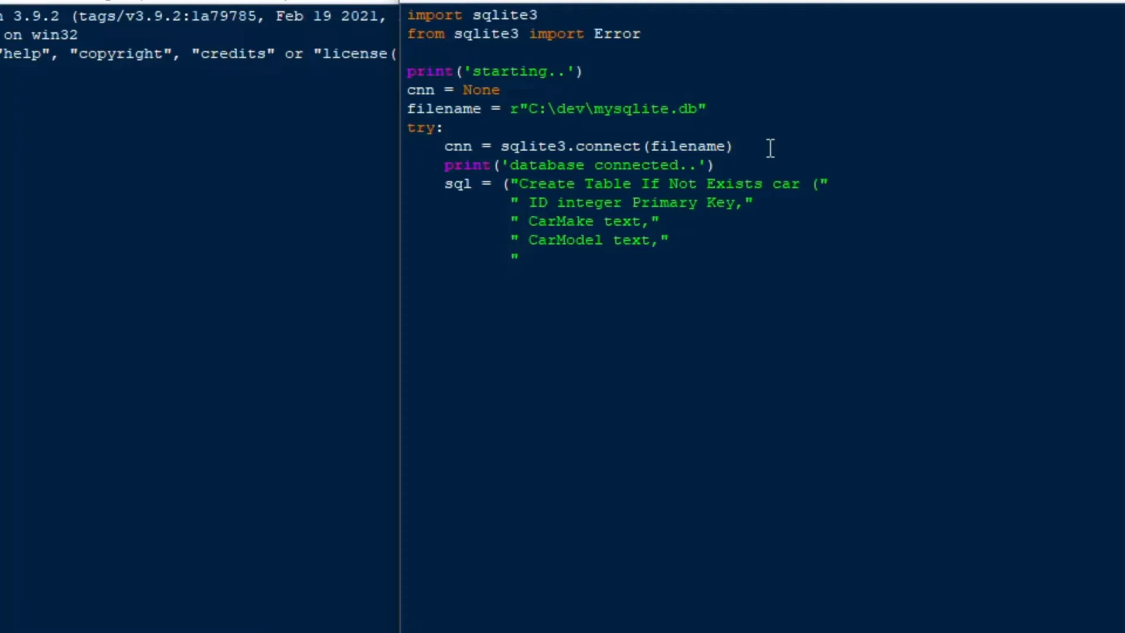
text(Car)
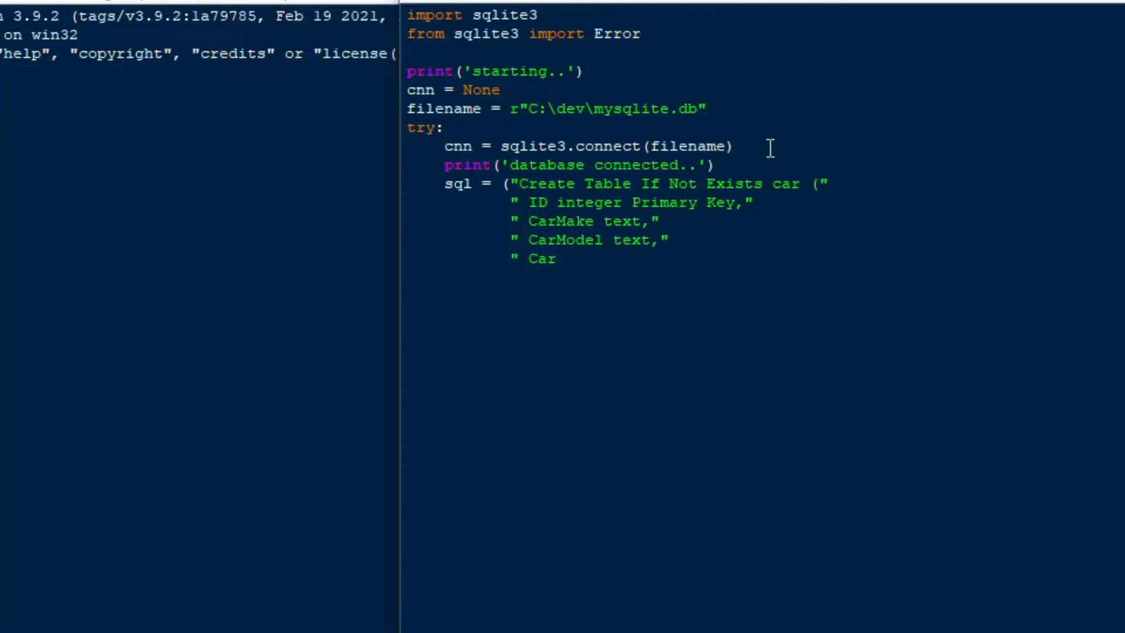
text(Colour)
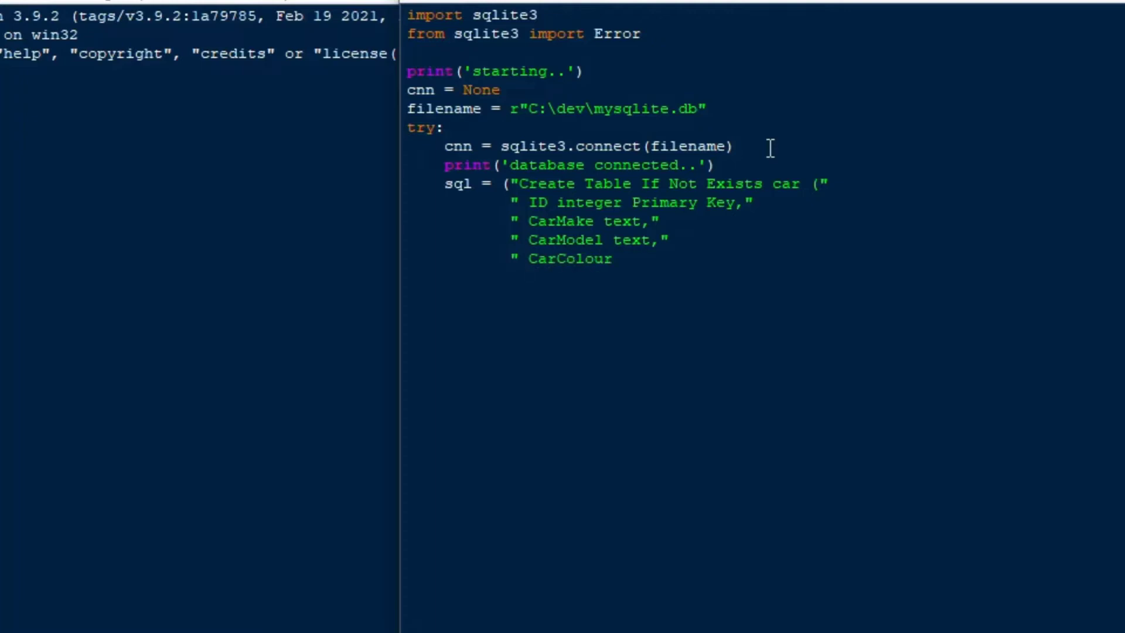
text(text,")
text(" Car)
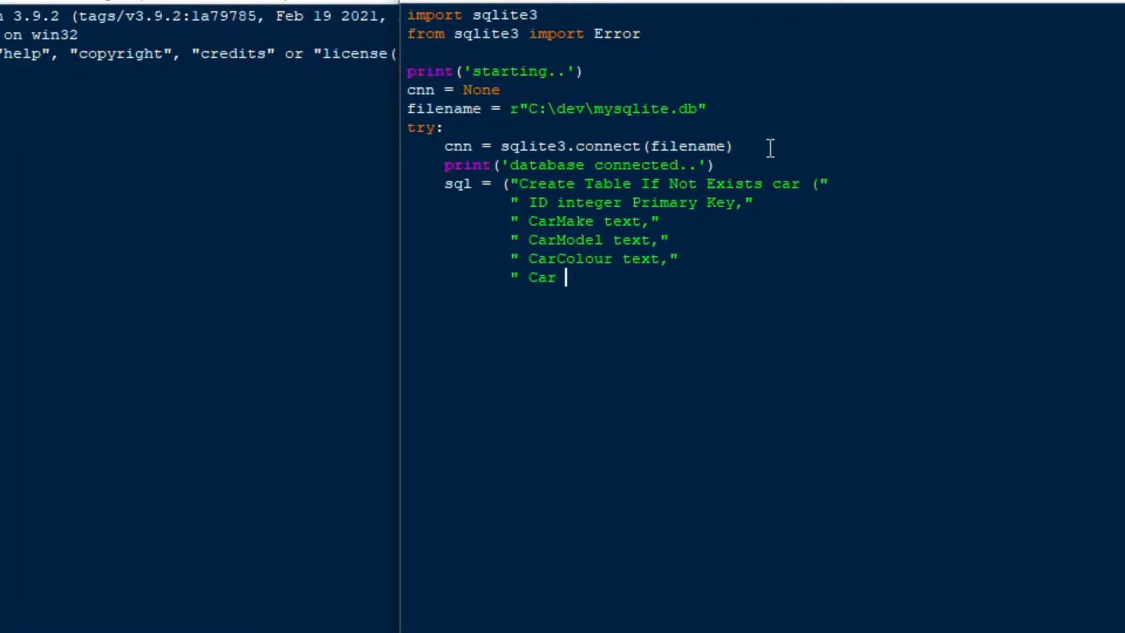
text(Price real)
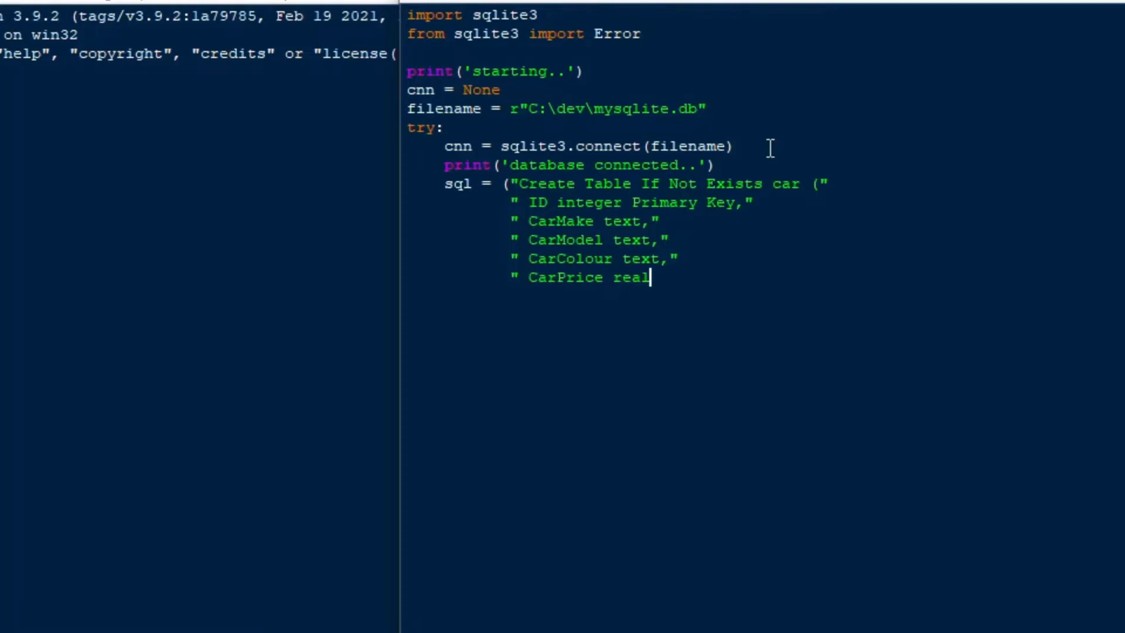
text())
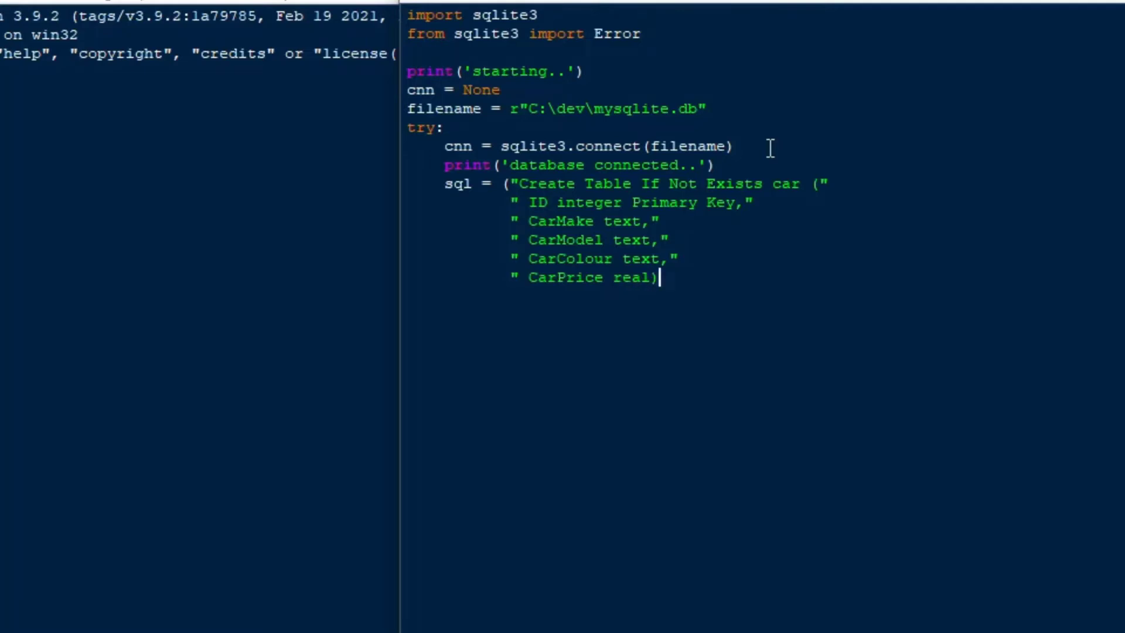
text(")
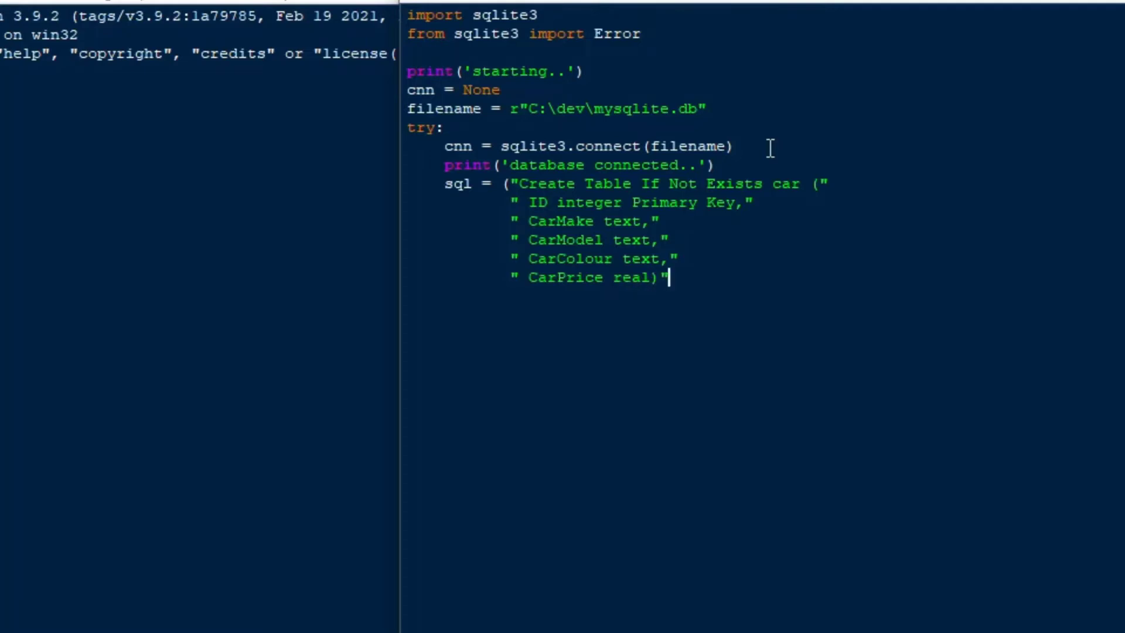
text())
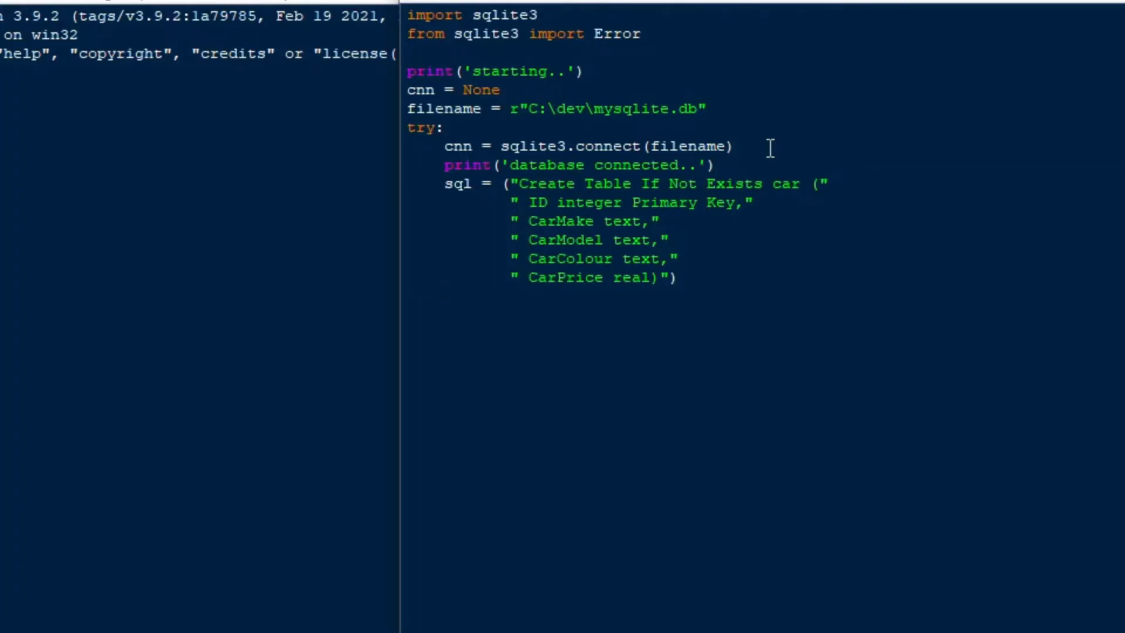
- Create cursor cs = cnn.cursor() and run cs.execute(sql)
text(cs)
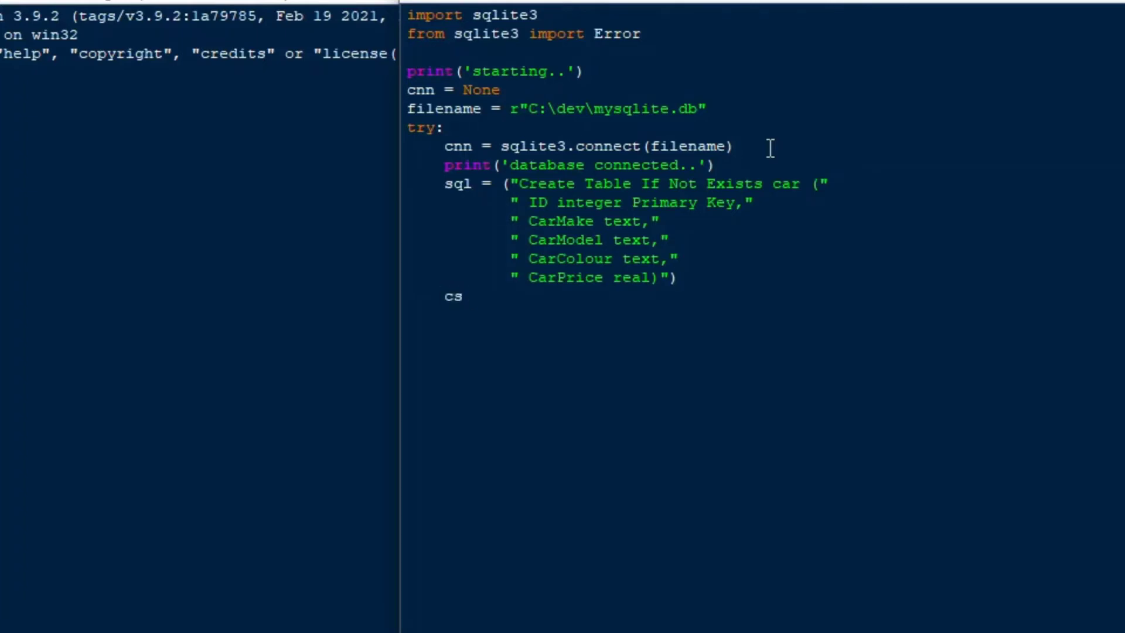
text(=)
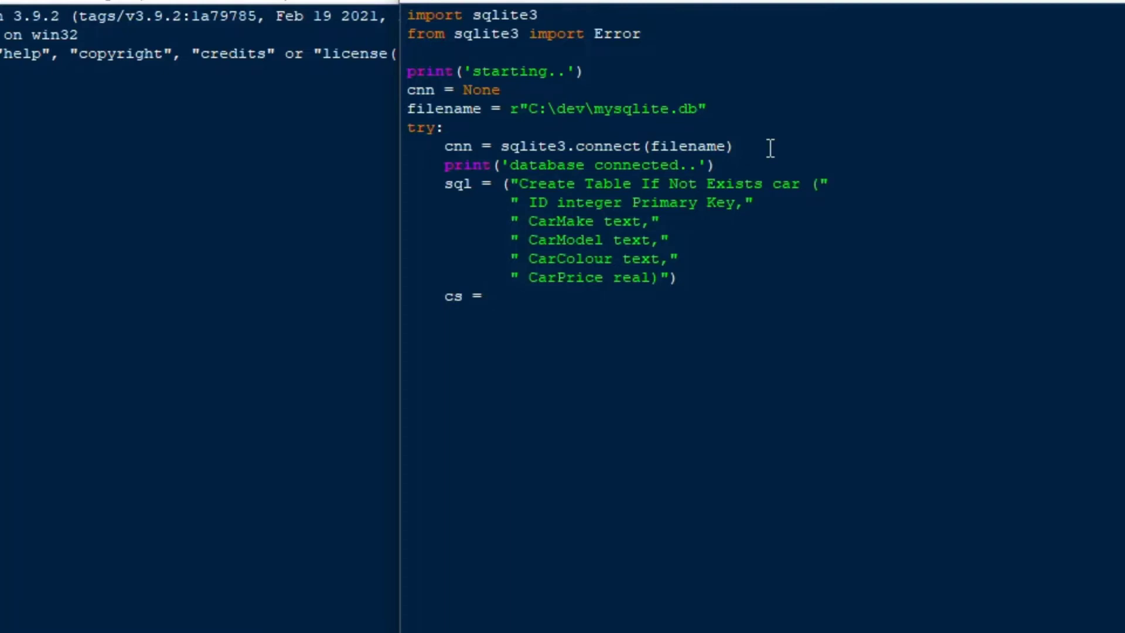
text(cnn.)
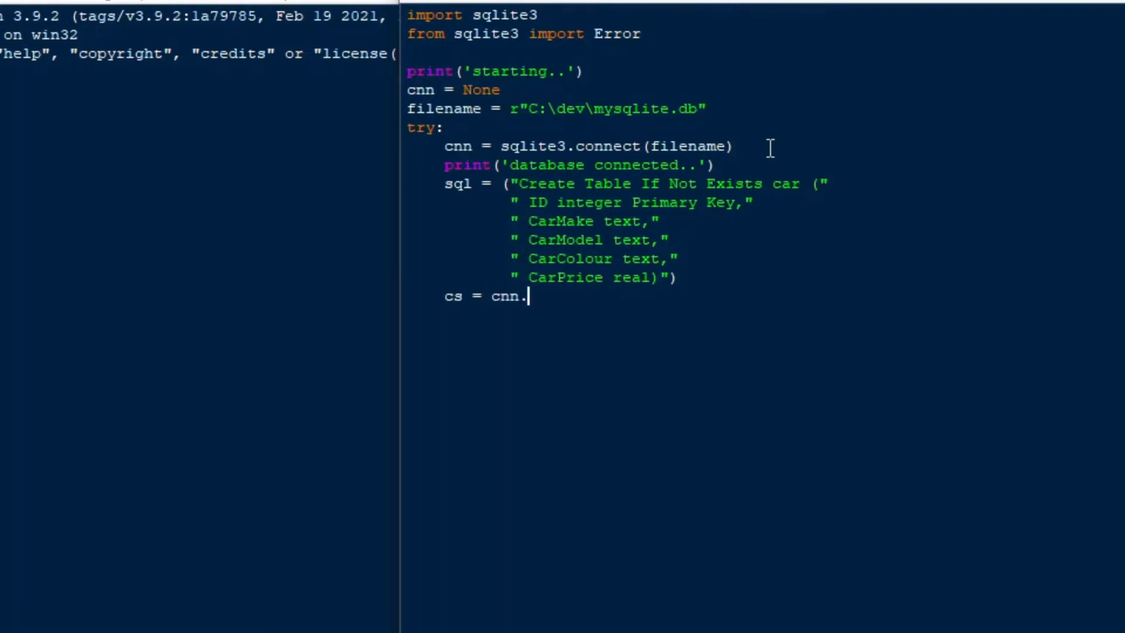
text(cursor())
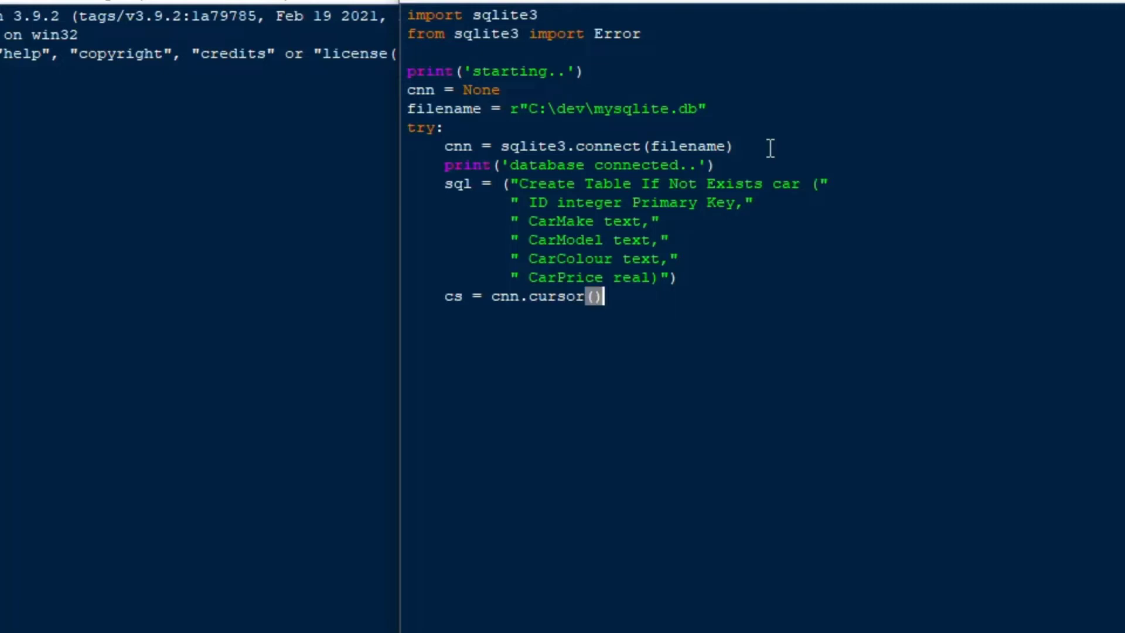
text(cs)
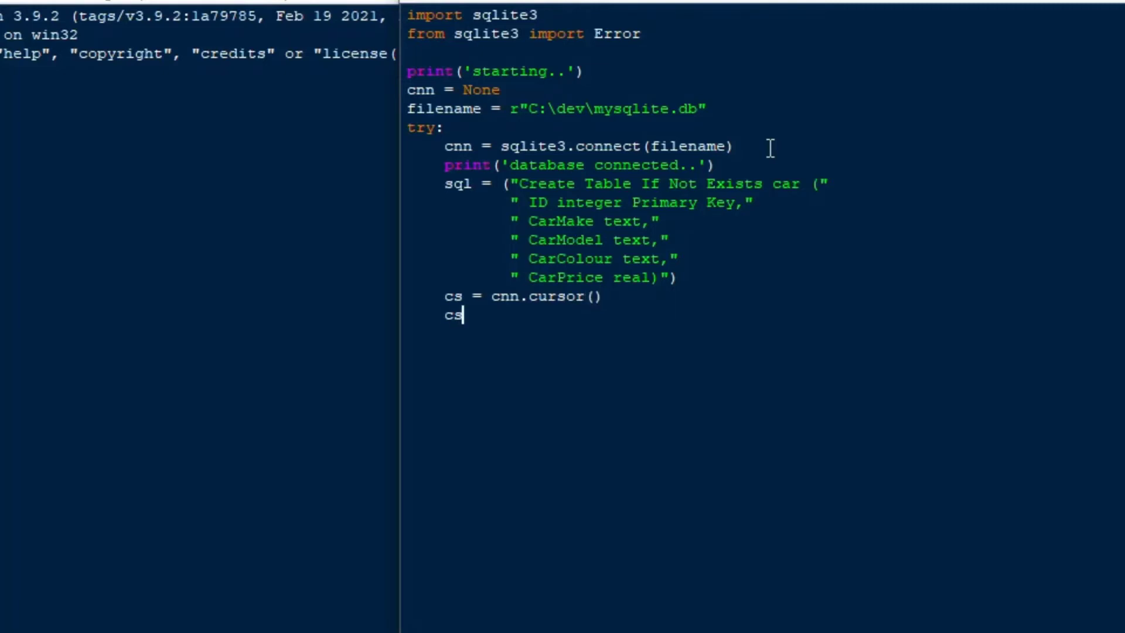
text(.execut)
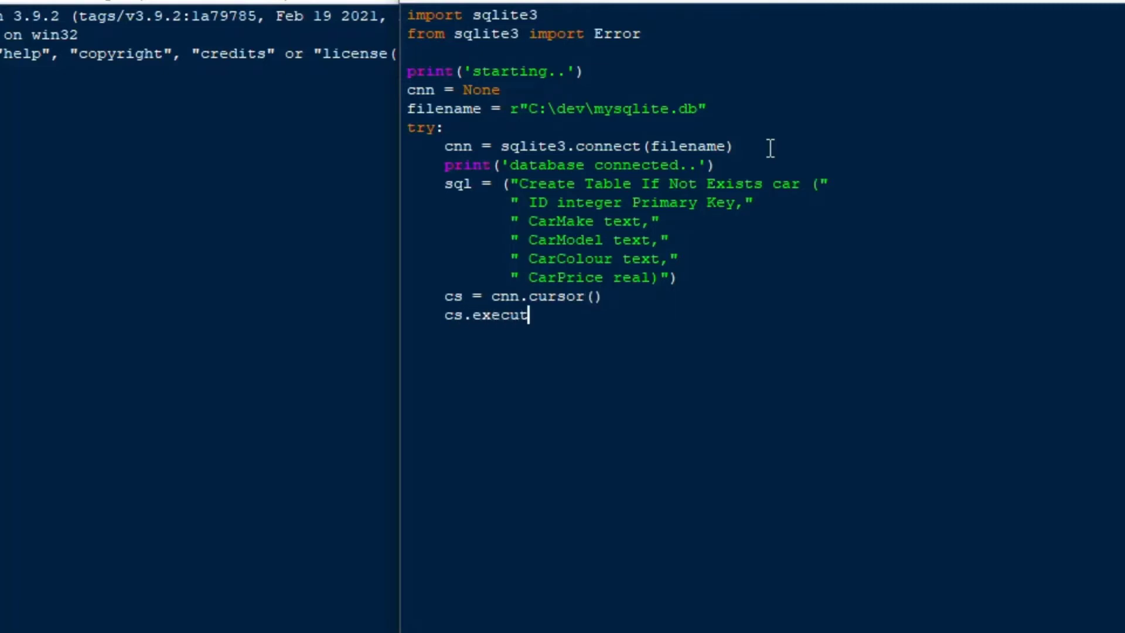
text(e(sql))
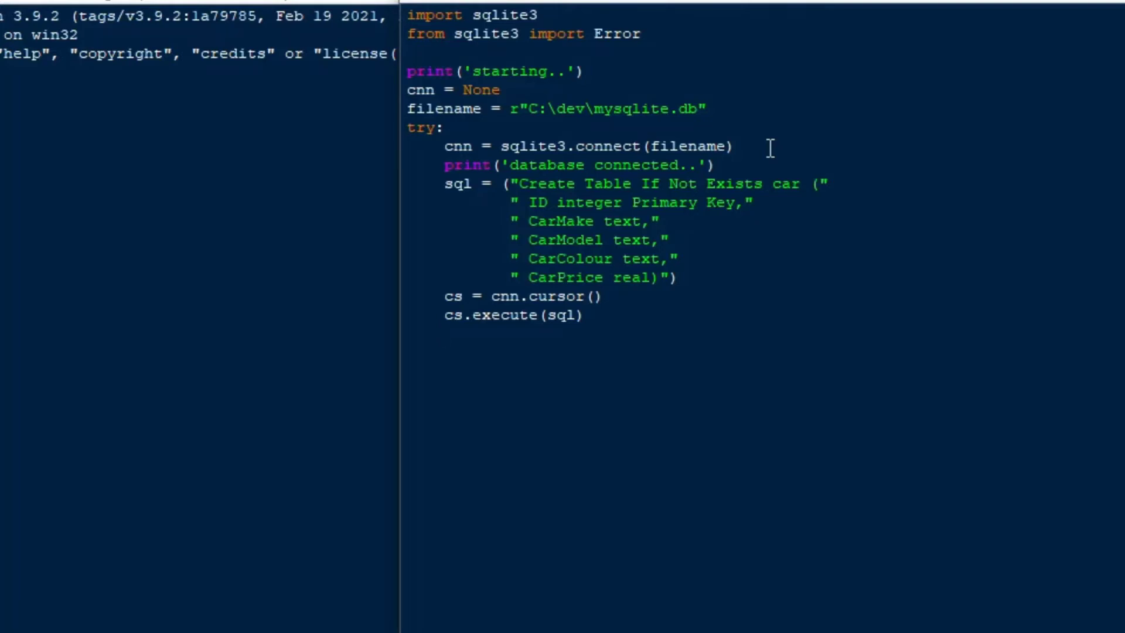
- Print 'table created..' and start a new line
text(print)
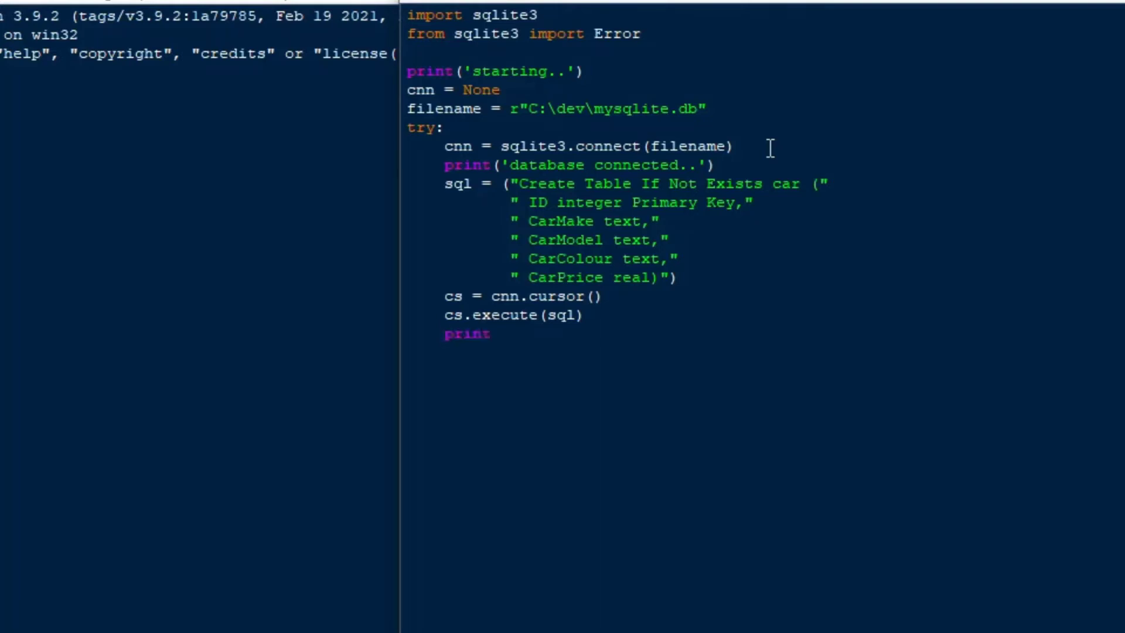
text(()
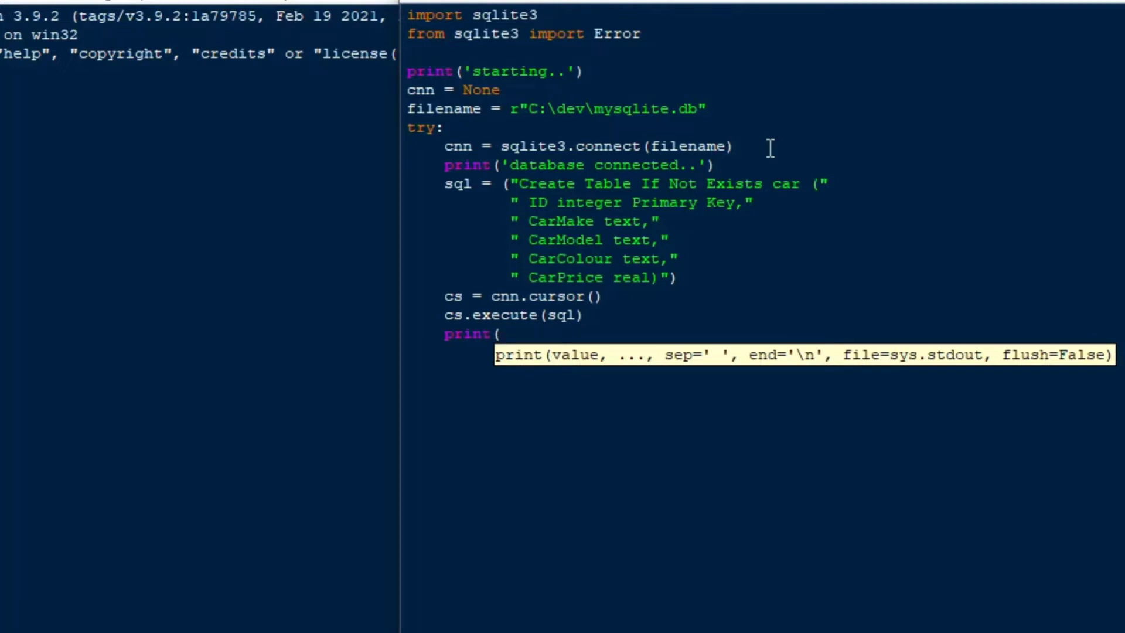
text('t)
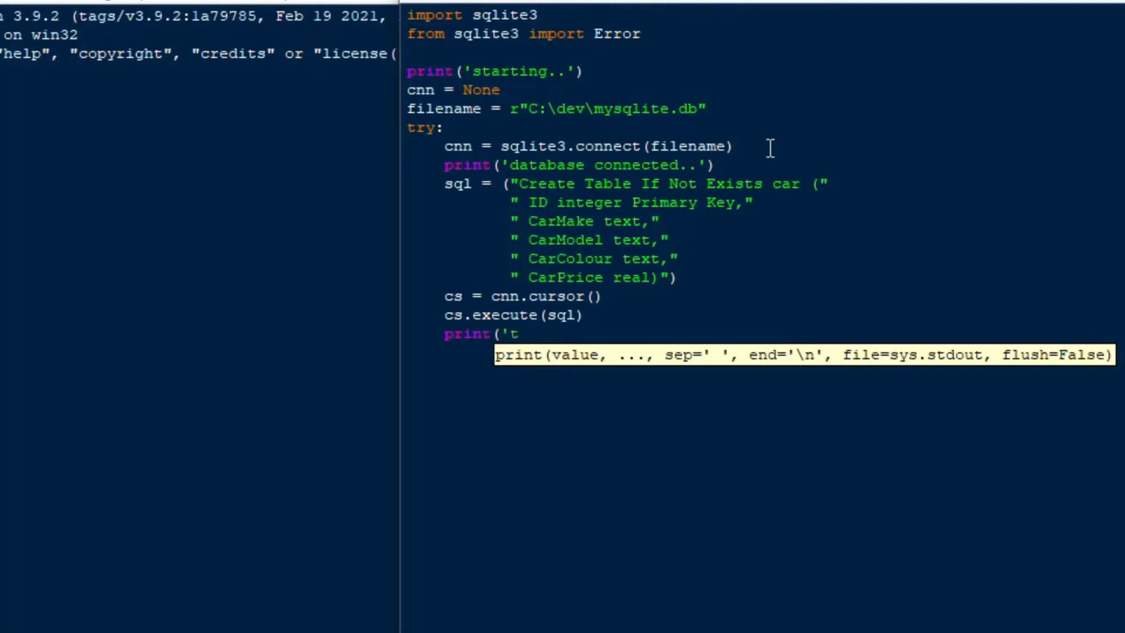
text(able created)
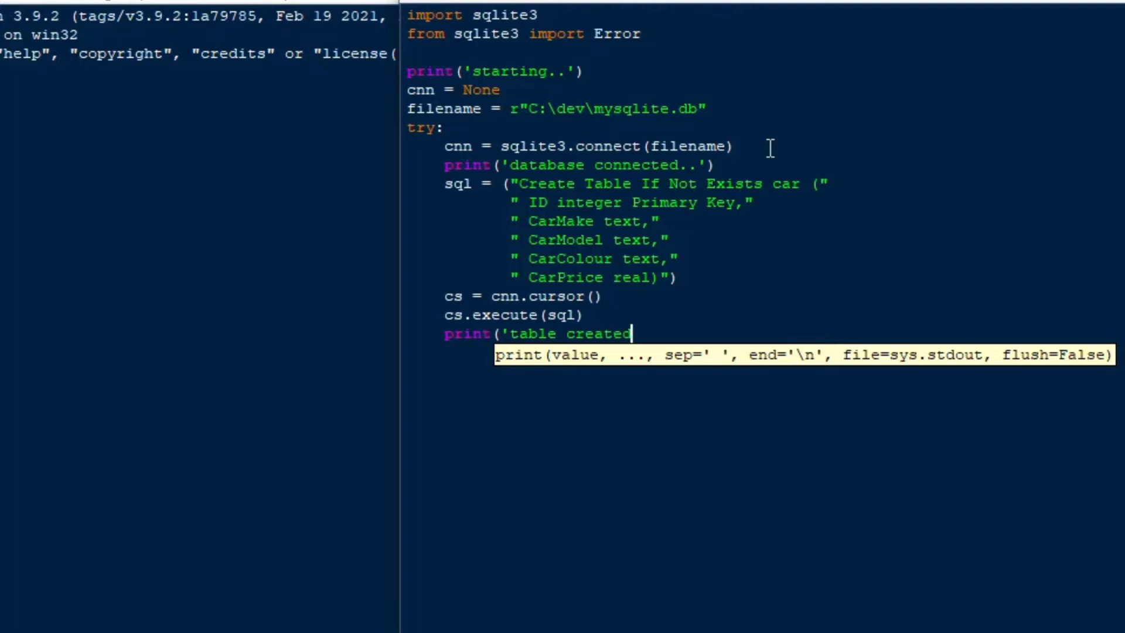
text(..'))
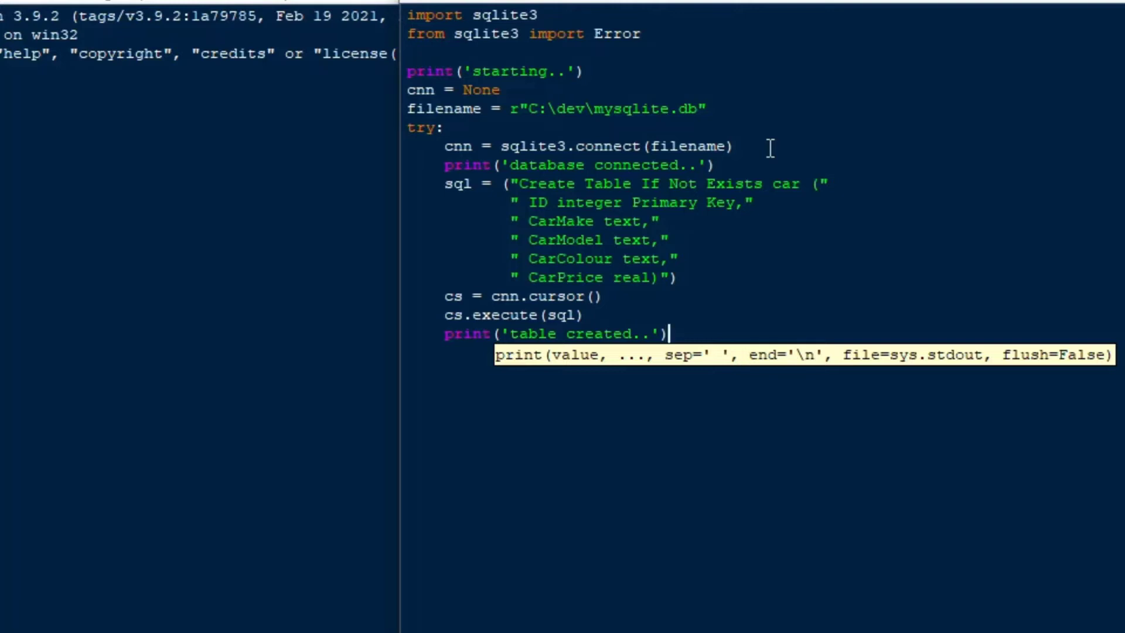
key(enter)
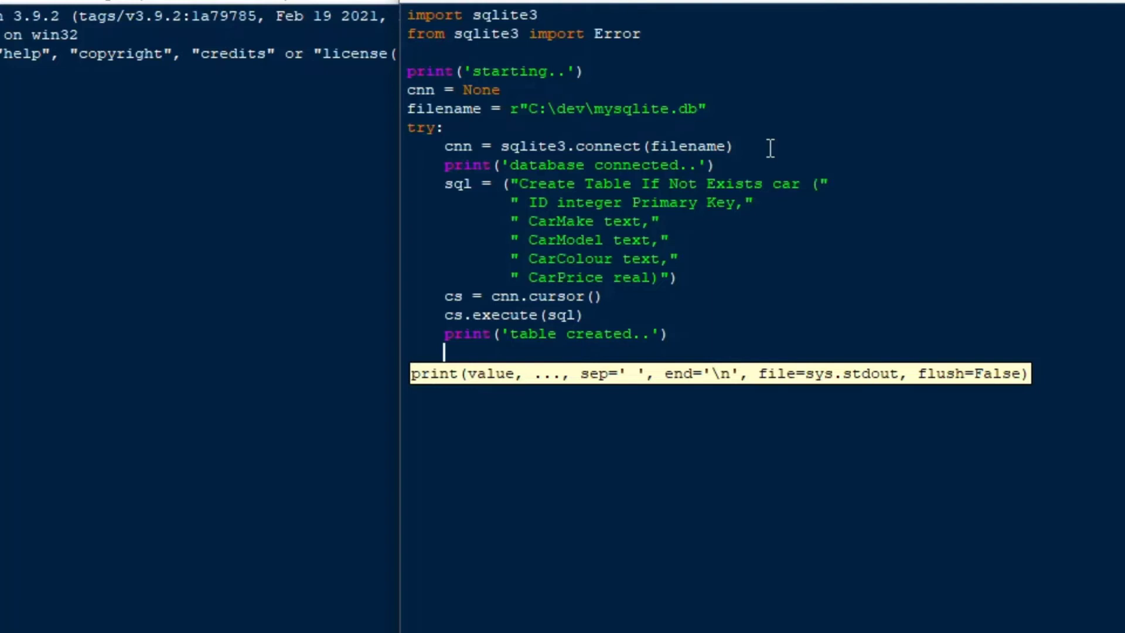
- Add except Error as e: that prints e
text(except E)
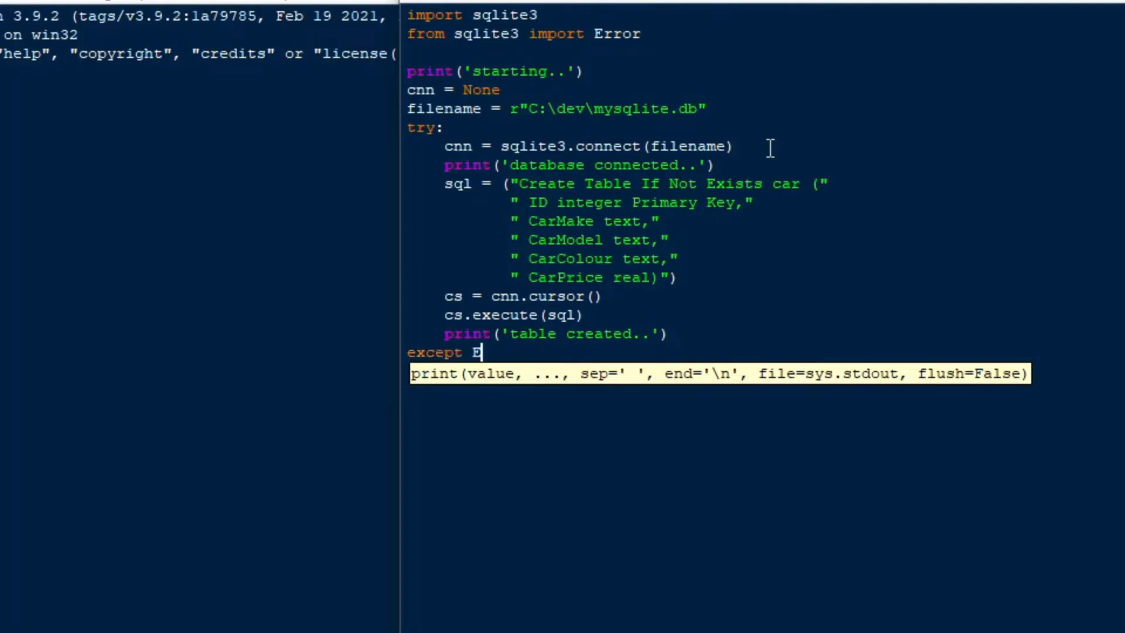
text(rror as e)
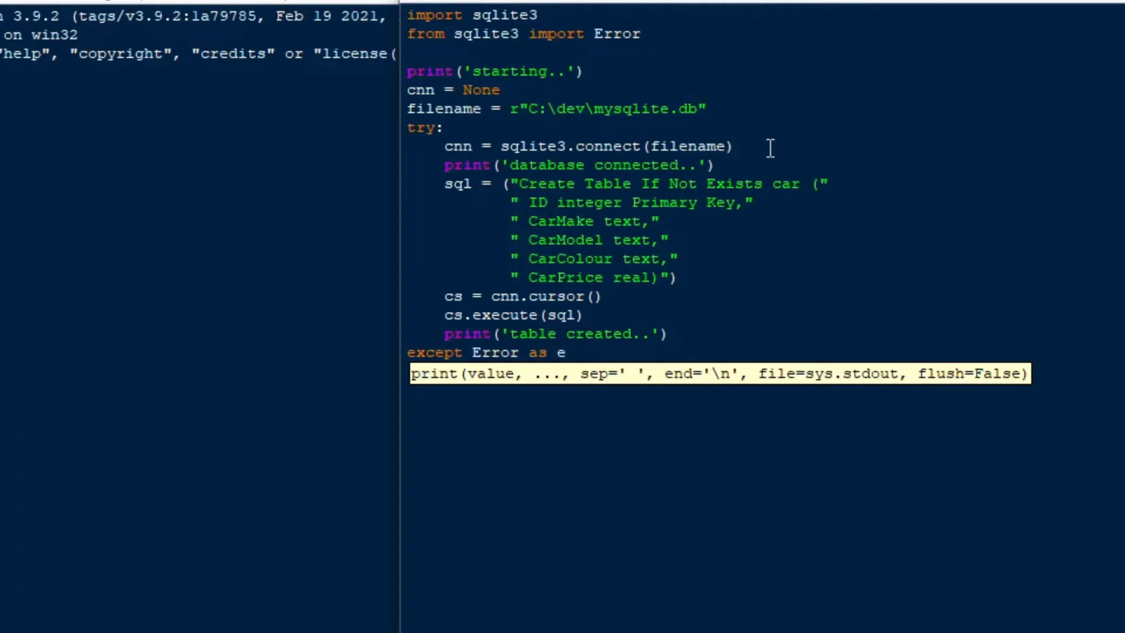
text(:)
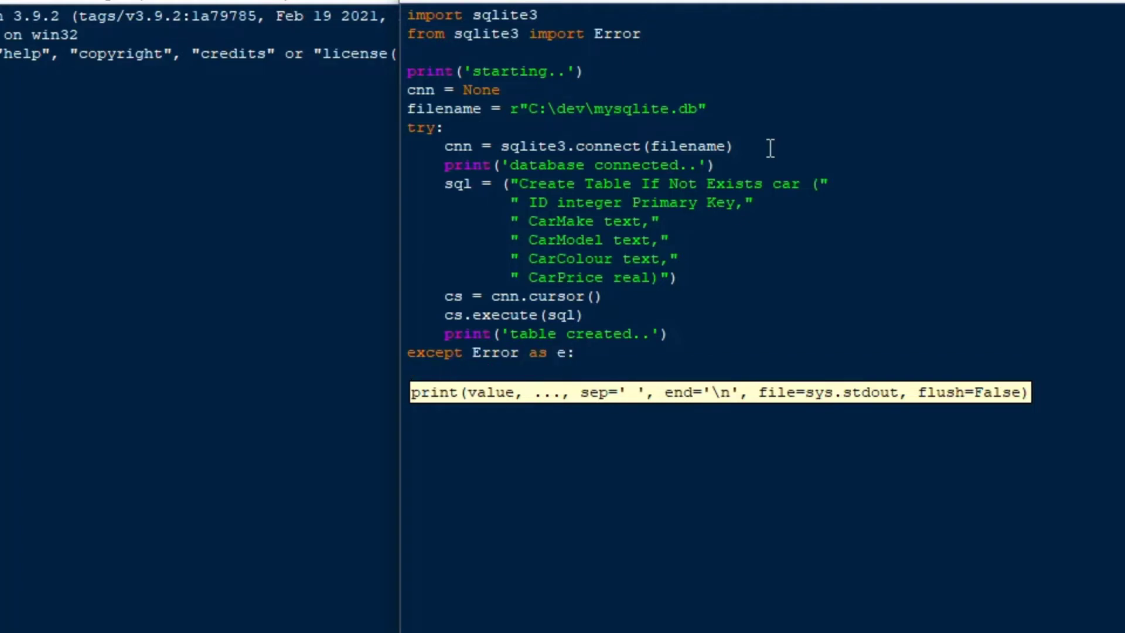
text(print(e))
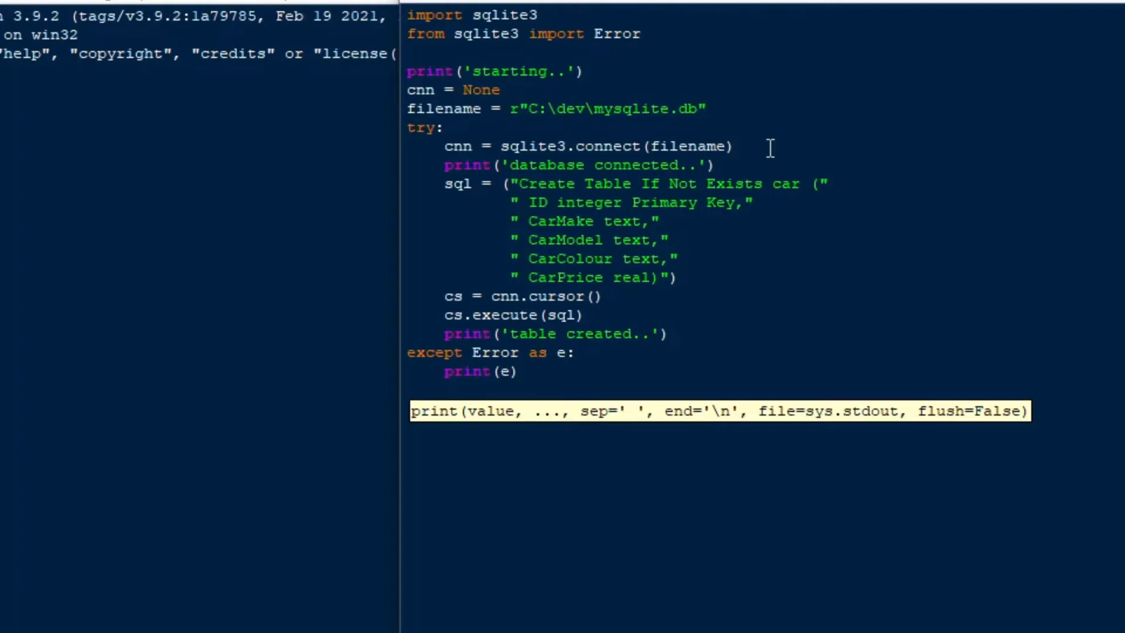
- Add a finally block closing cnn if open, then an unindented print('done.')
text(finally:)
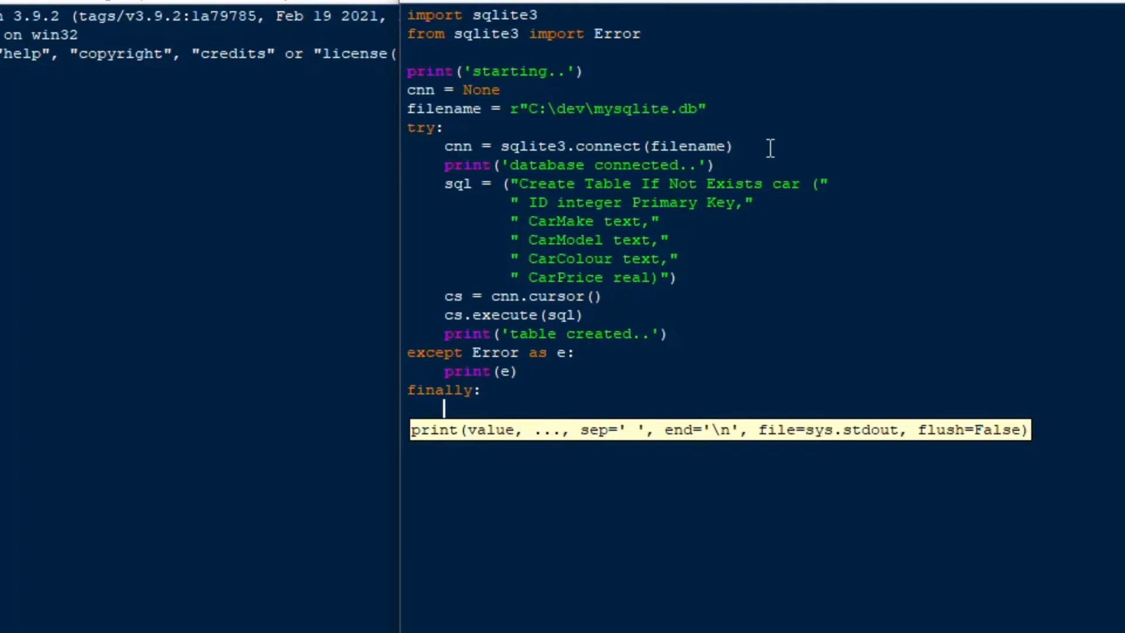
text(if cnn:)
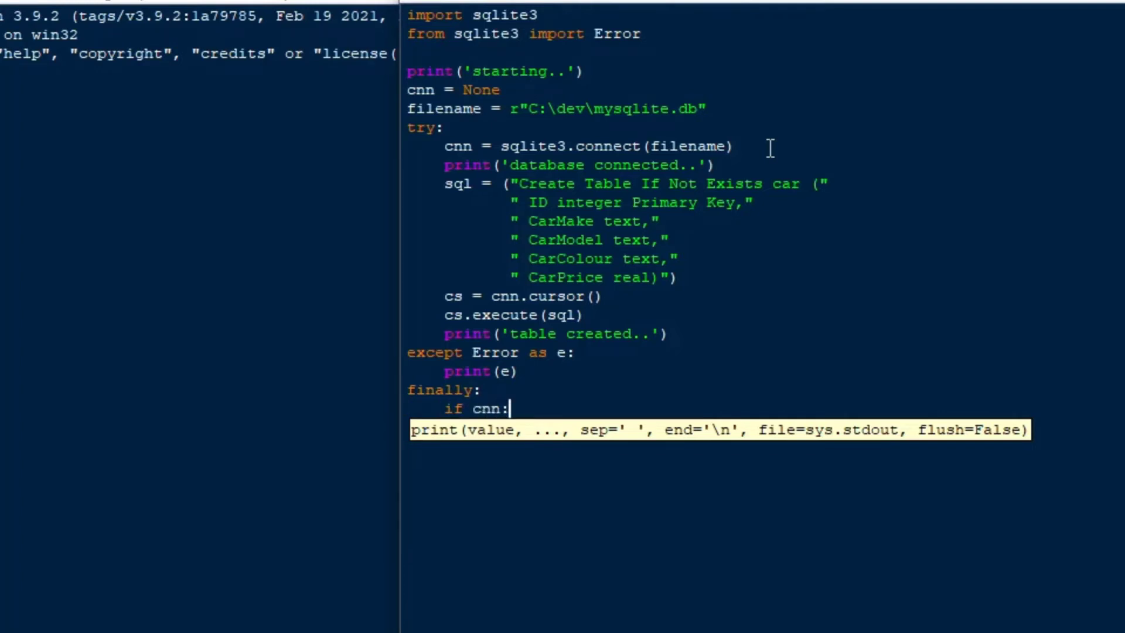
text(c)
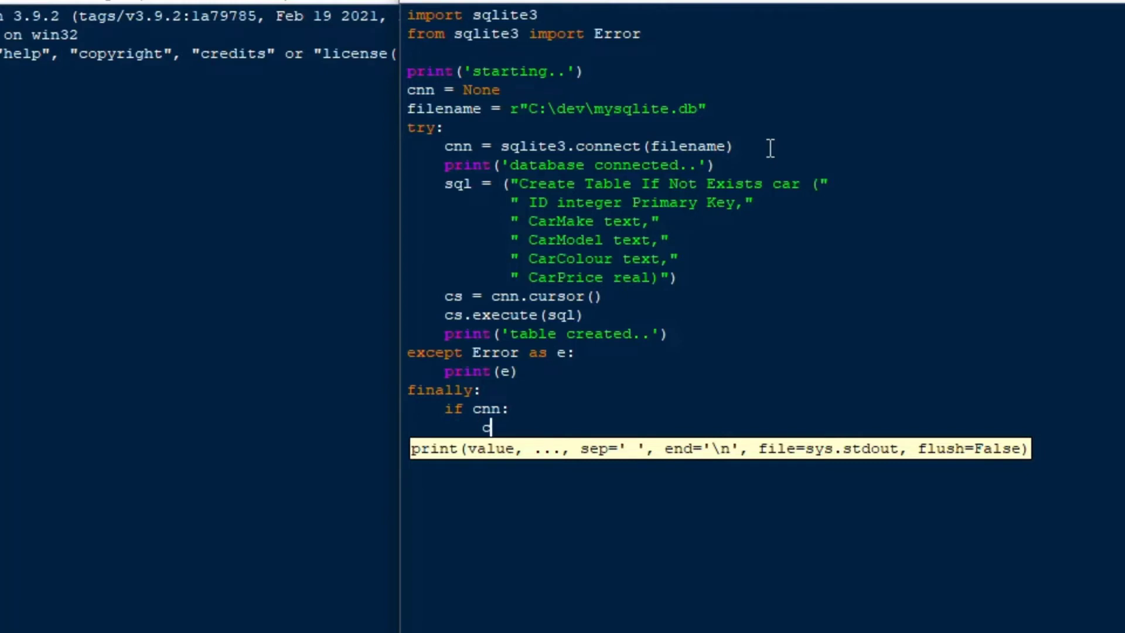
text(nn.close())
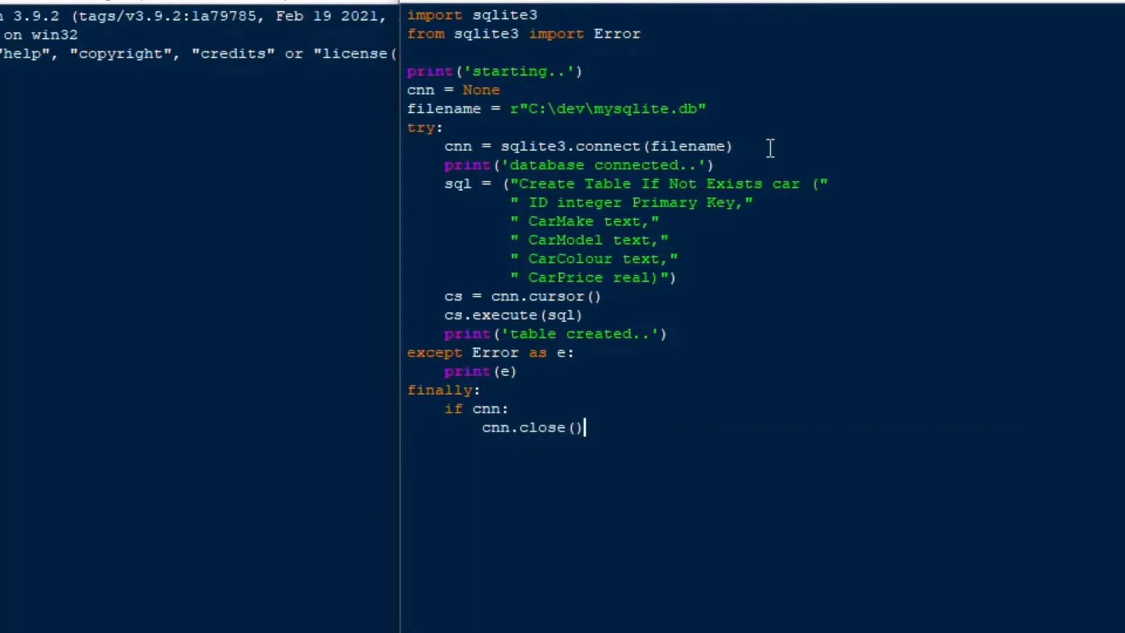
key(Enter)
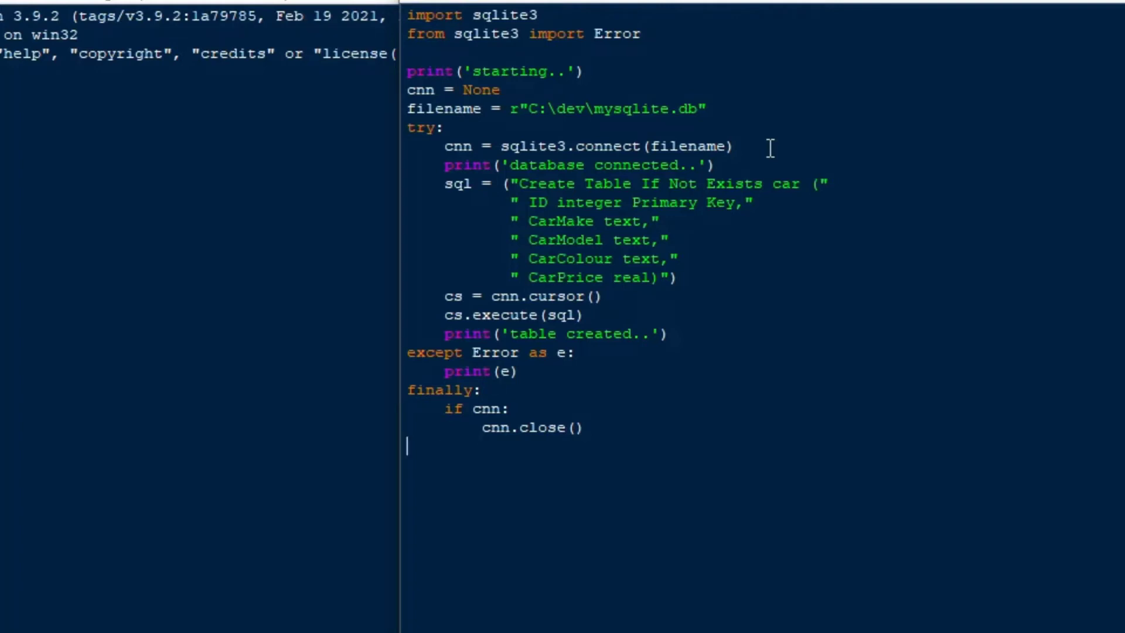
text(print()
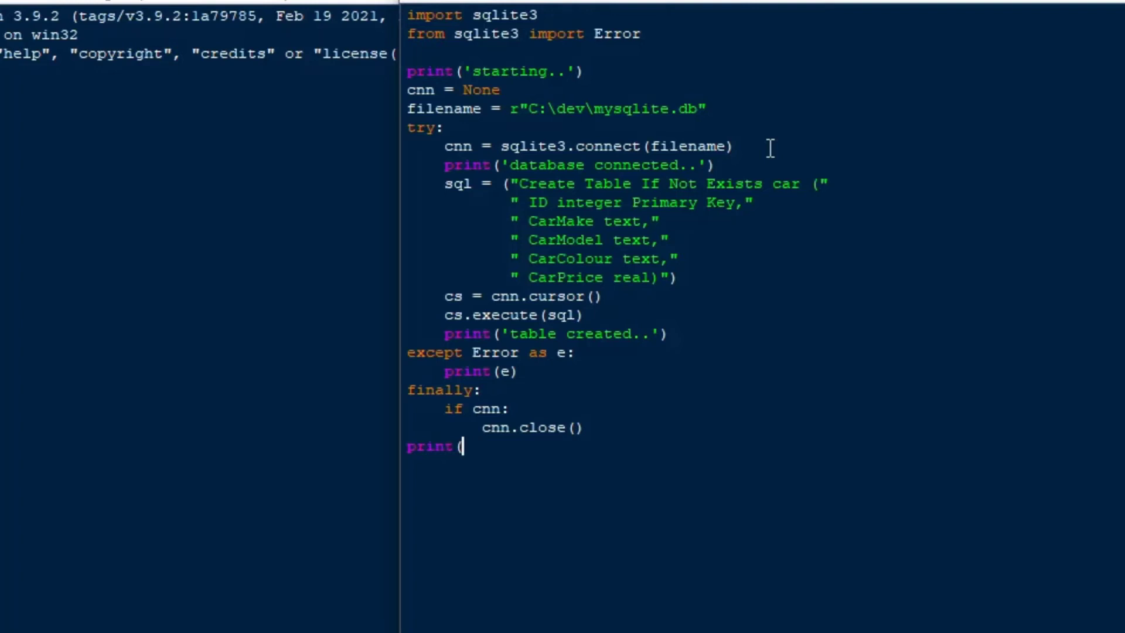
text('done.)
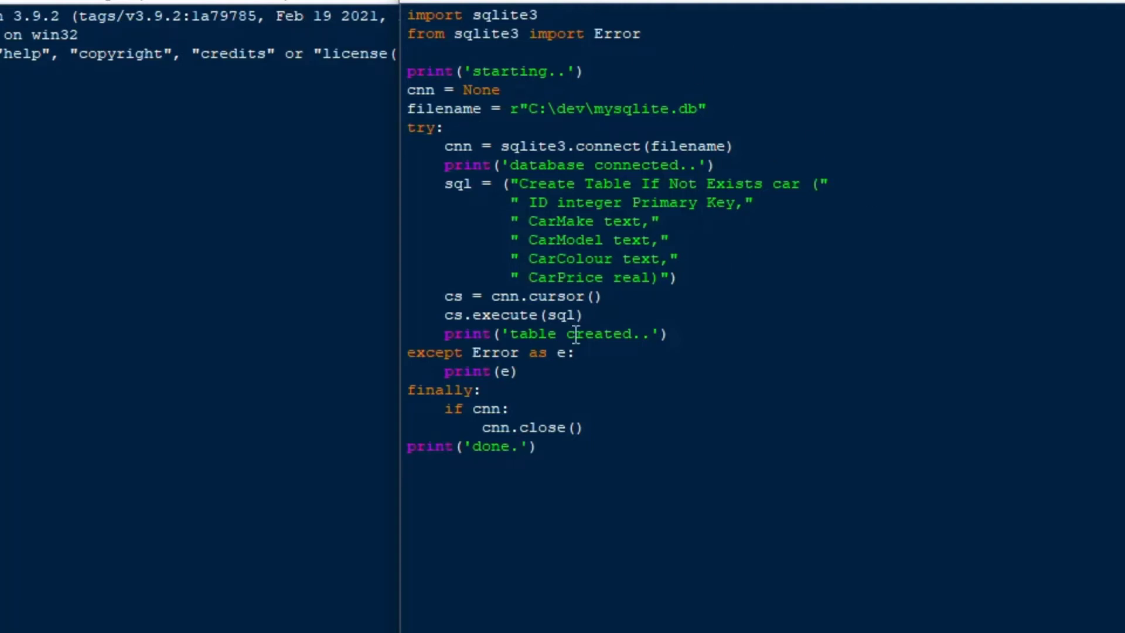
double_click(546, 183)
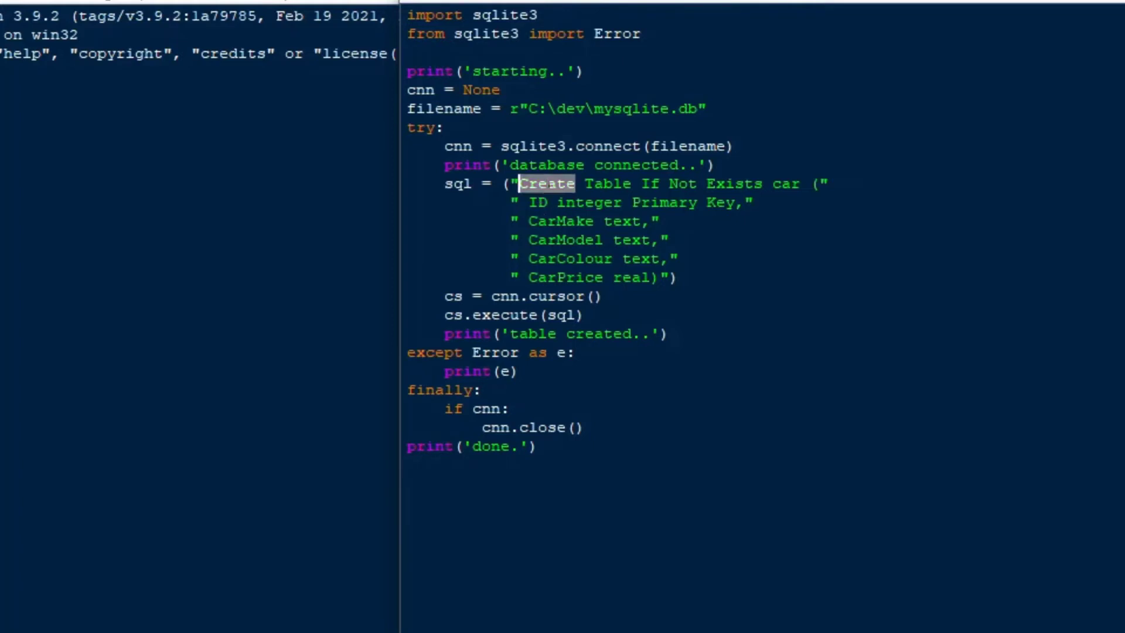
double_click(607, 183)
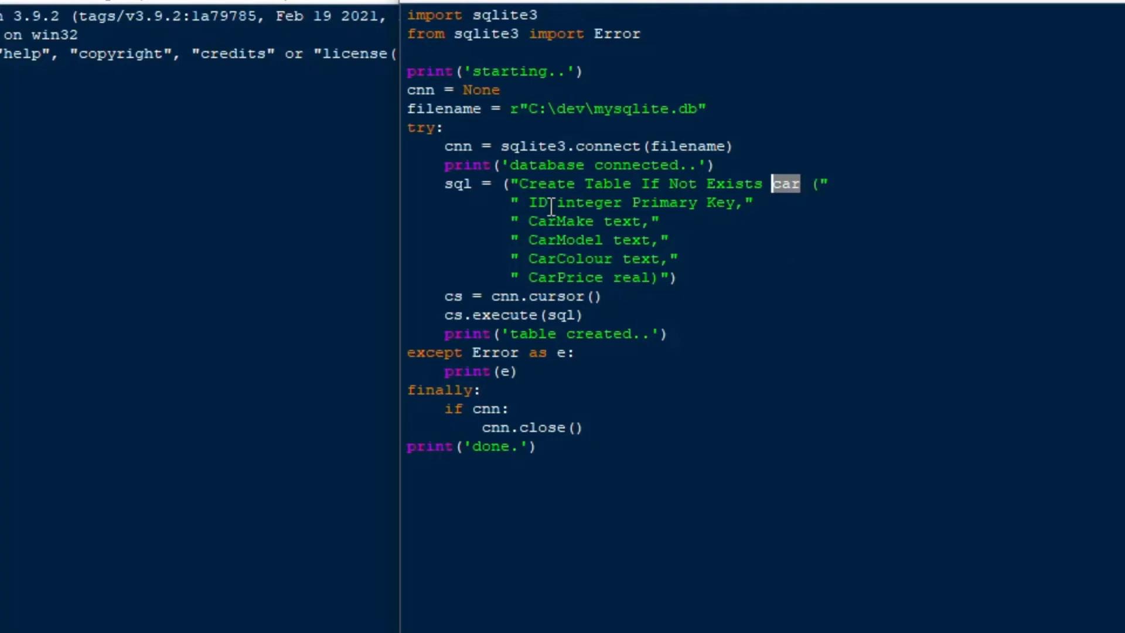
double_click(537, 202)
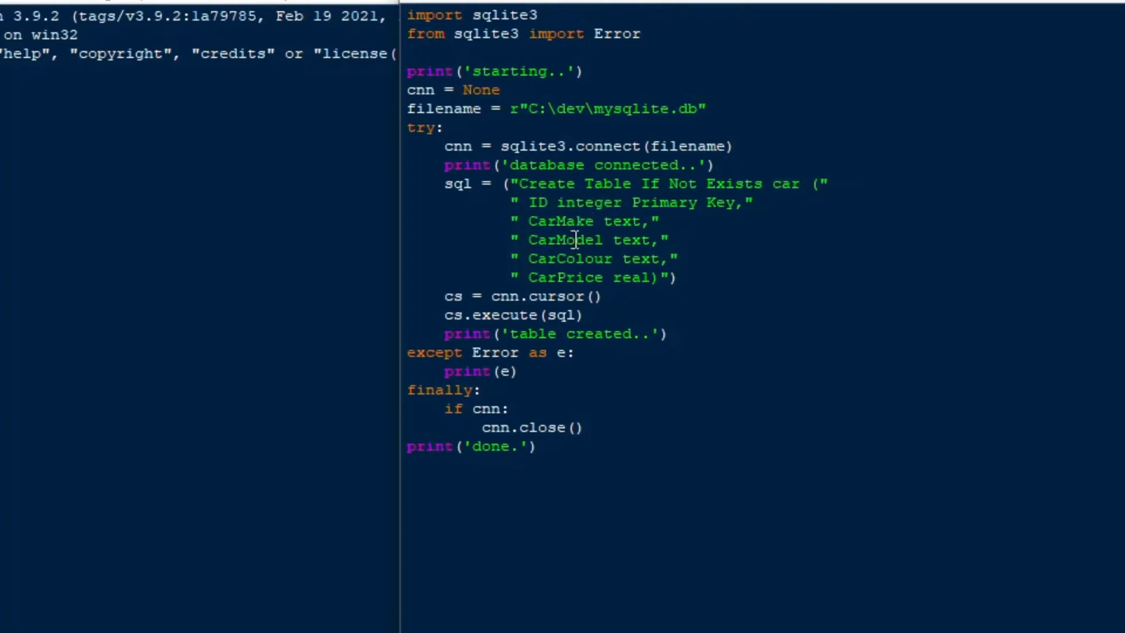
double_click(565, 278)
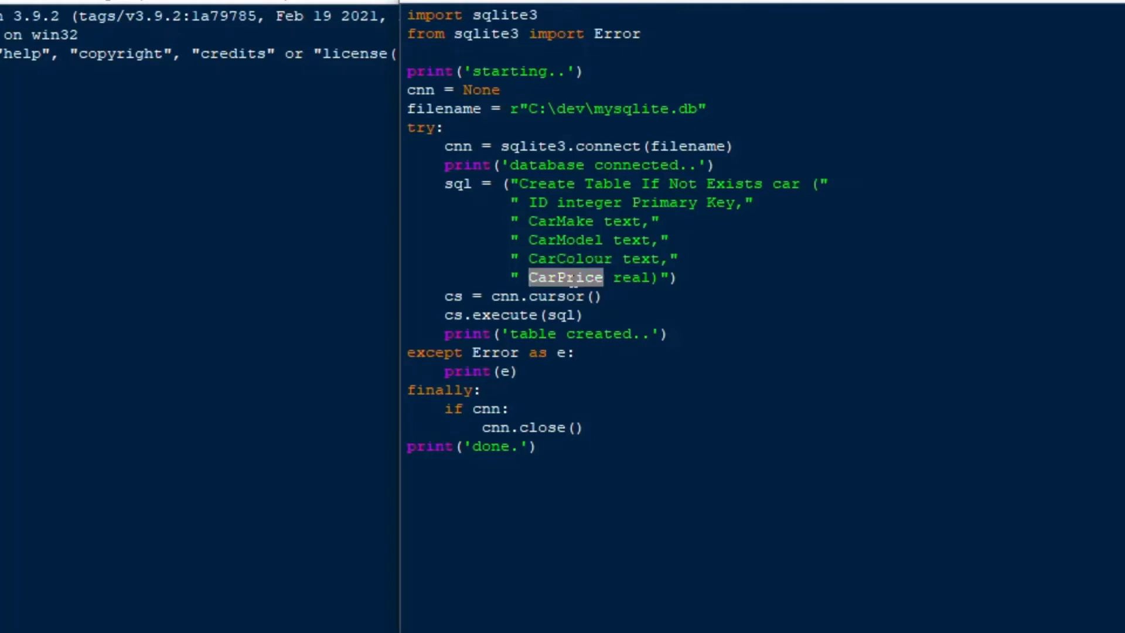
mouse_move(599, 410)
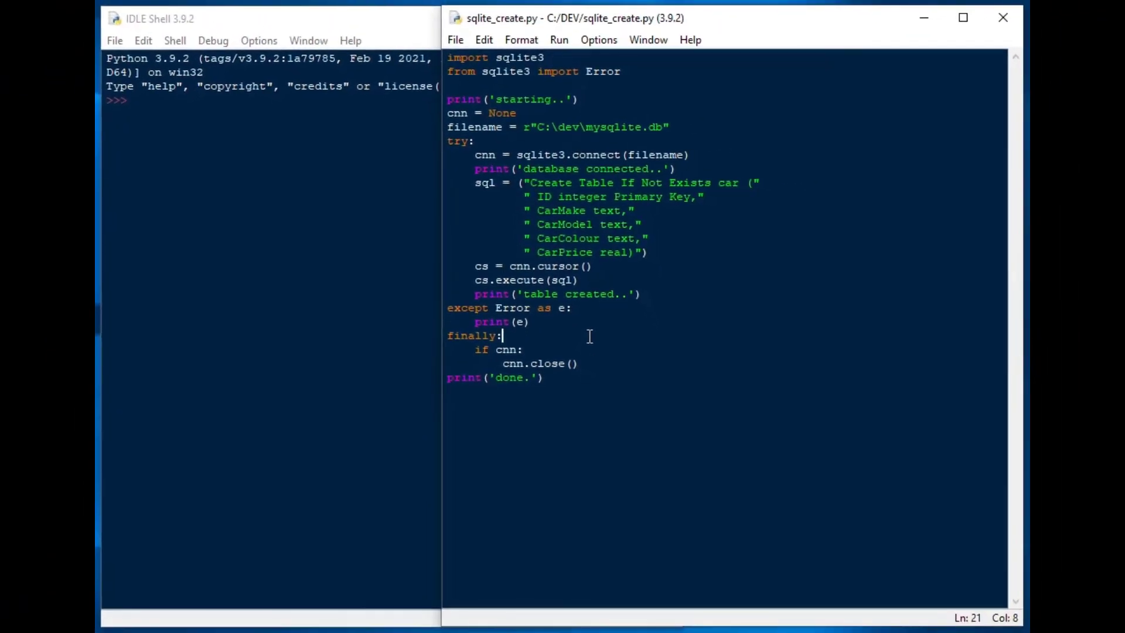
- Run sqlite_create.py with F5 and check the starting, connected and table-created messages
key(F5)
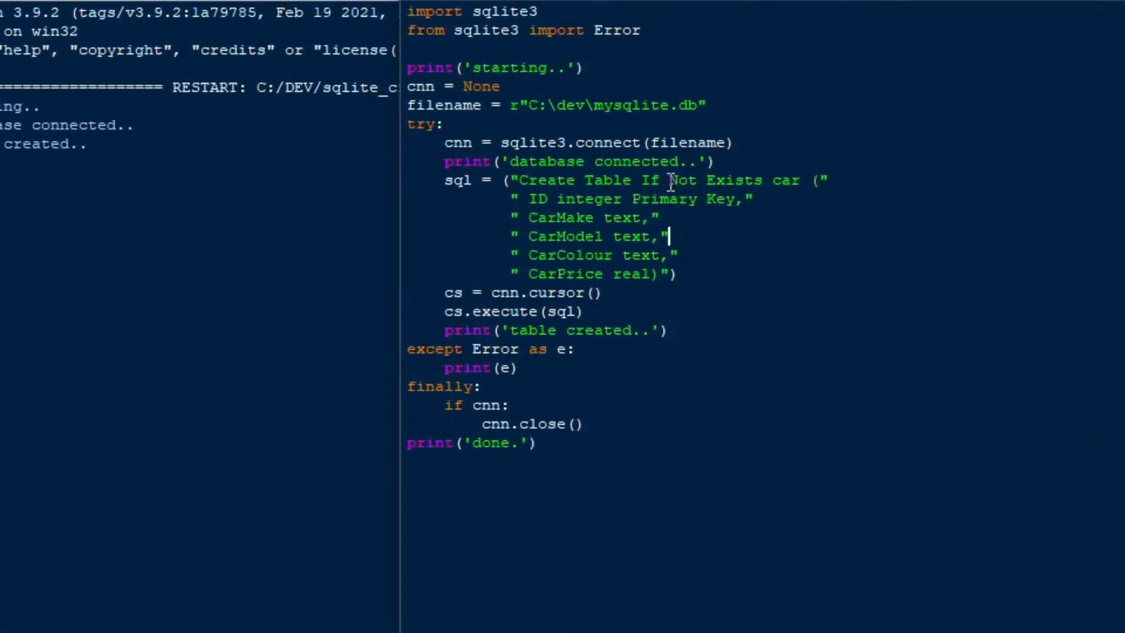
double_click(733, 180)
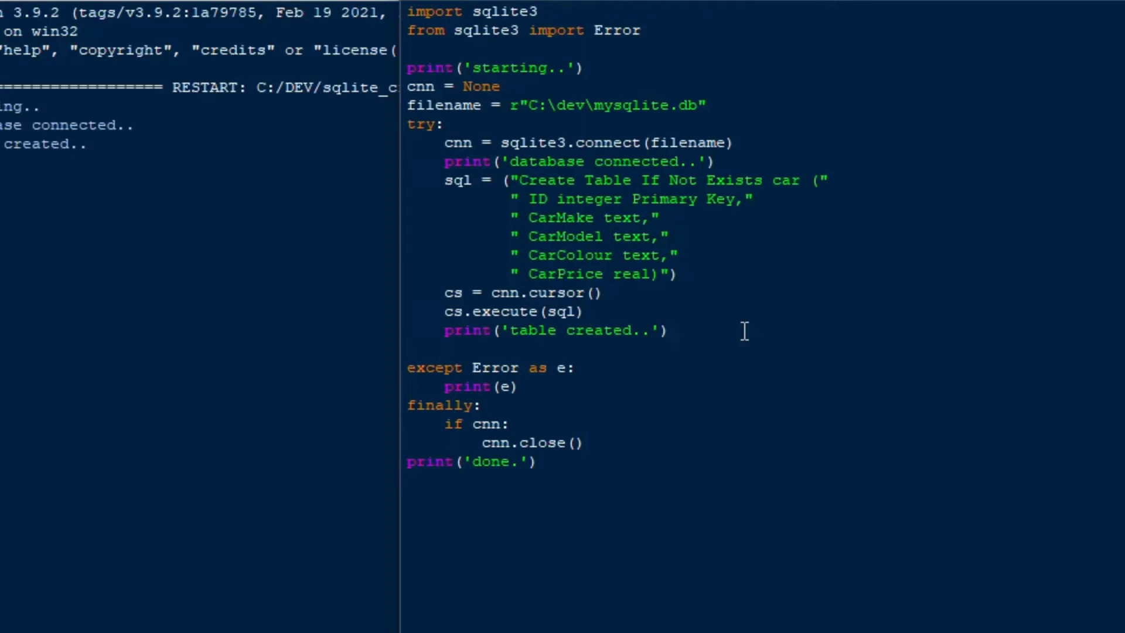
- Begin sql = ("Insert Into car (ID, CarMake, CarModel, CarColour, CarPrice)"
text(sql =)
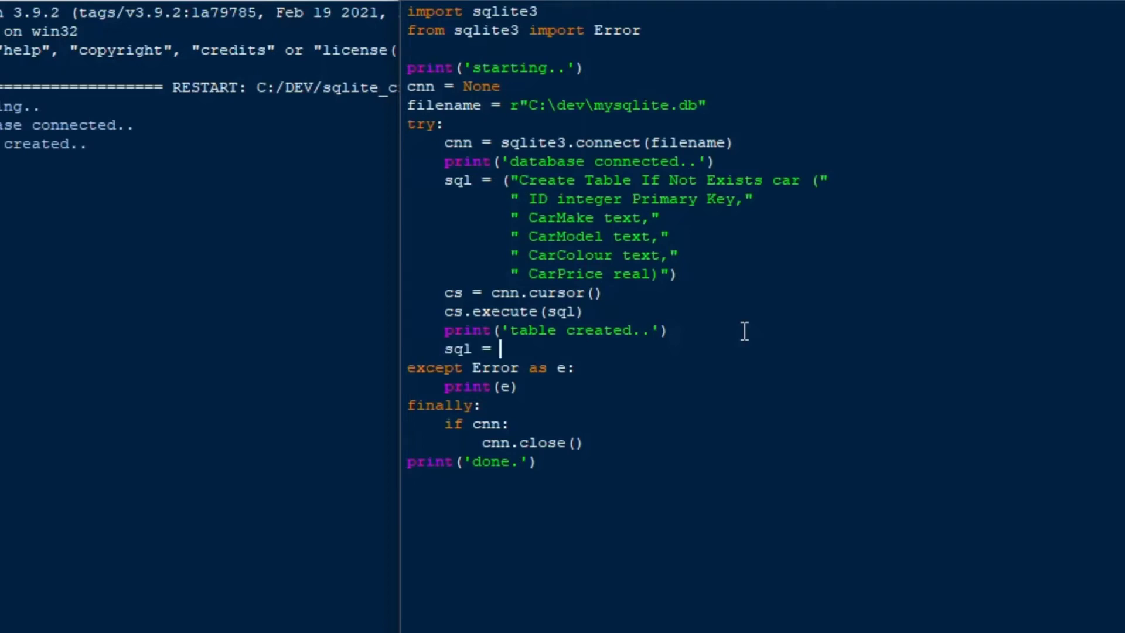
text((")
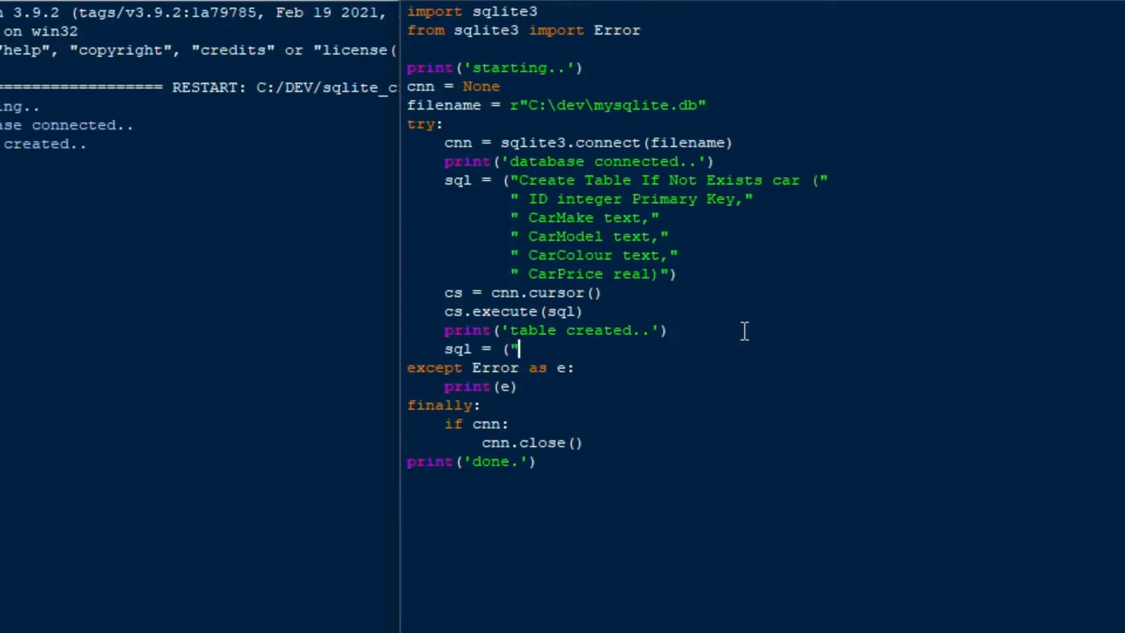
text(Insert)
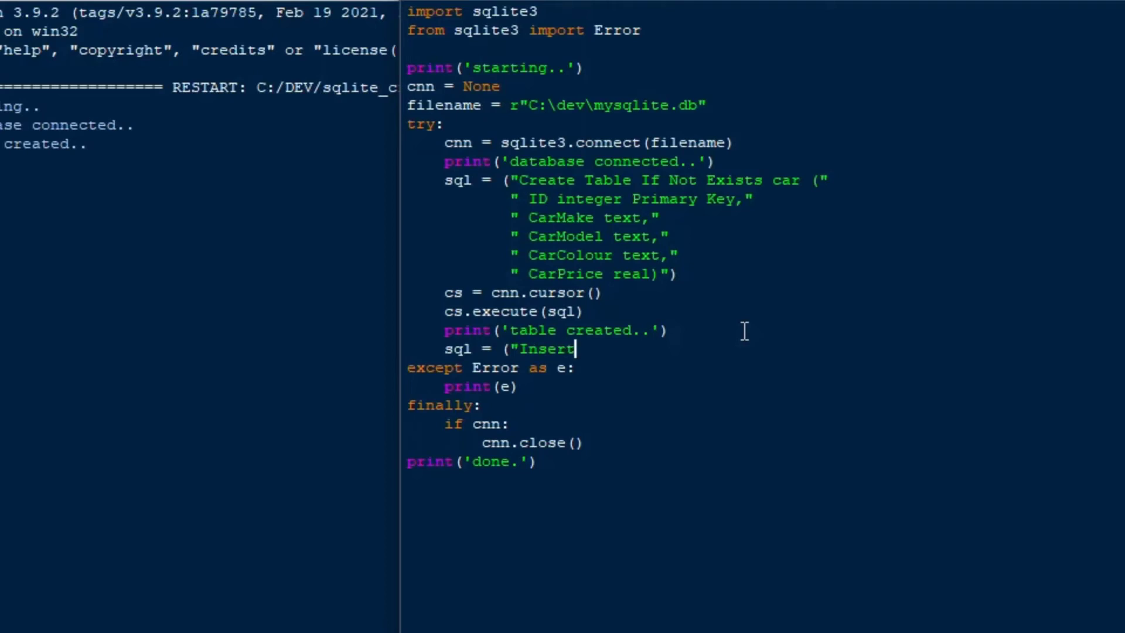
text(Into)
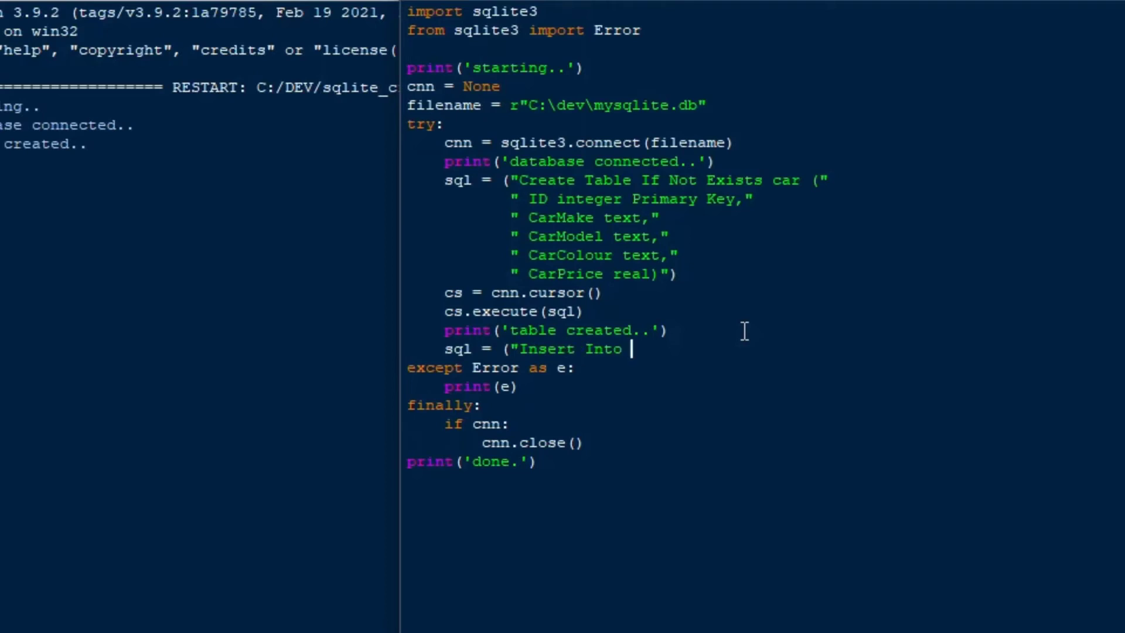
text(car (ID)
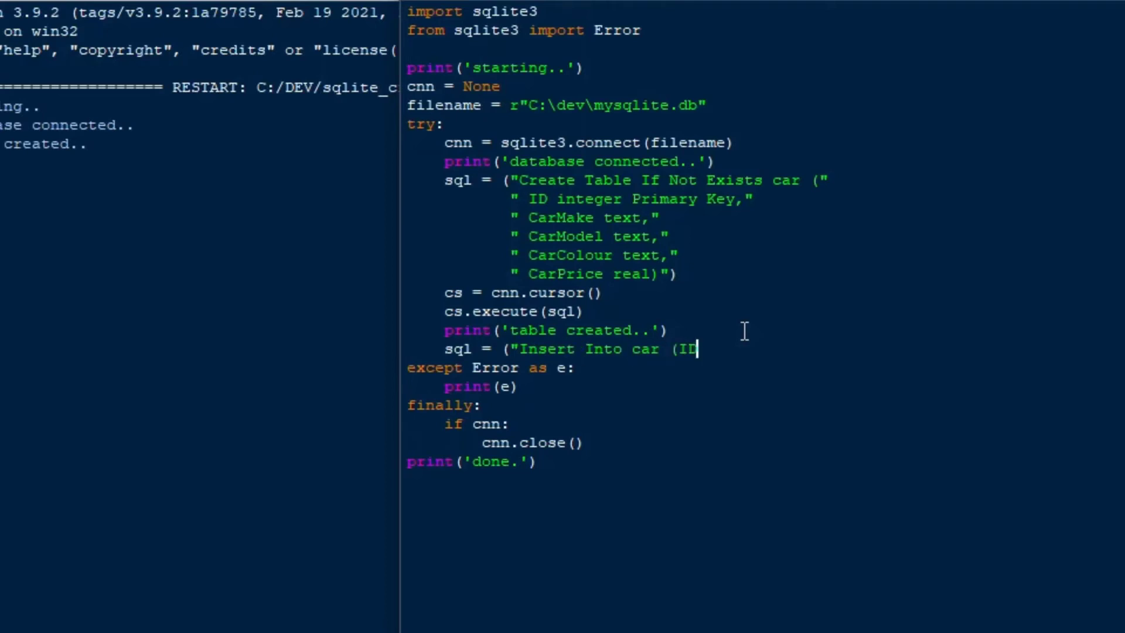
text(, Car)
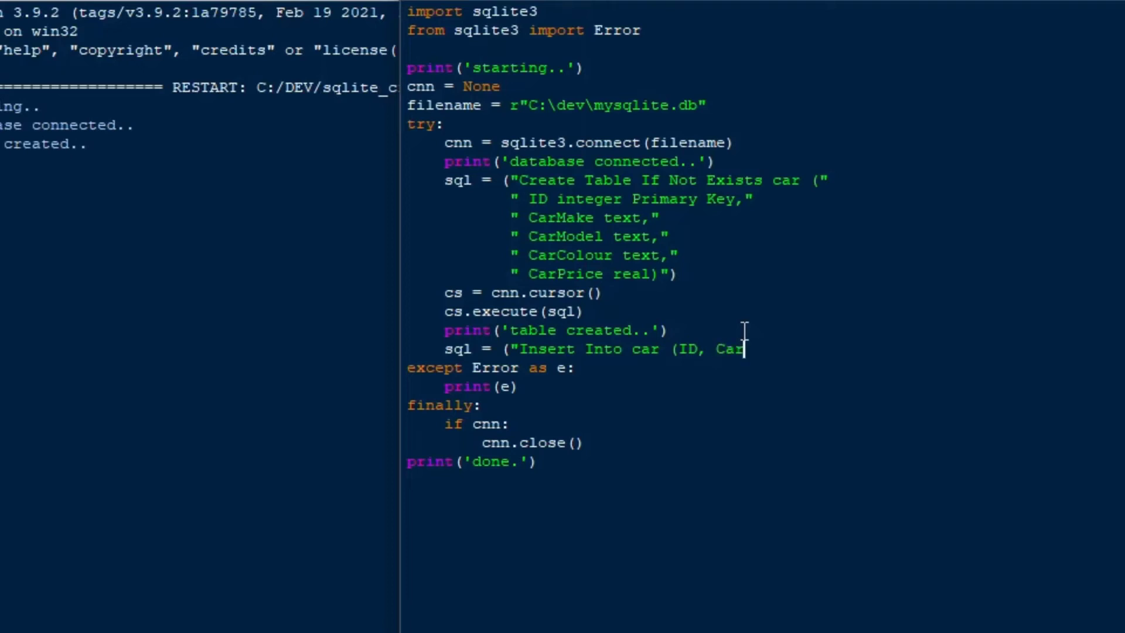
text(Make, Ca)
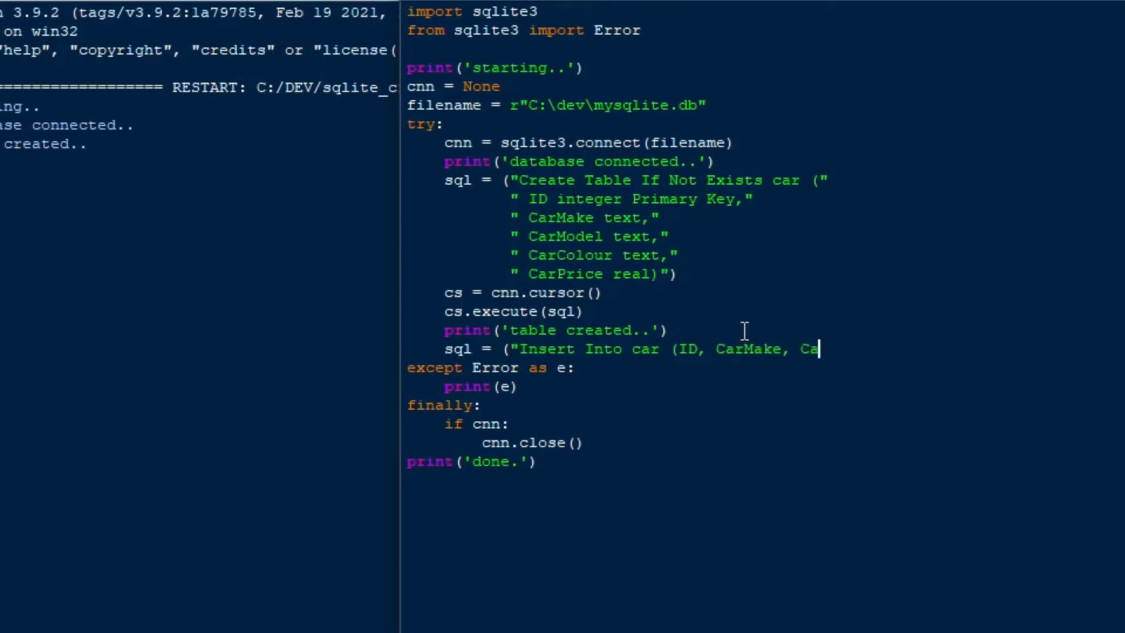
text(rModel,)
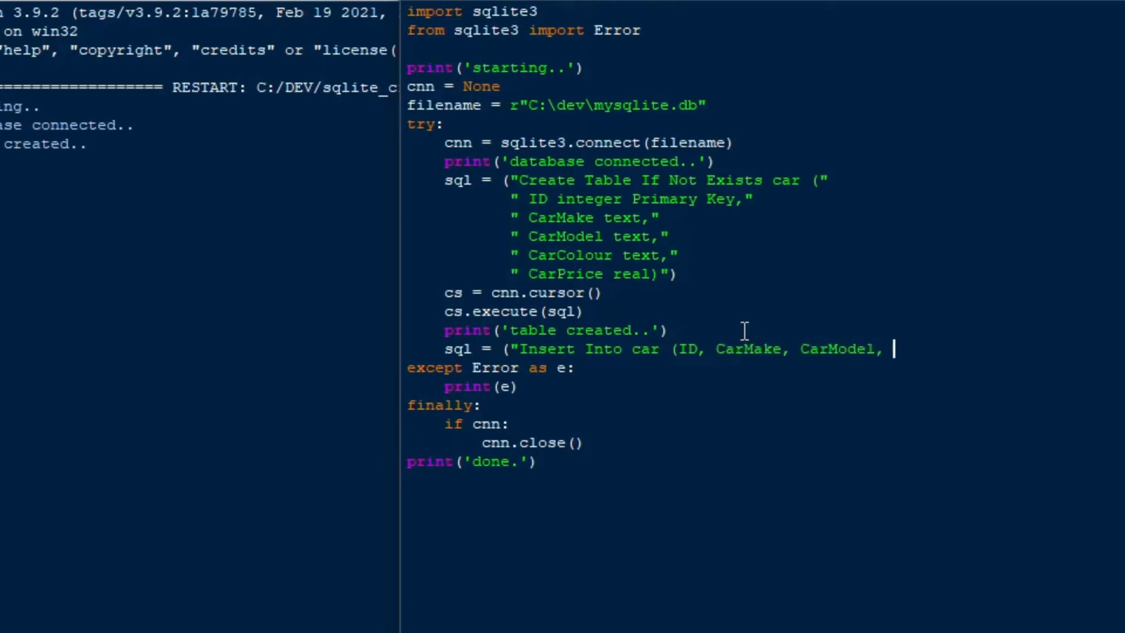
text(CarColour)
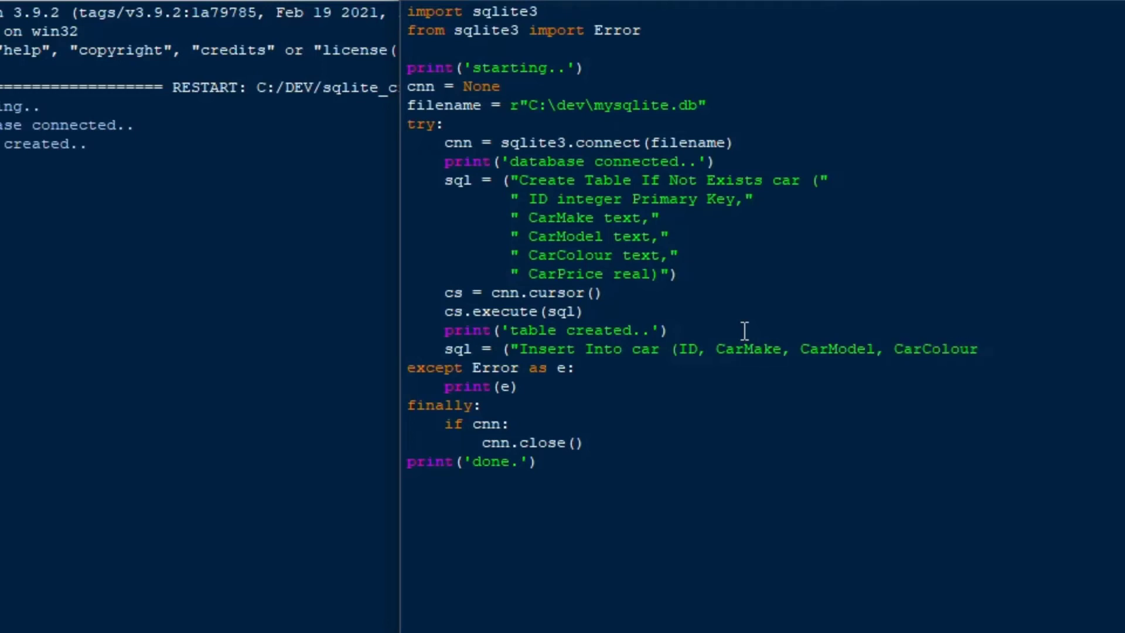
text(, CarPr)
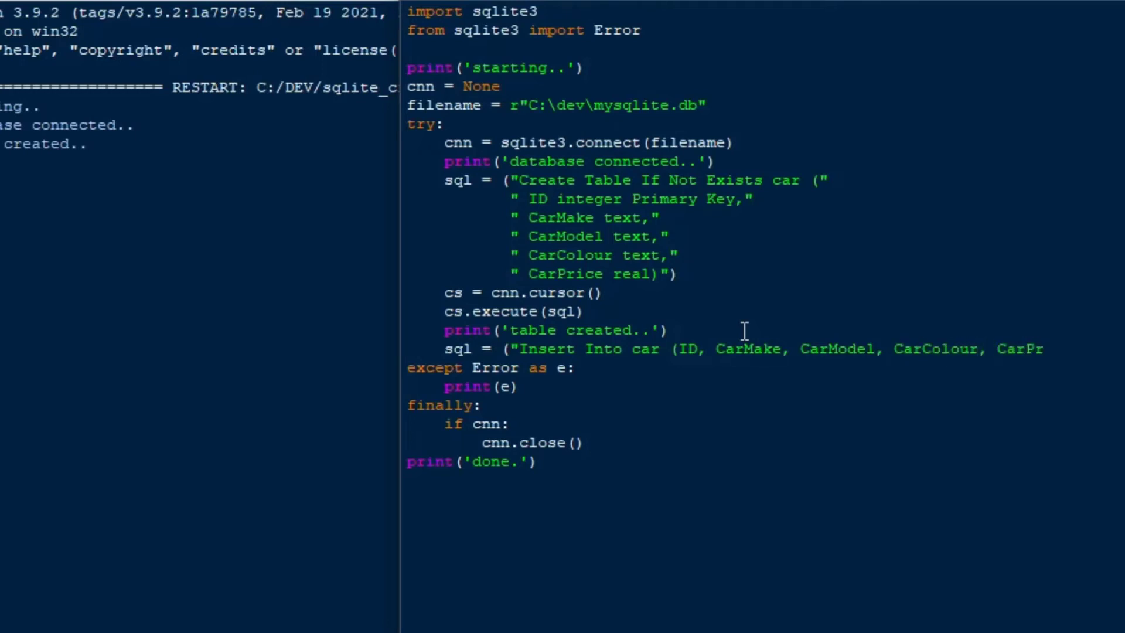
text(ice)
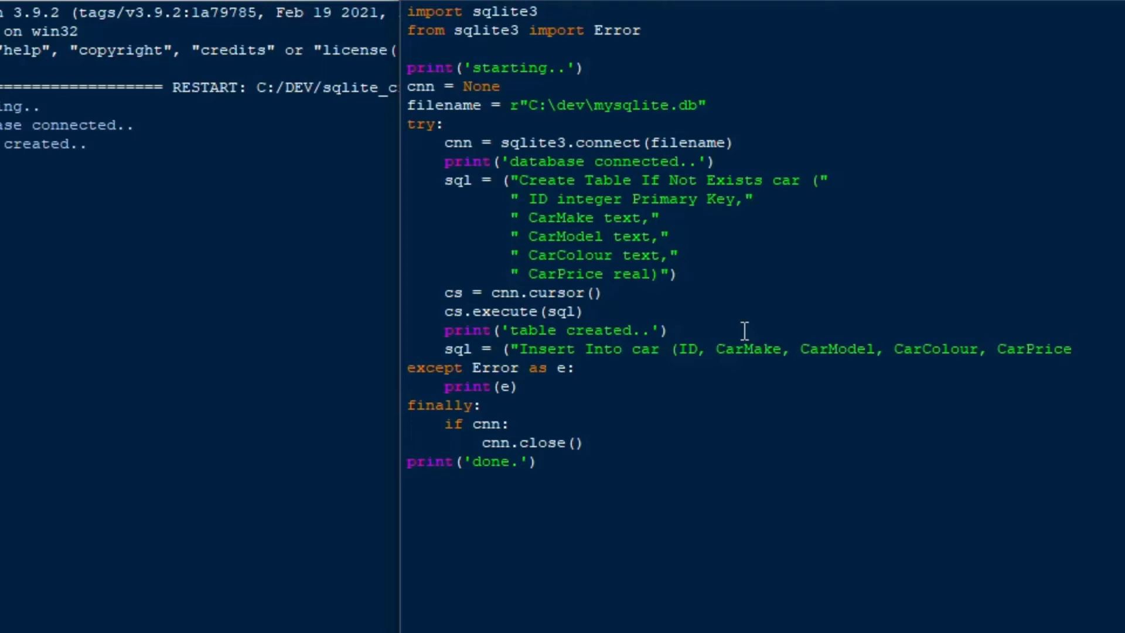
text()")
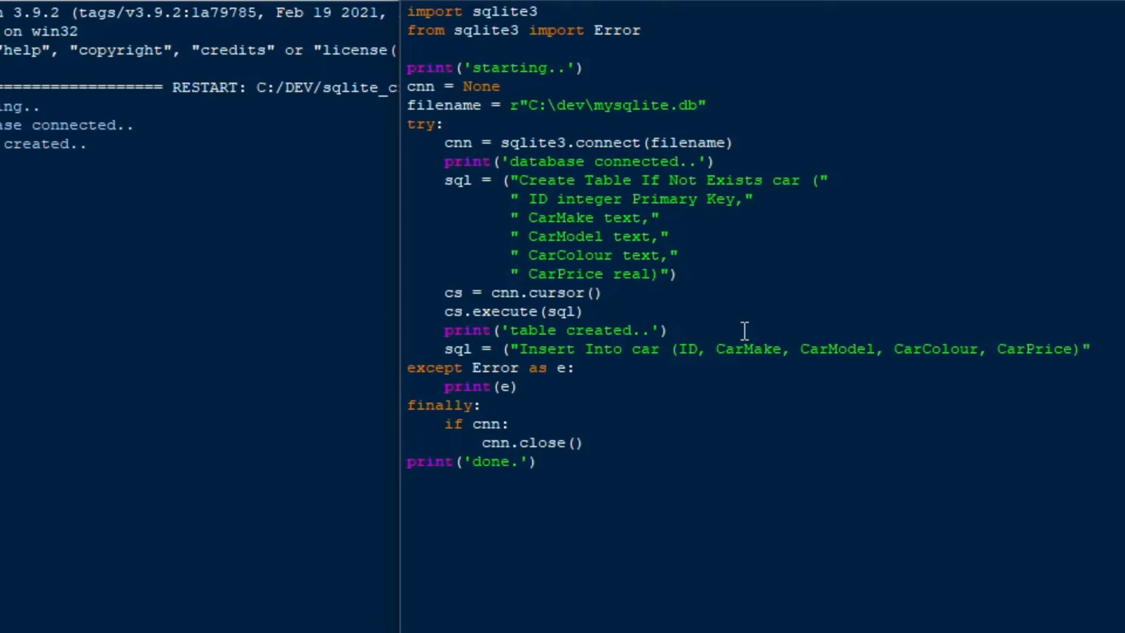
key(enter)
text(" Values)
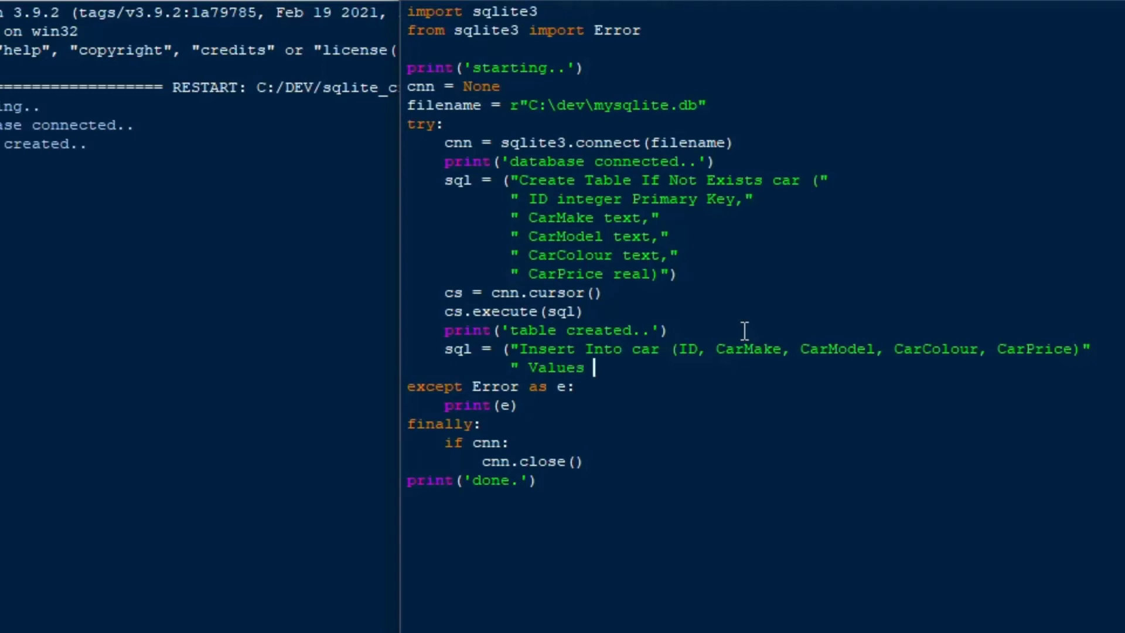
- Add the Values row (1, 'BMW', 'M3', 'Red', 100000)
text((1)
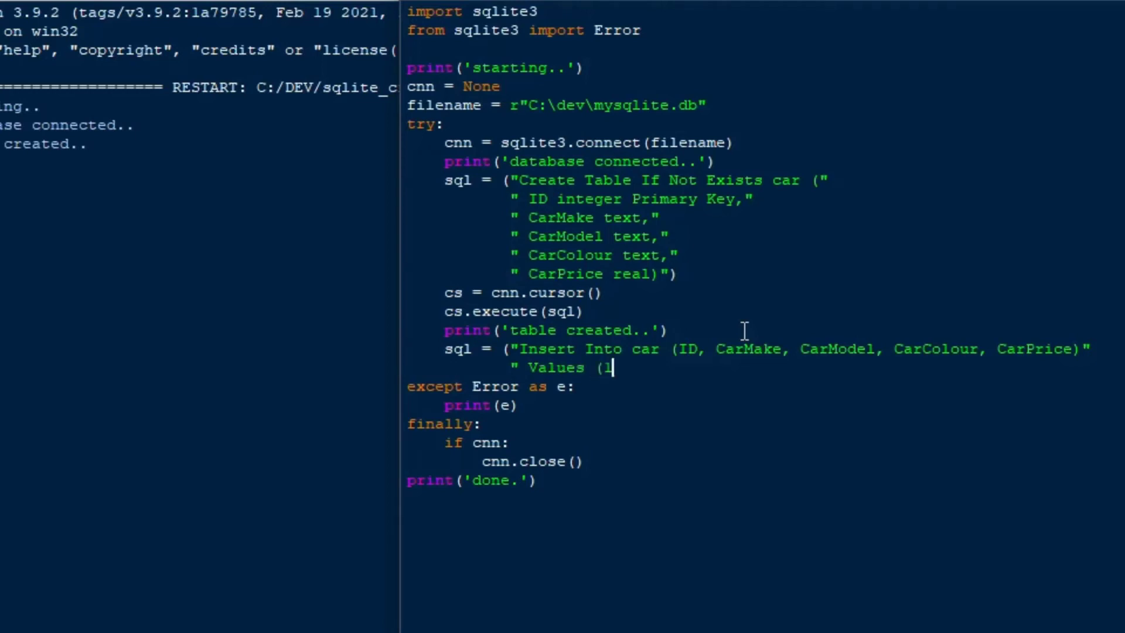
text(, 'B)
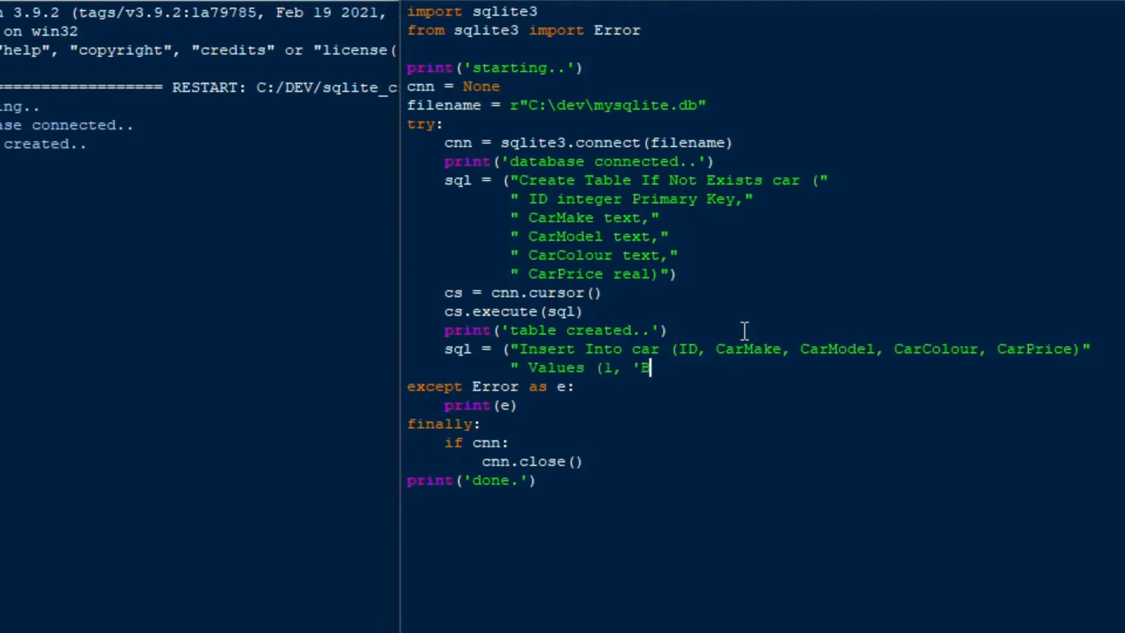
text(MW',)
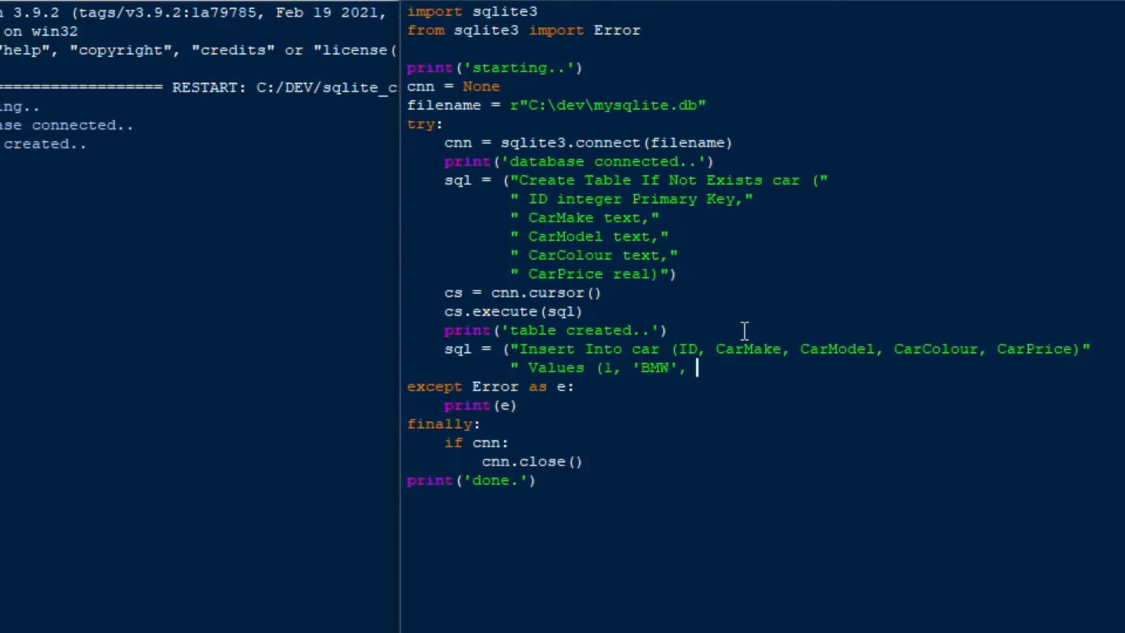
text('M)
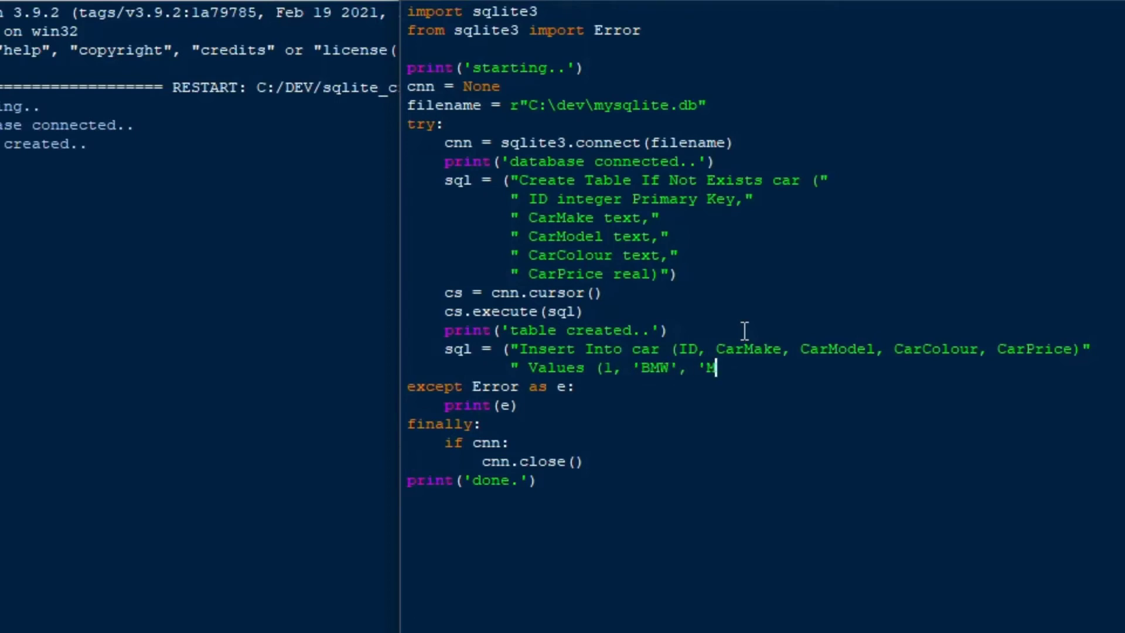
text(3', 'R)
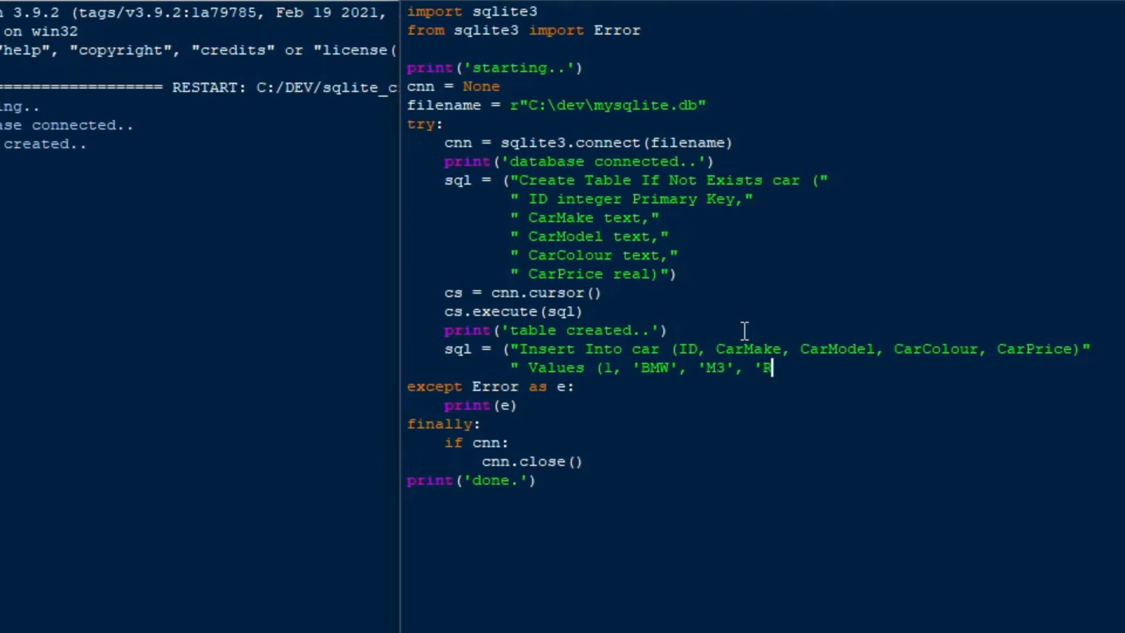
text(ed', 1)
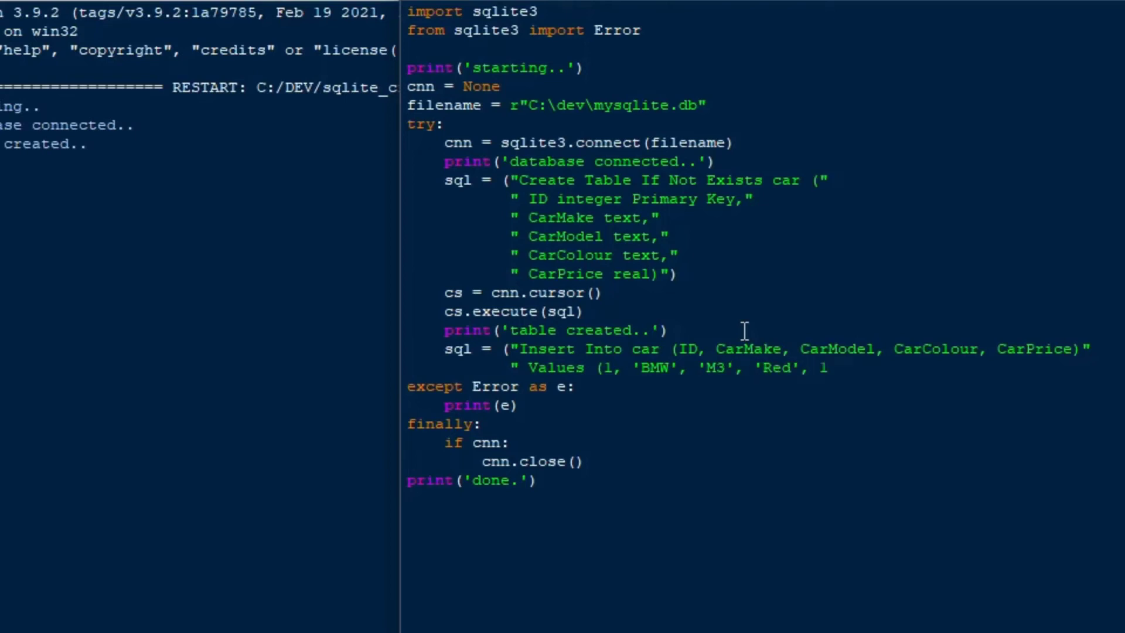
text(00000)
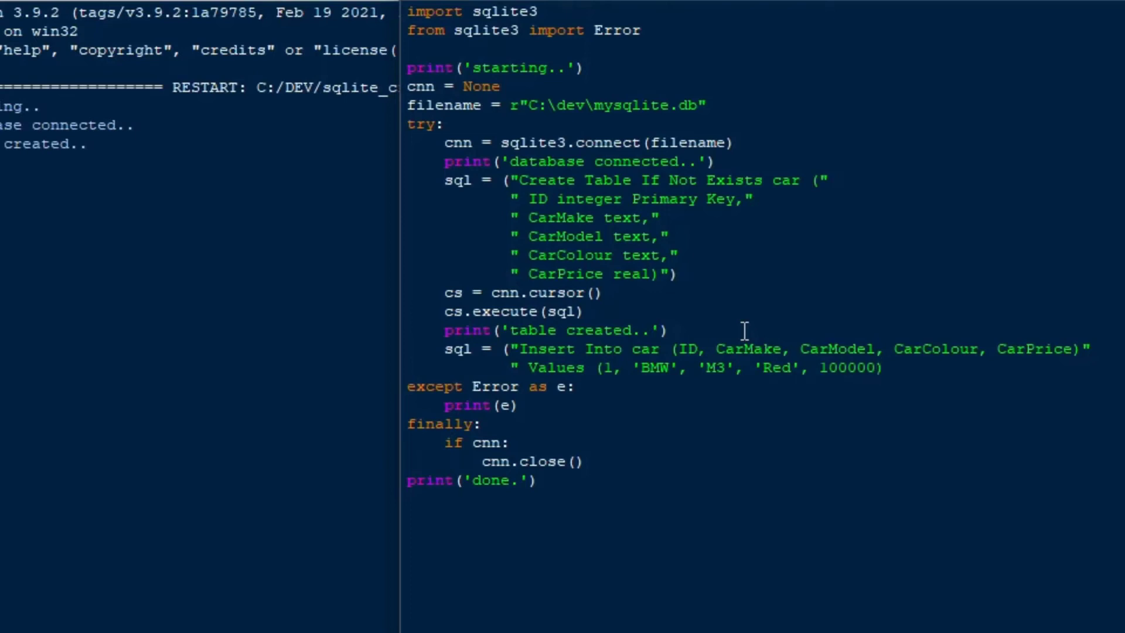
text(,)
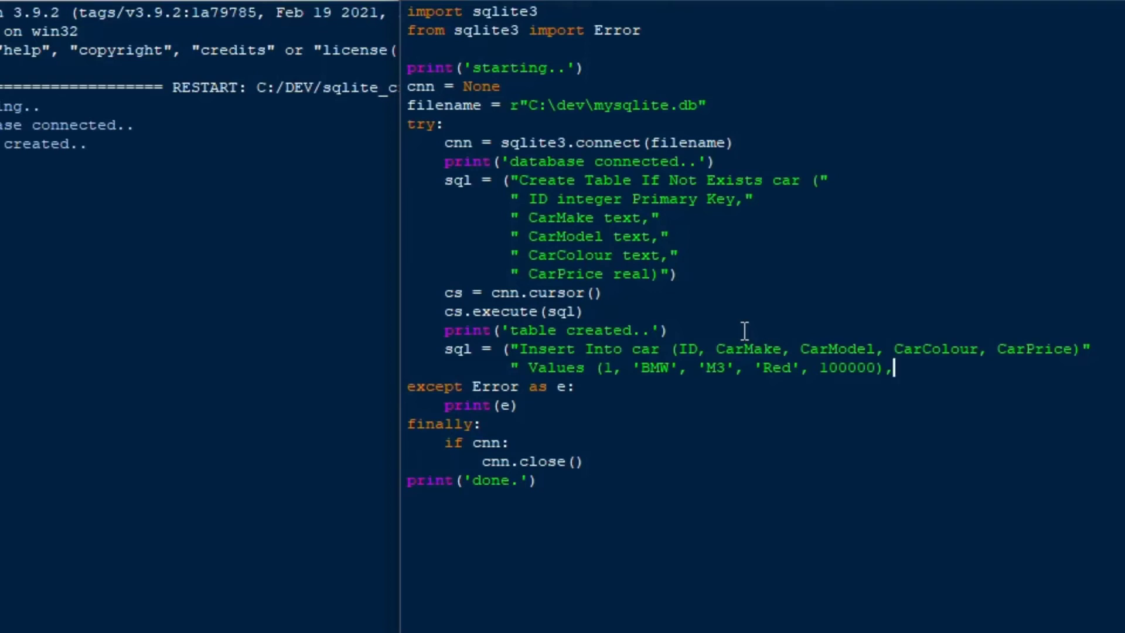
key(enter)
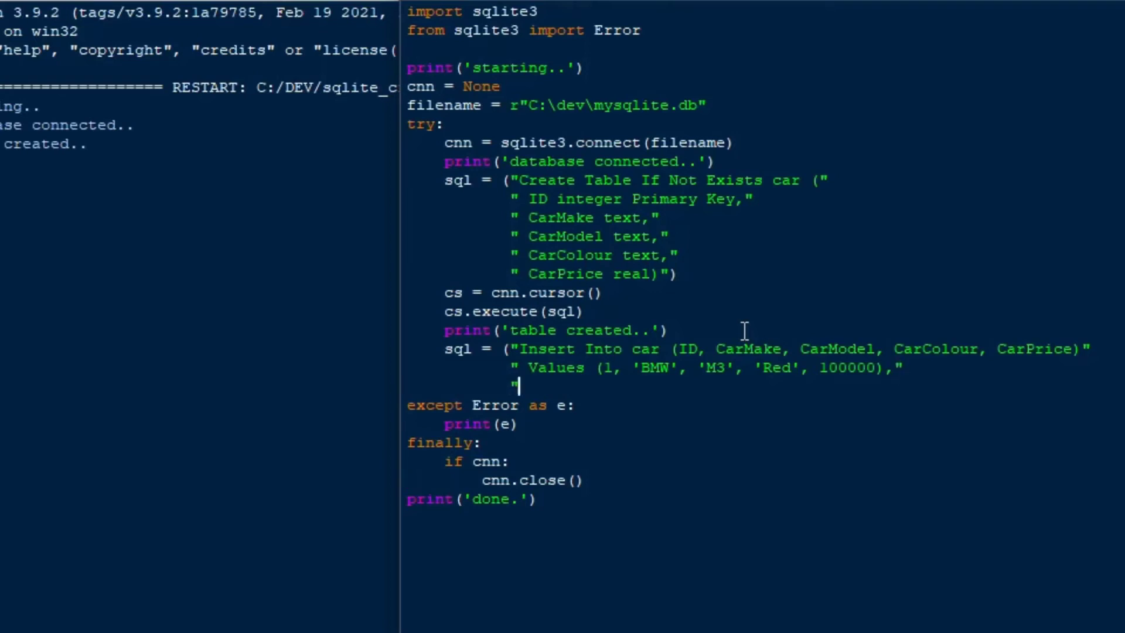
- Add row 2 for a white Honda Accord and close the statement
text(()
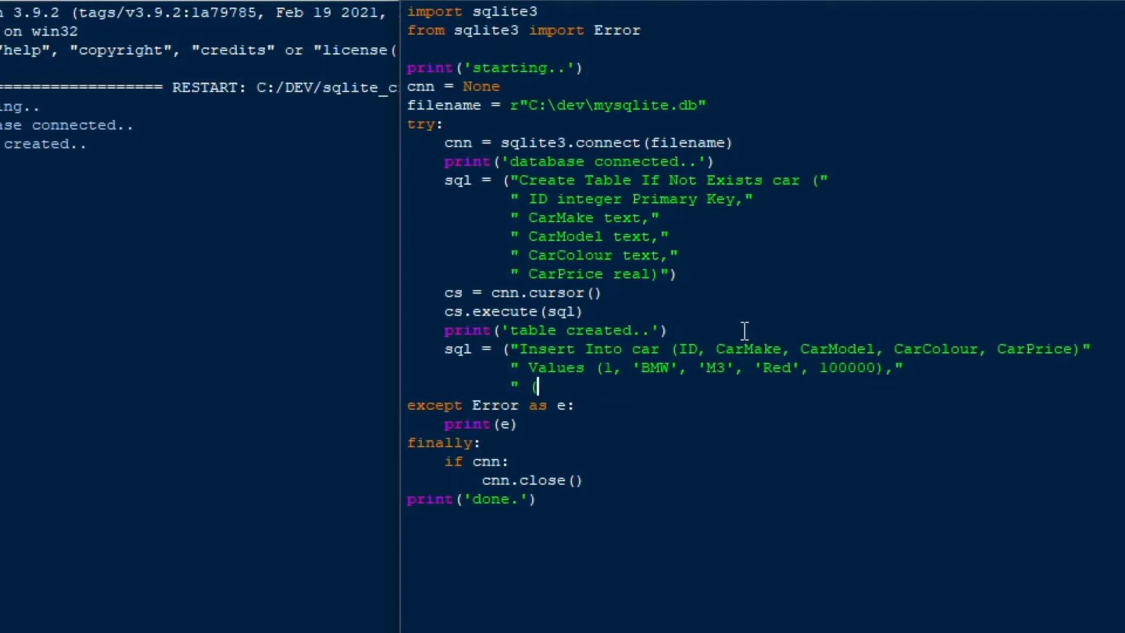
text(2, 'Honda', ')
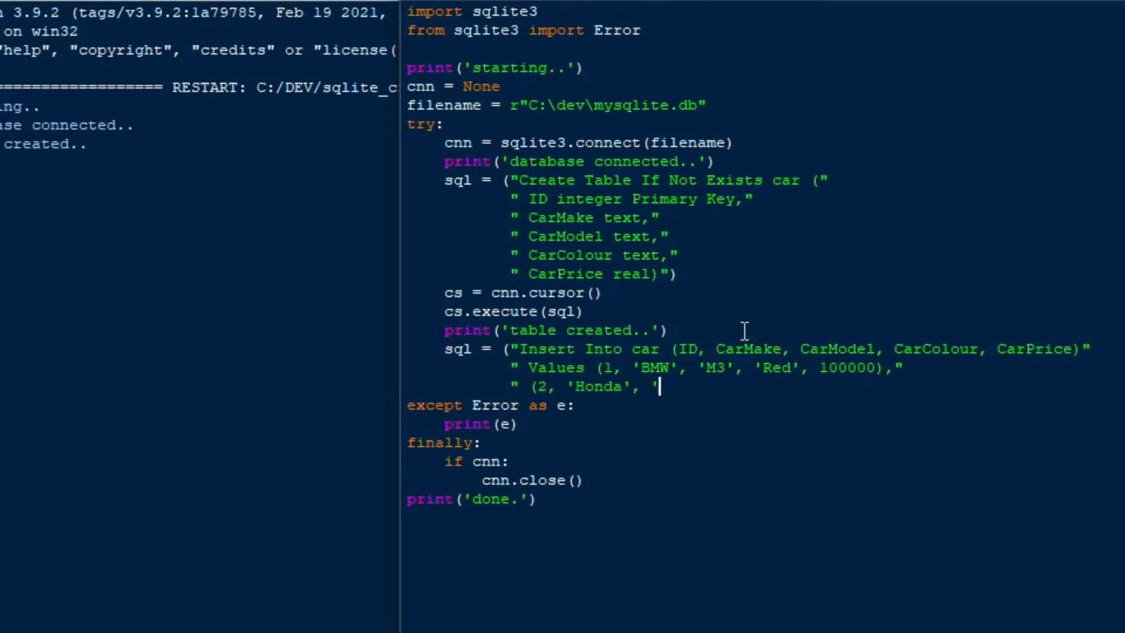
text(Accord',)
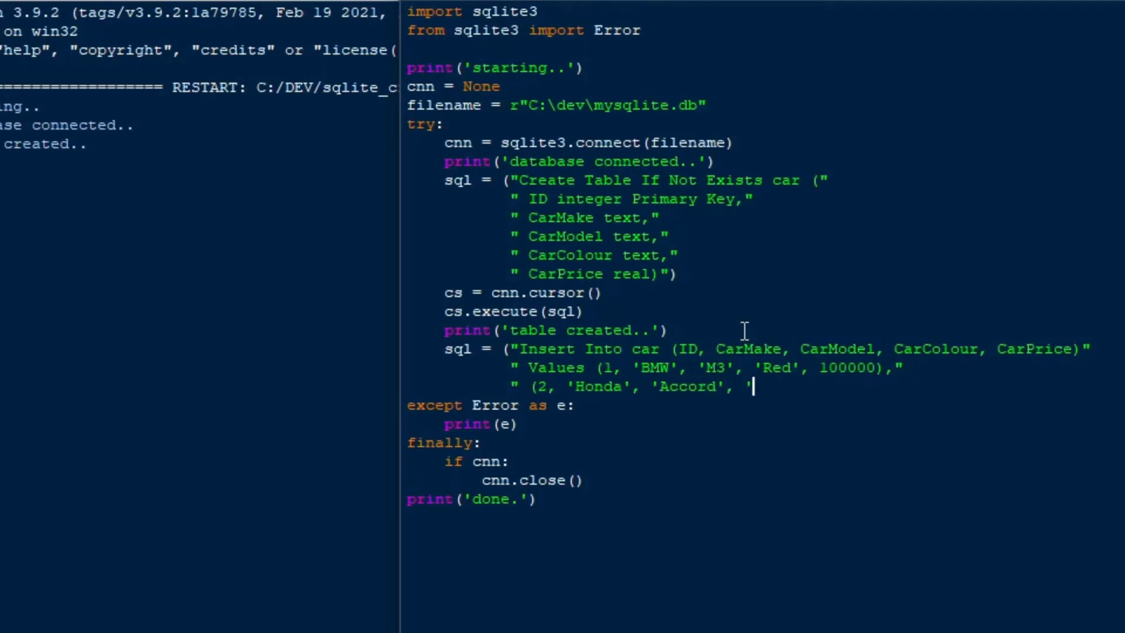
text('White',)
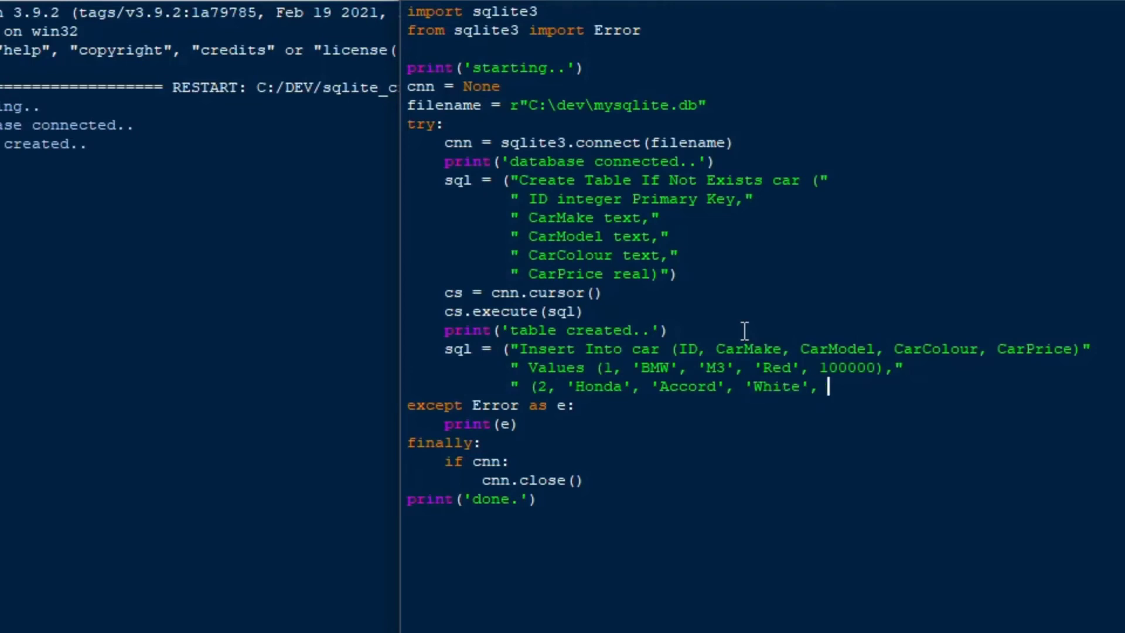
text(40000)
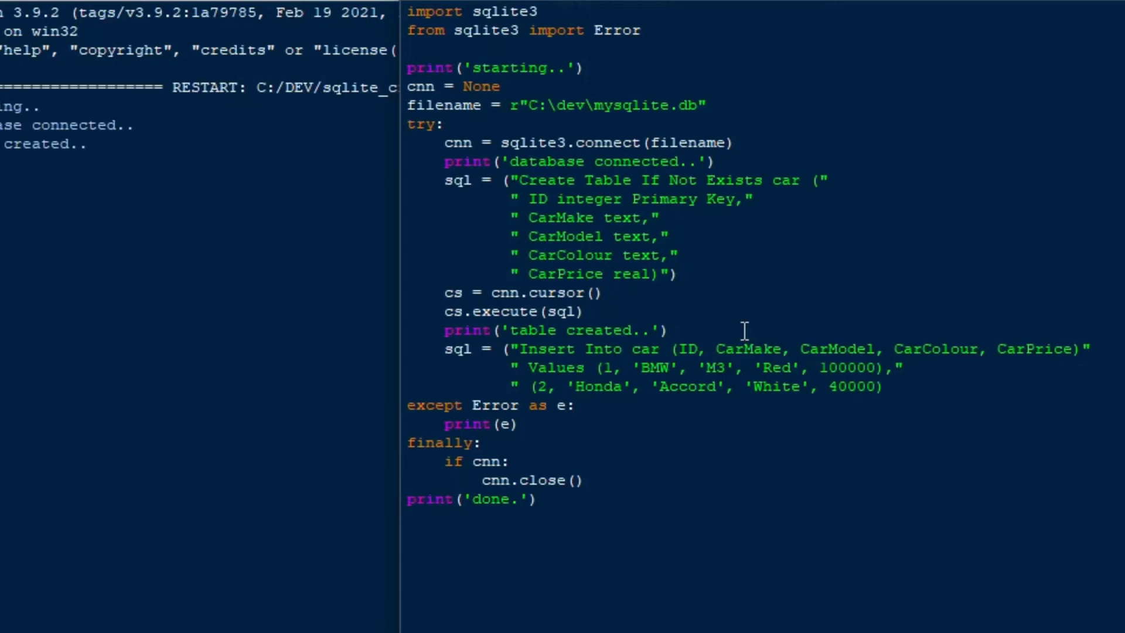
text(;")
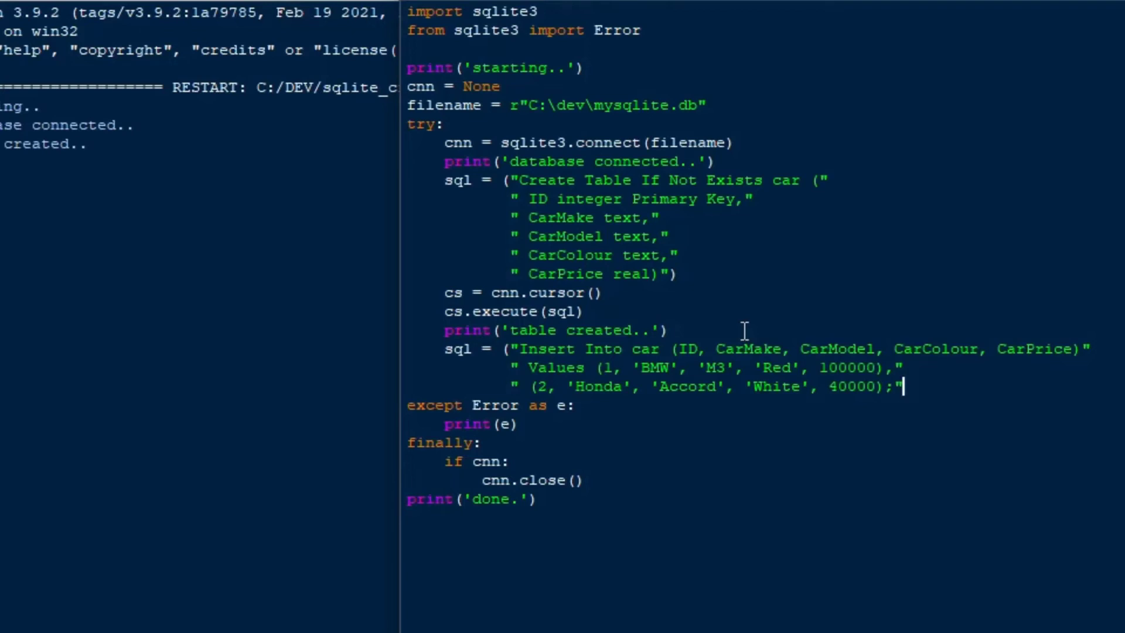
text())
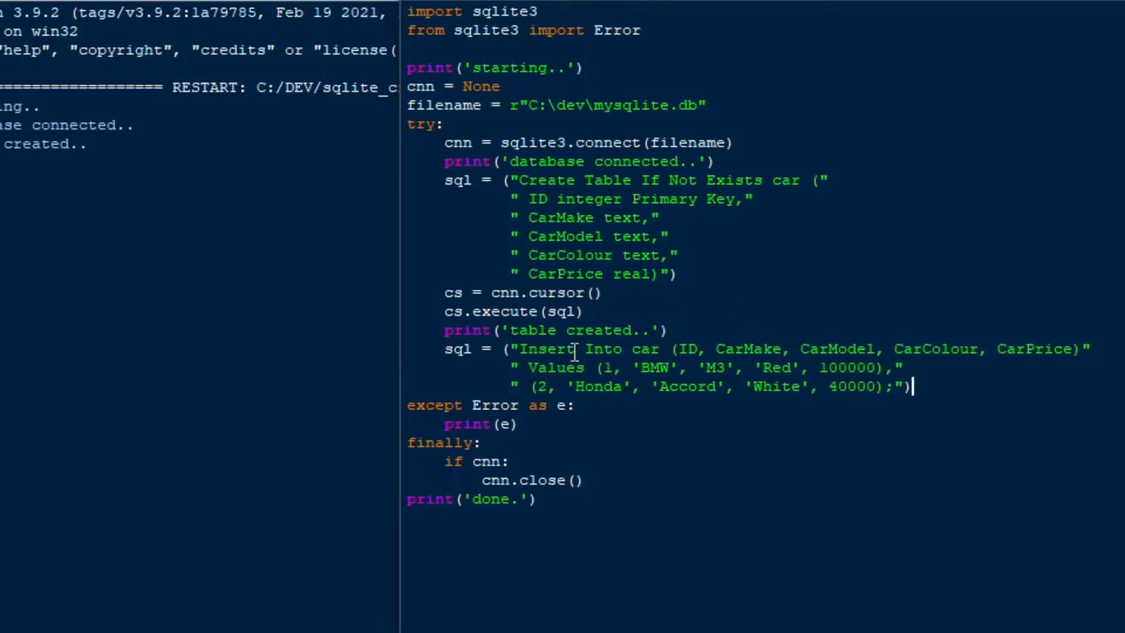
double_click(604, 349)
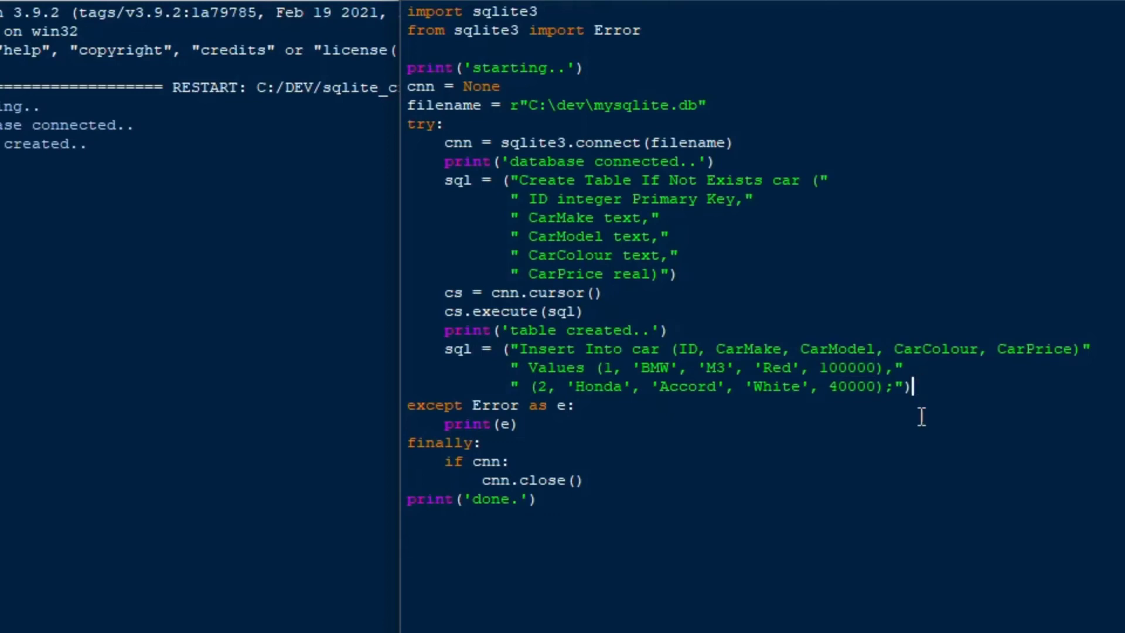
- Add cs.execute(sql) and print('insert complete..') after the insert statement, then begin the next line
text(cs.)
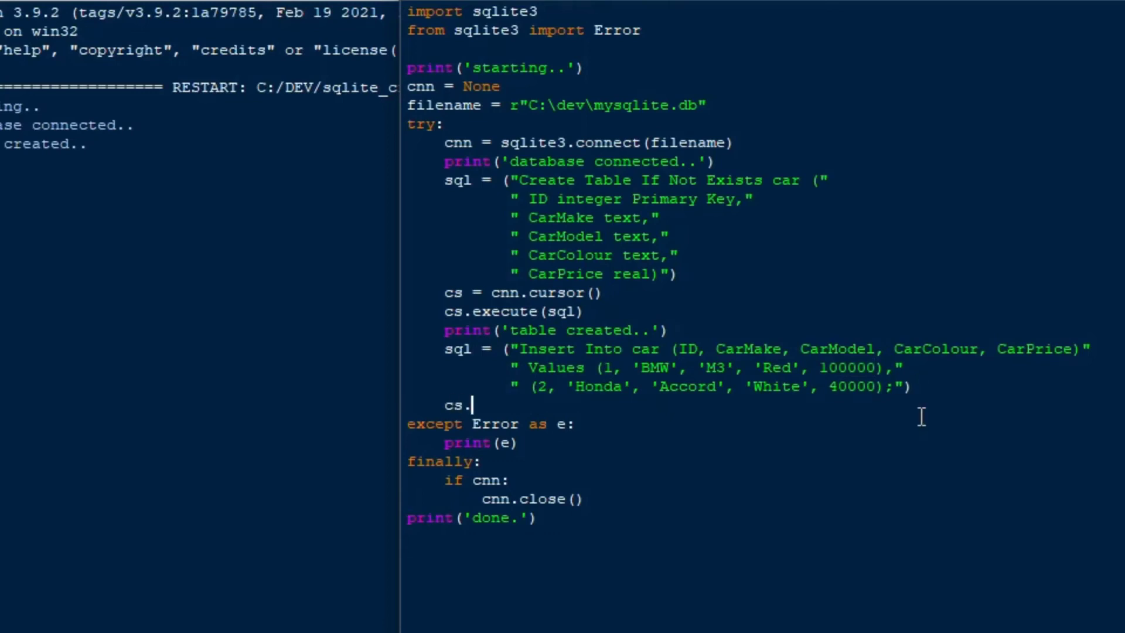
text(execute)
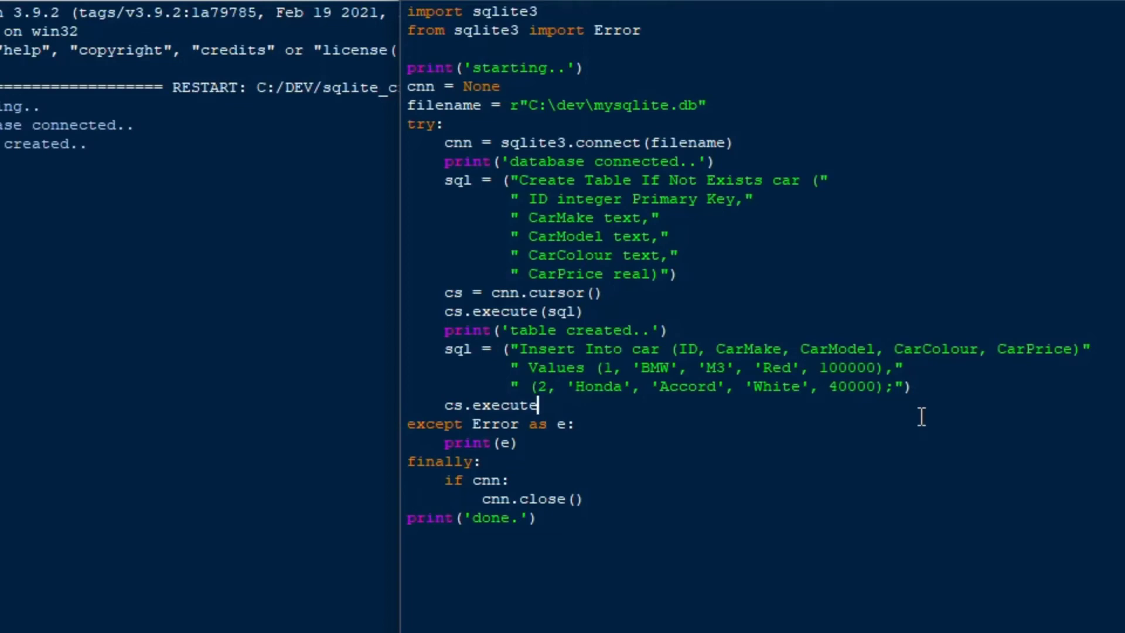
text((sql))
text(print('insert complete)
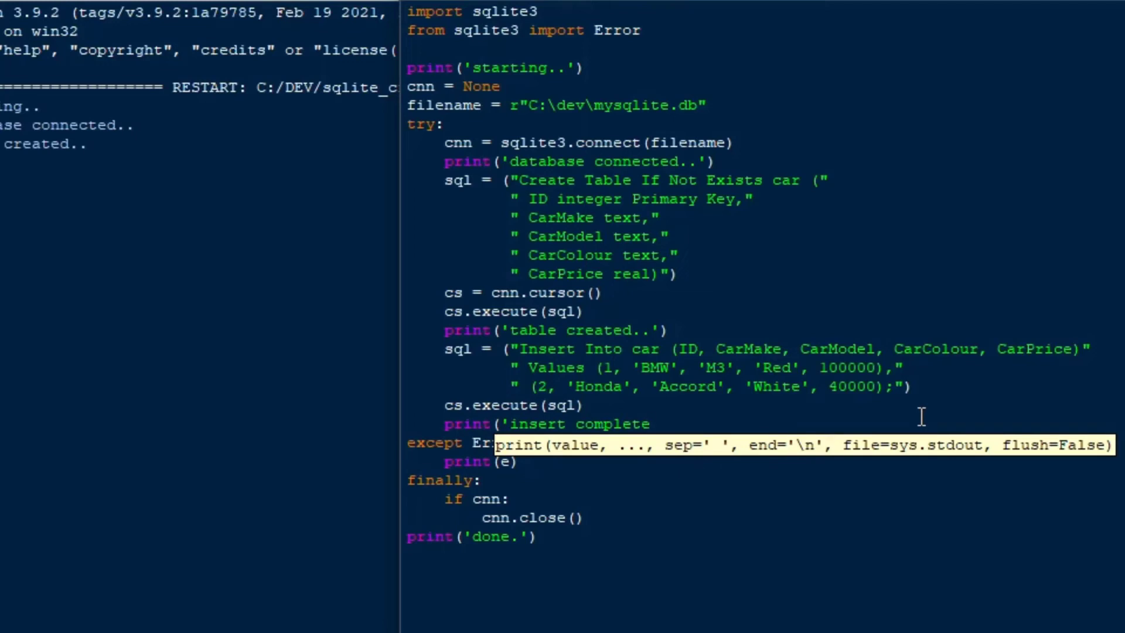
text(..'))
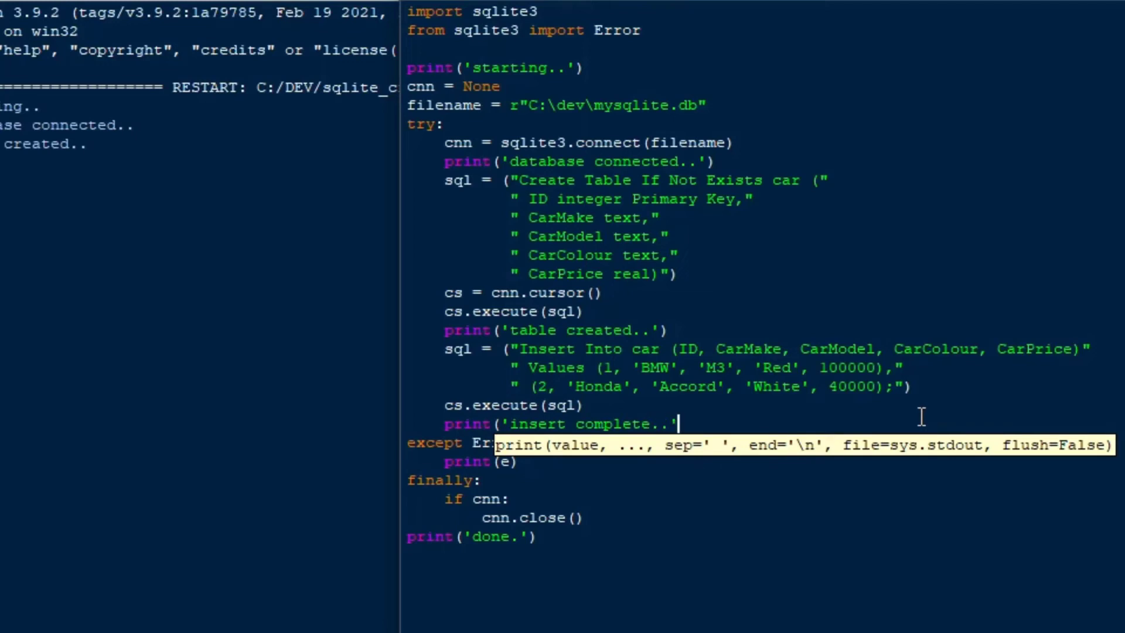
key(enter)
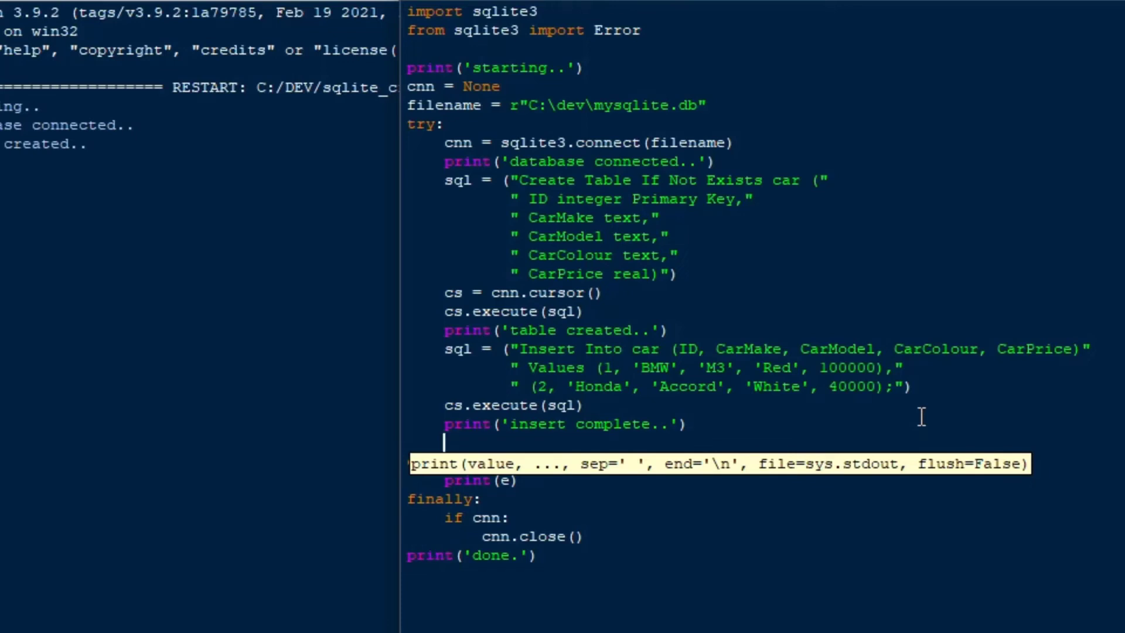
text(sql =)
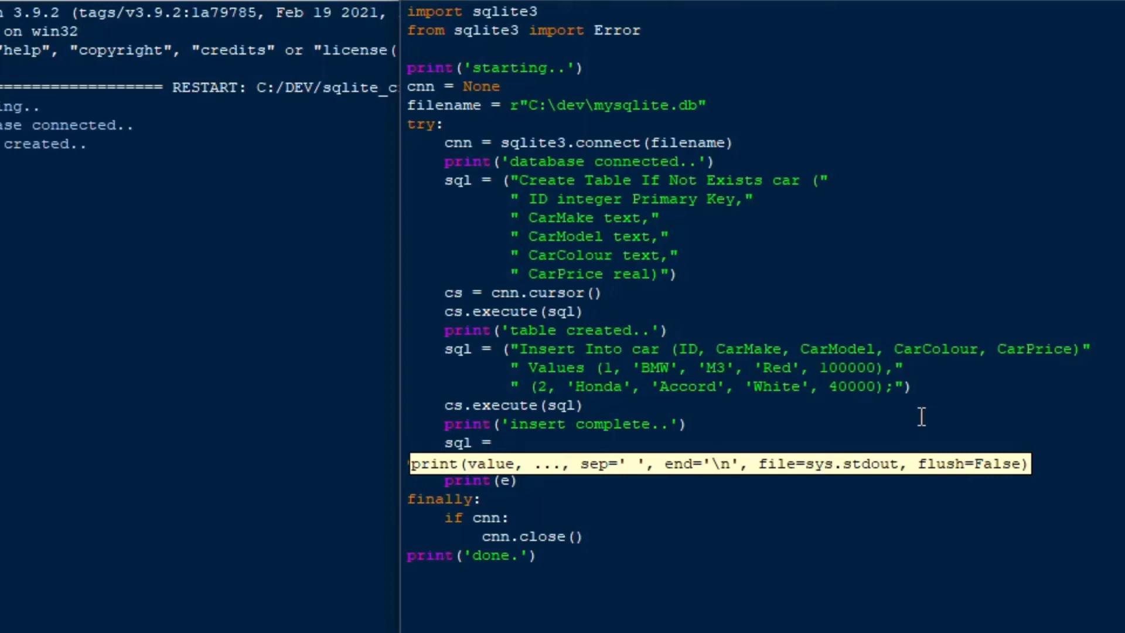
- Add sql = "Select * From car;" and execute it with cs.execute(sql)
text("Se)
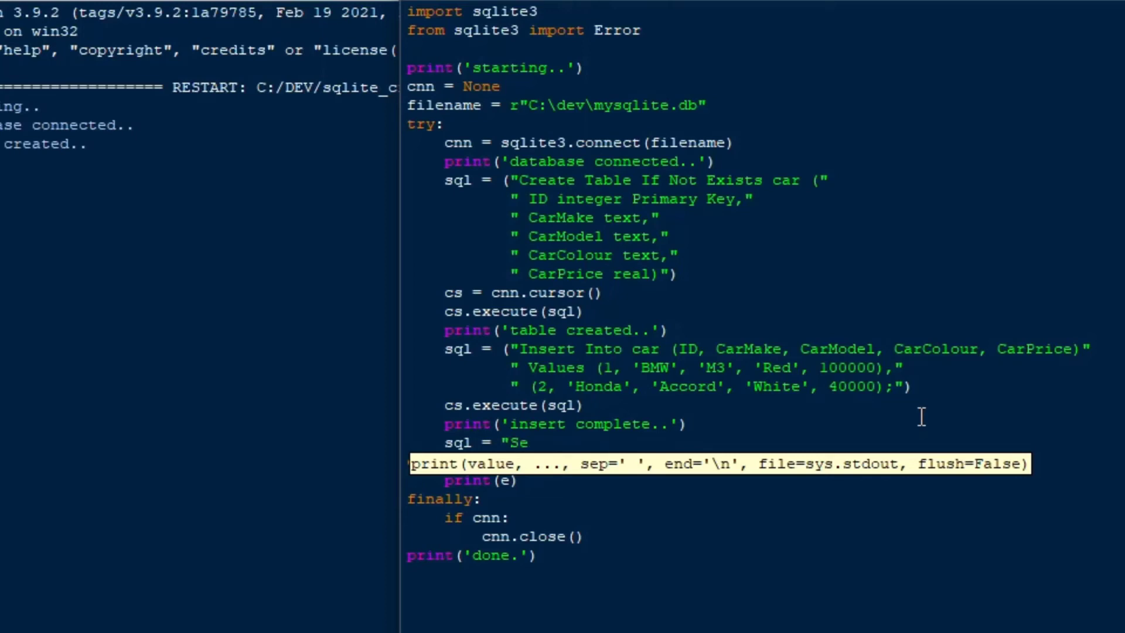
text(lect * From)
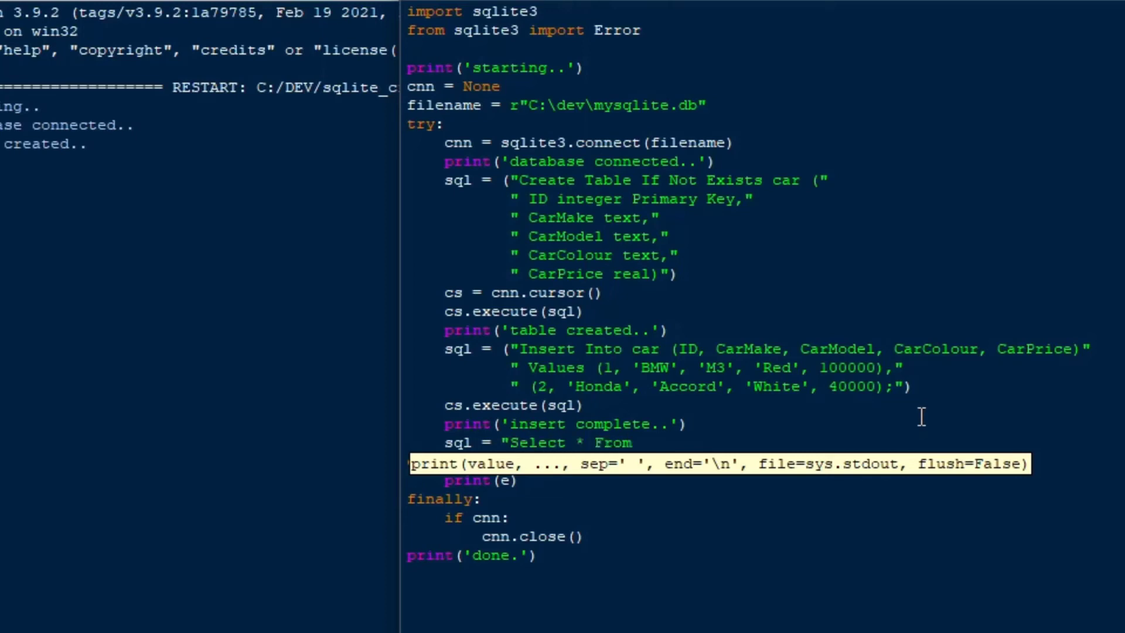
text(car)
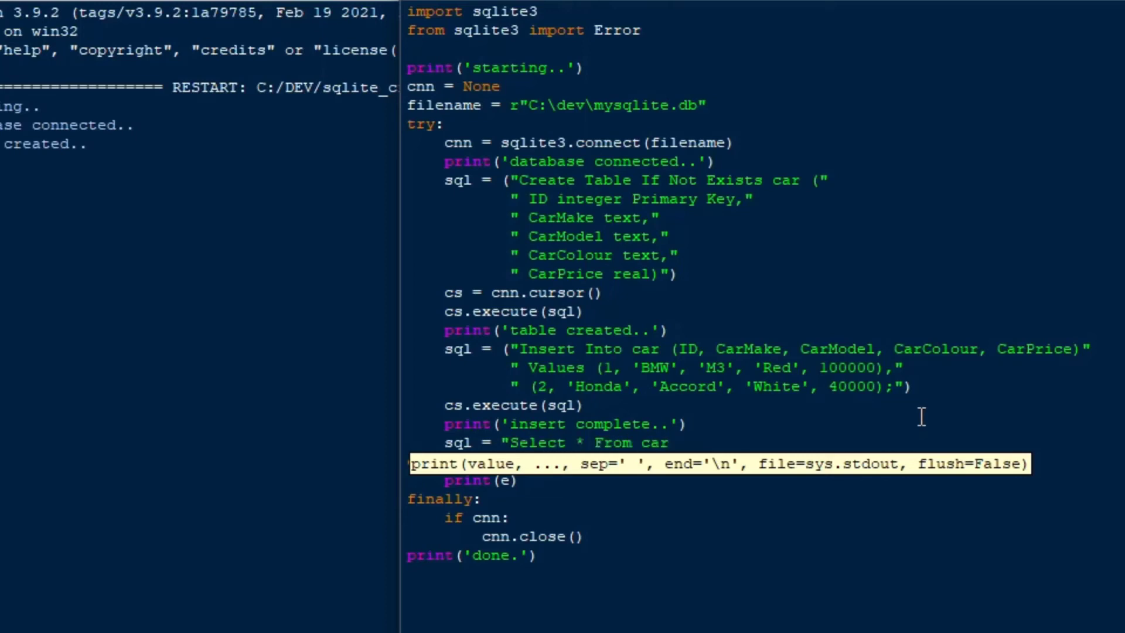
text(;")
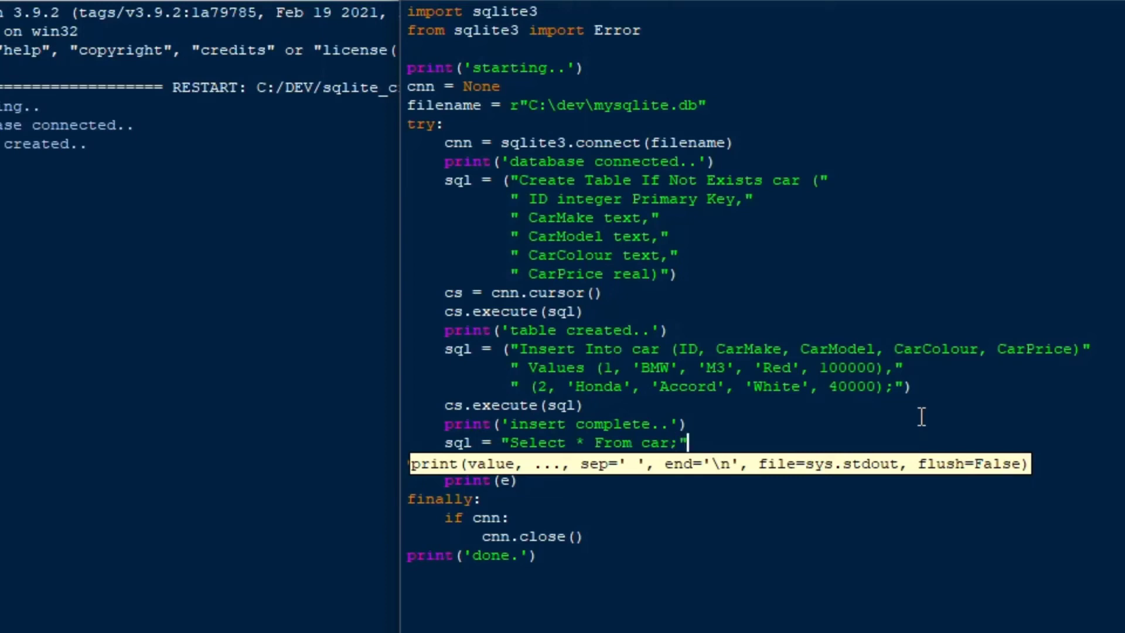
key(enter)
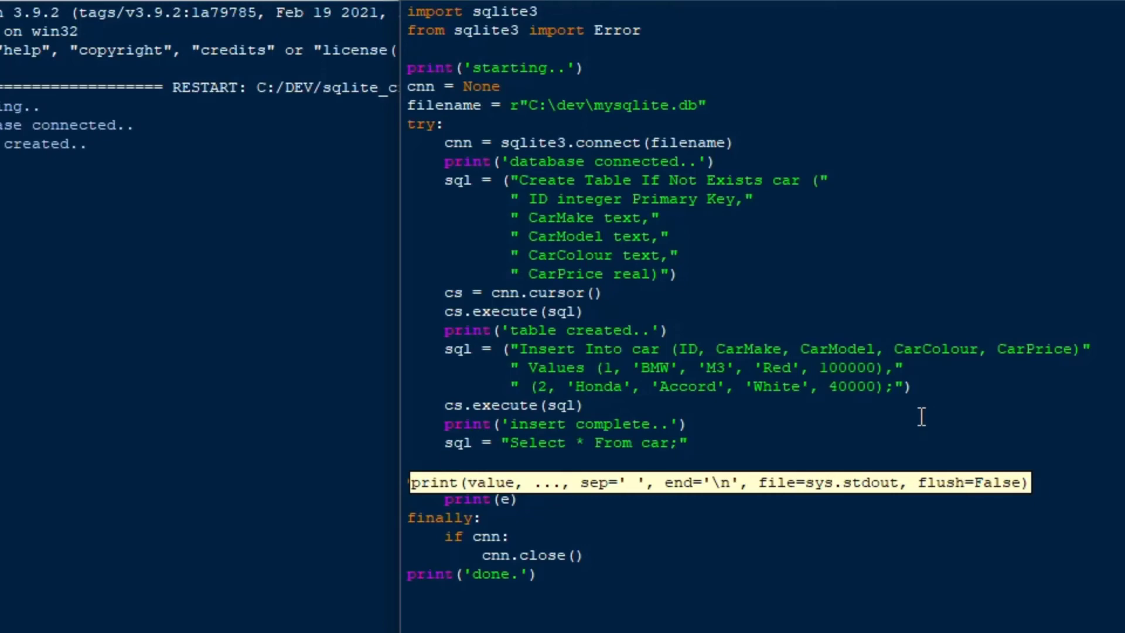
text(cs.execute(sql)
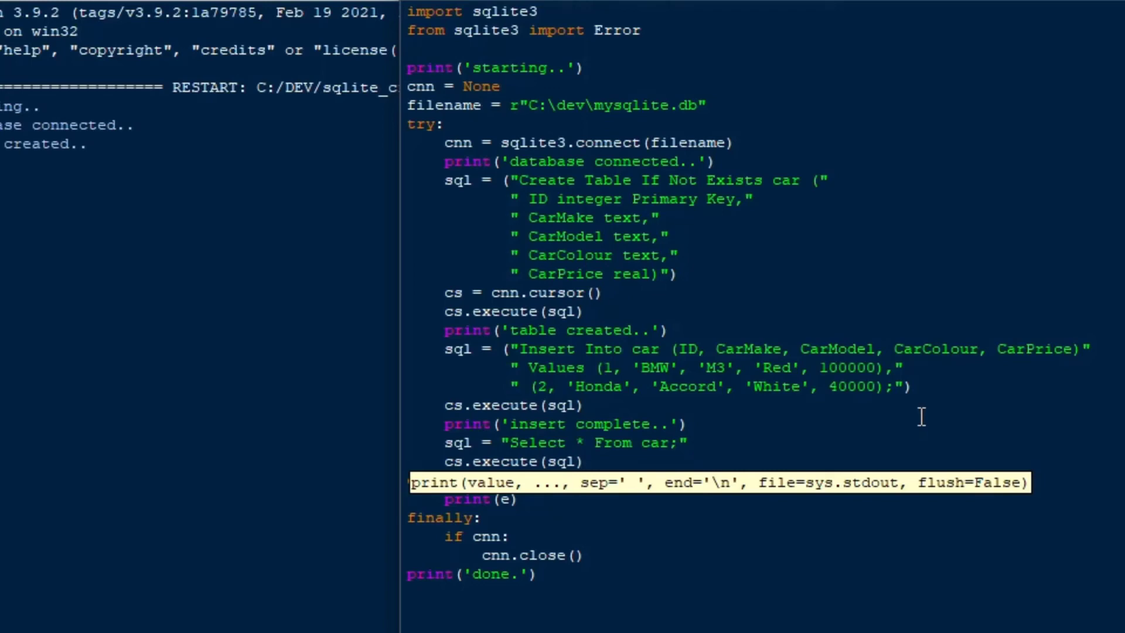
- Fetch all results into rst with cs.fetchall() and print each row in a for loop
text(rst)
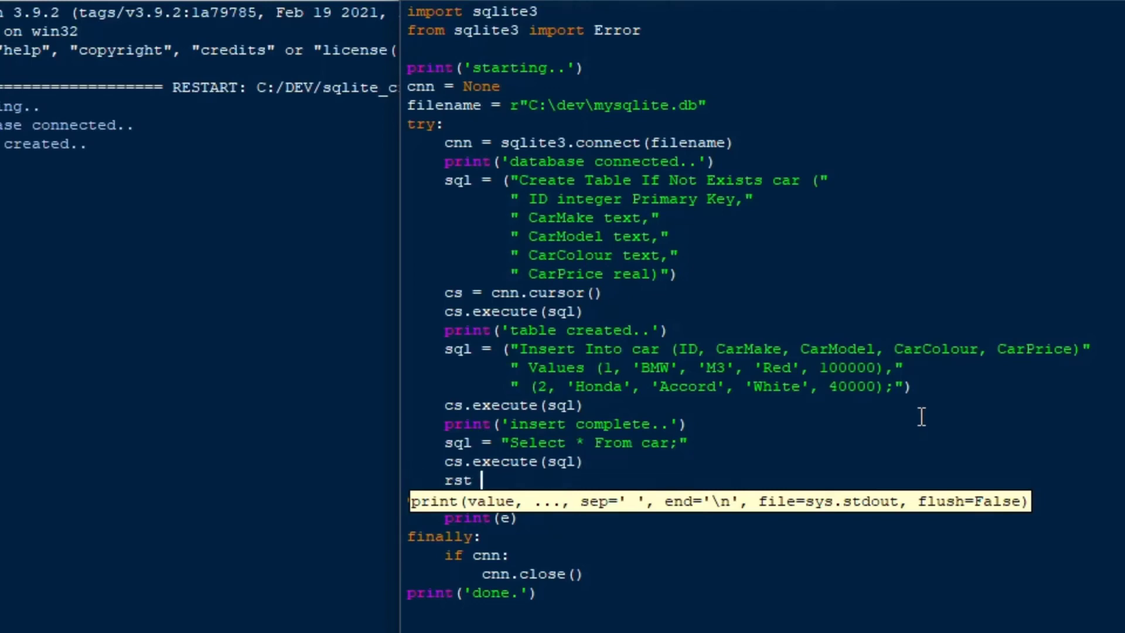
text(=)
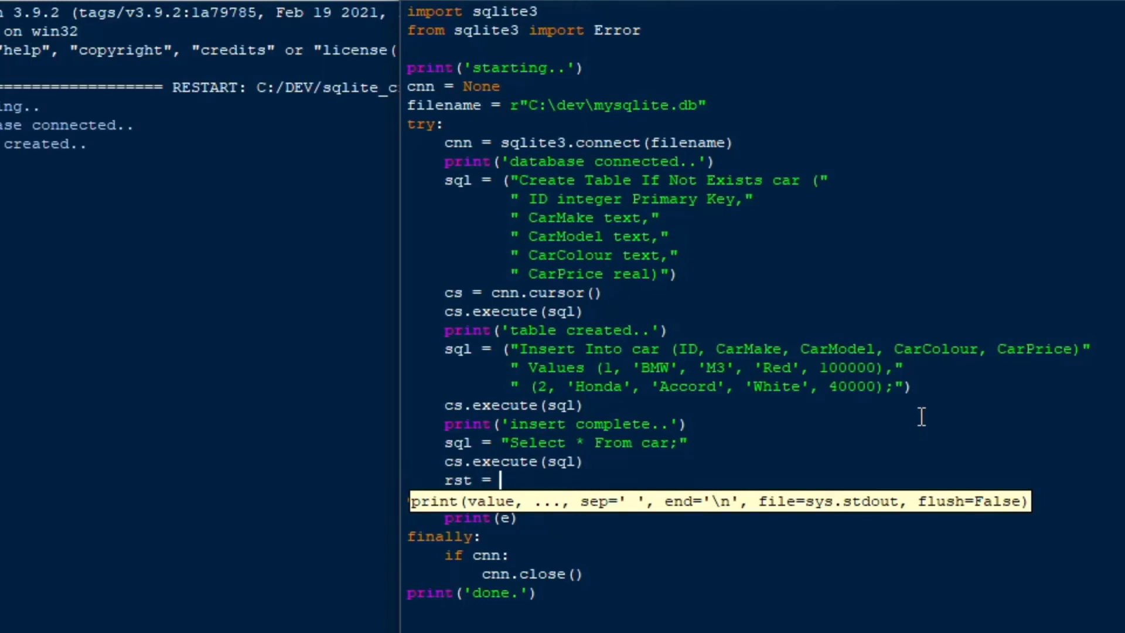
text(cs.fetchall()
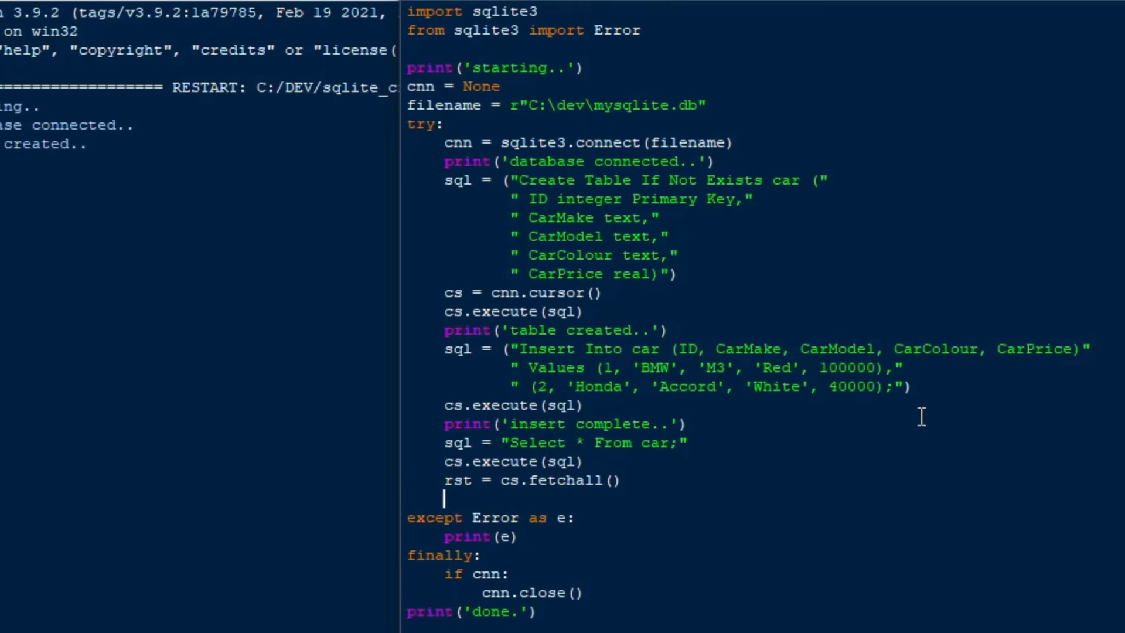
text(for row in rst:)
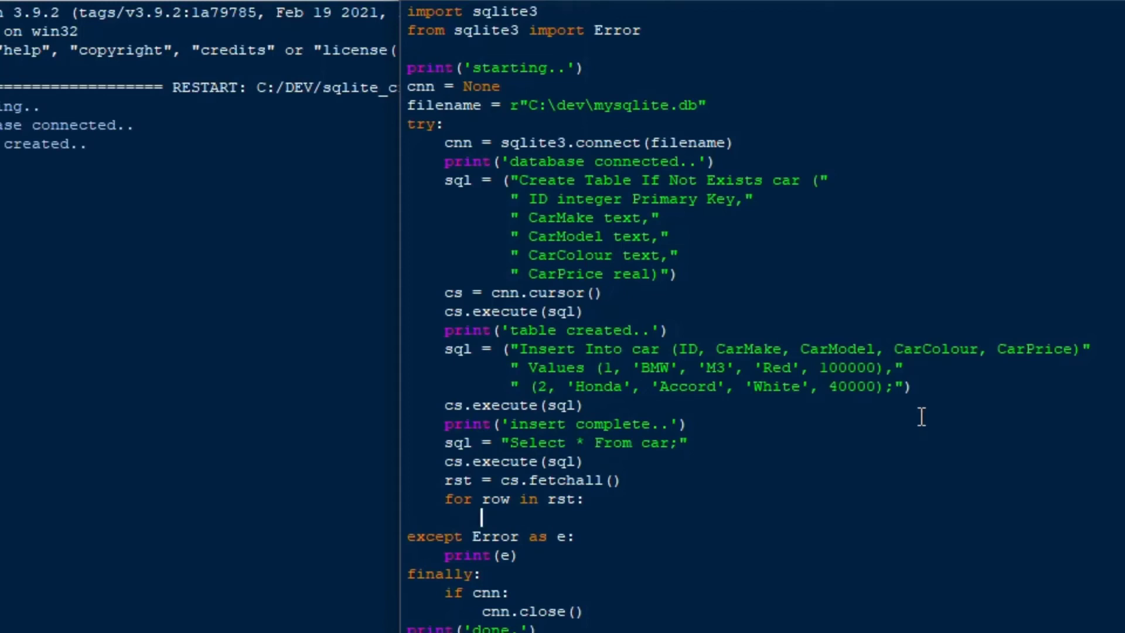
text(print)
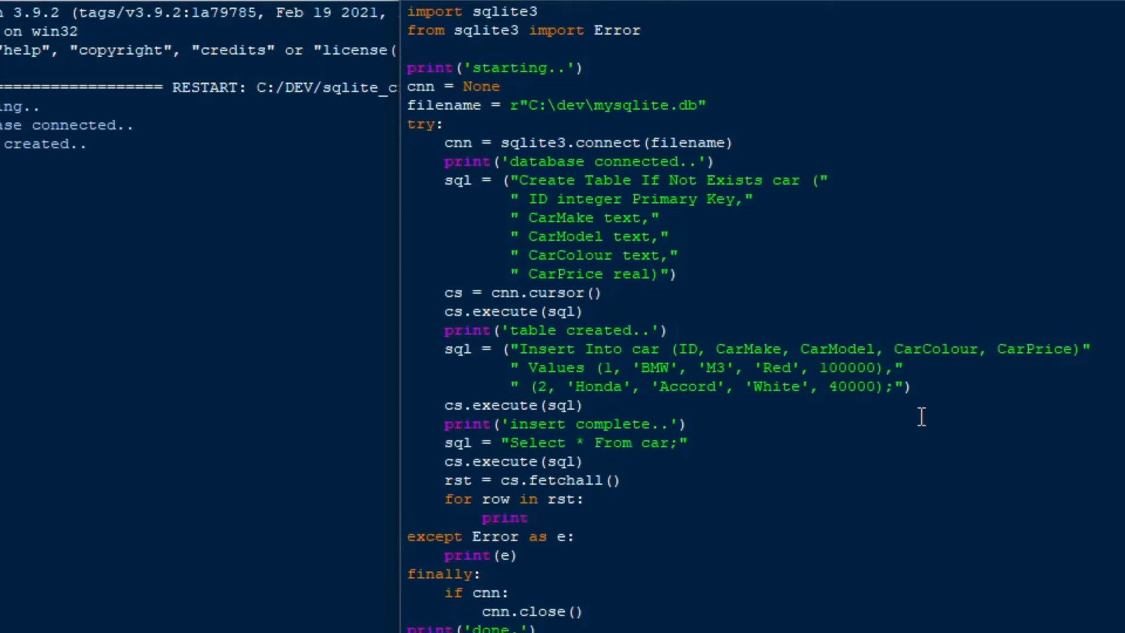
text((row))
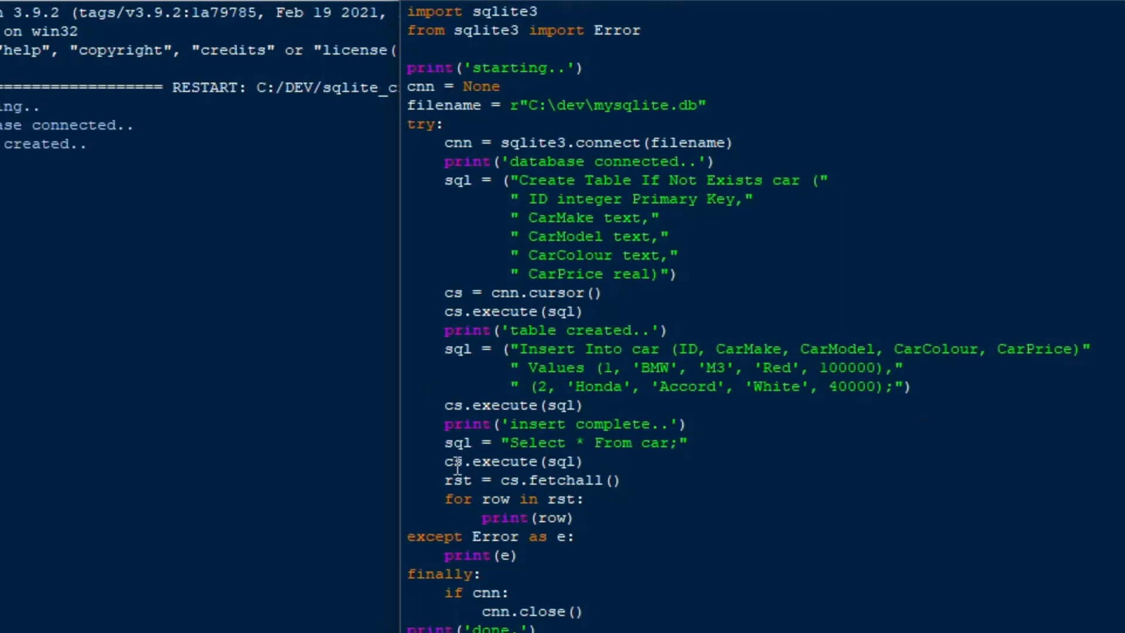
double_click(535, 442)
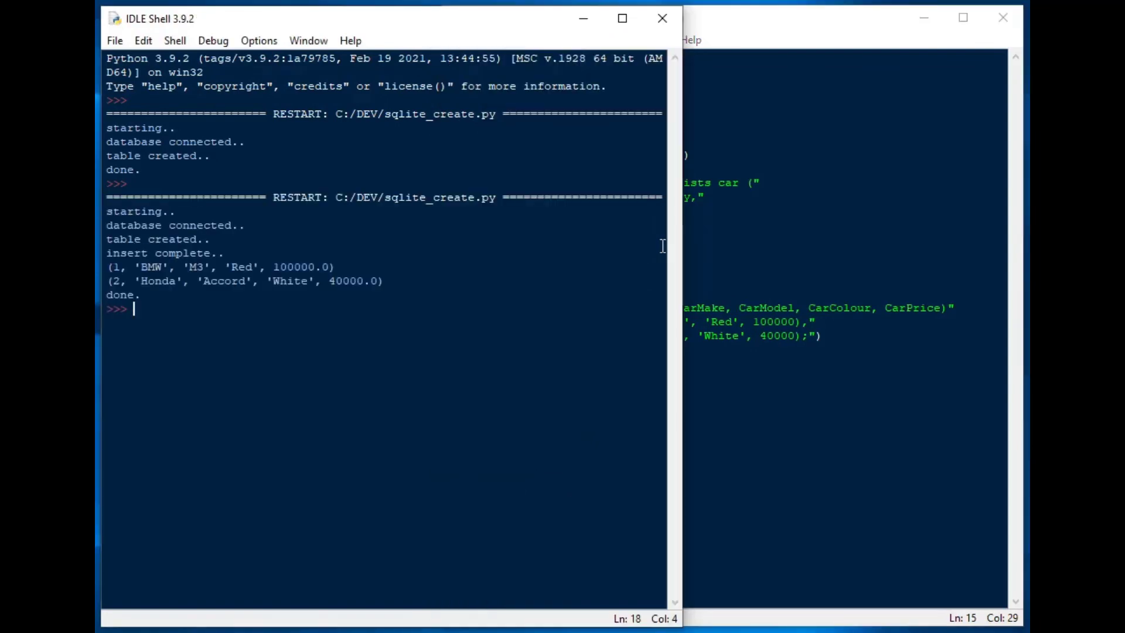
mouse_move(352, 339)
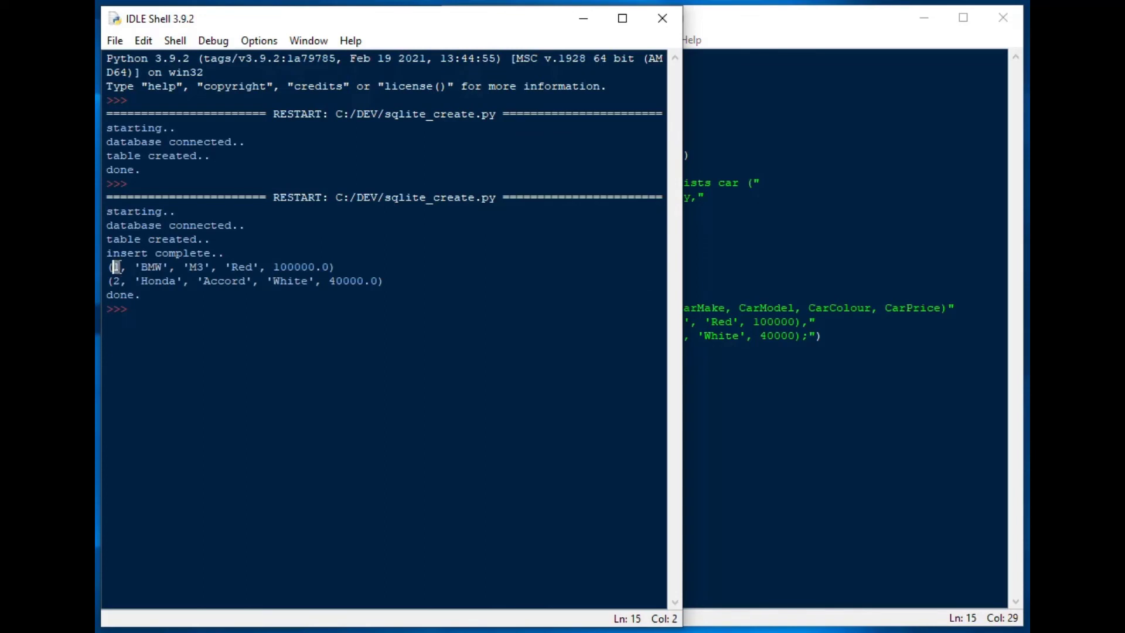
- Highlight BMW, ID 2, Accord and the 40000 price in the printed car rows
double_click(151, 267)
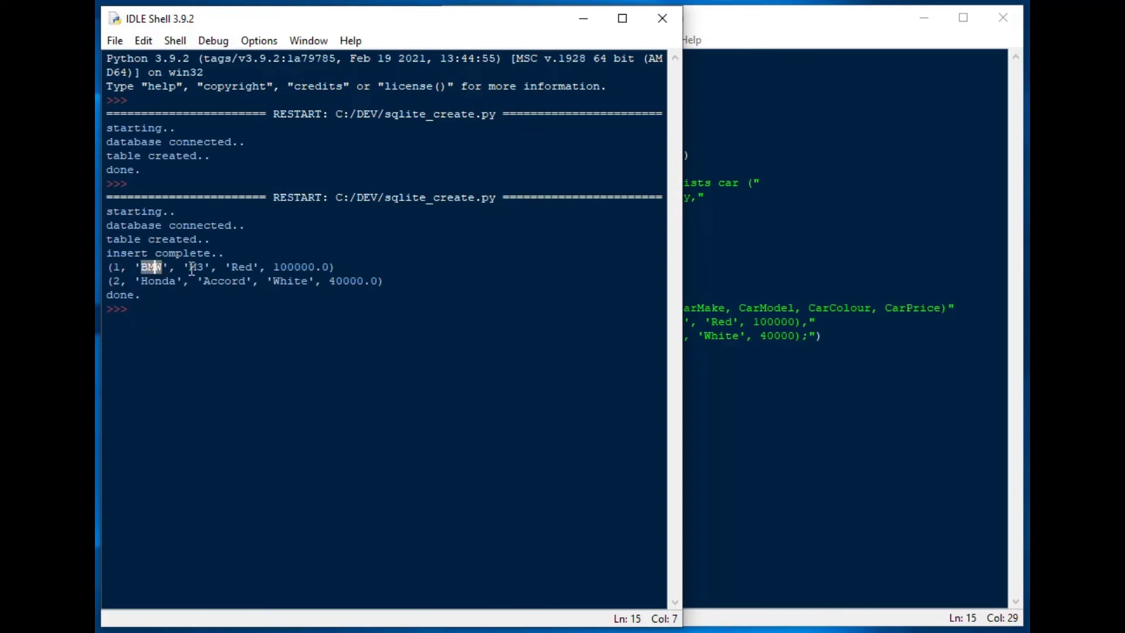
double_click(242, 266)
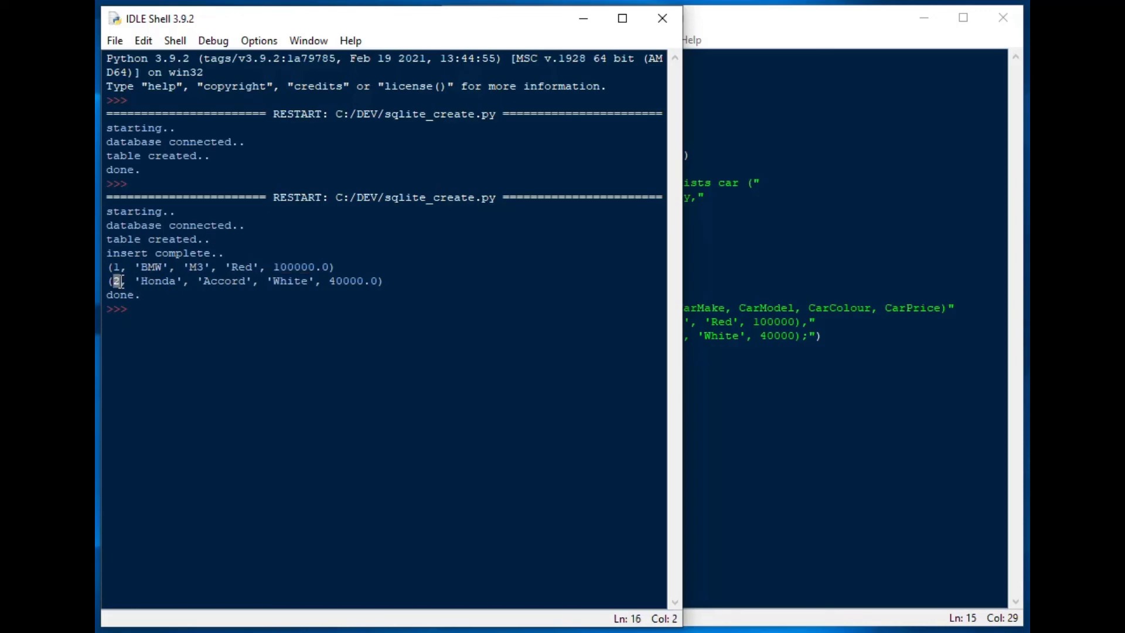
double_click(224, 281)
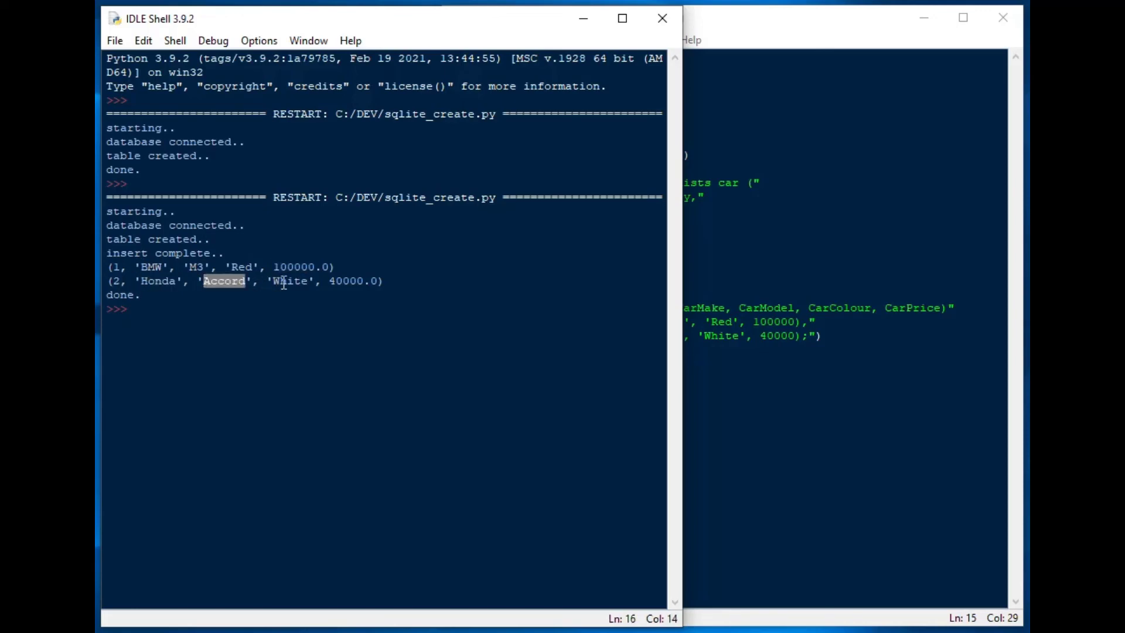
double_click(347, 281)
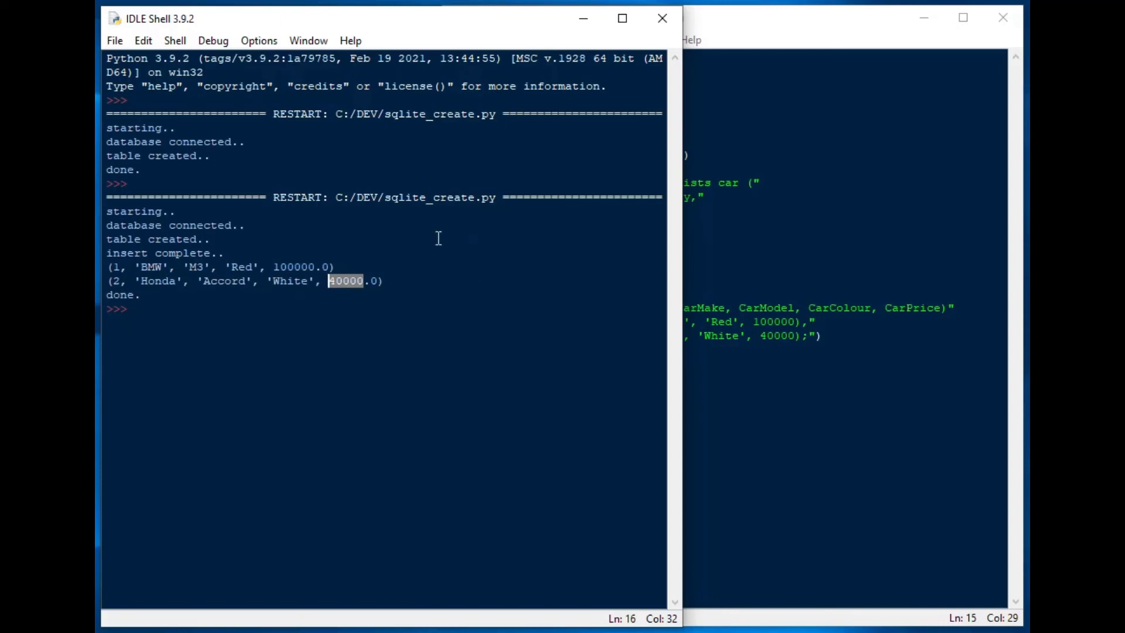
mouse_move(764, 32)
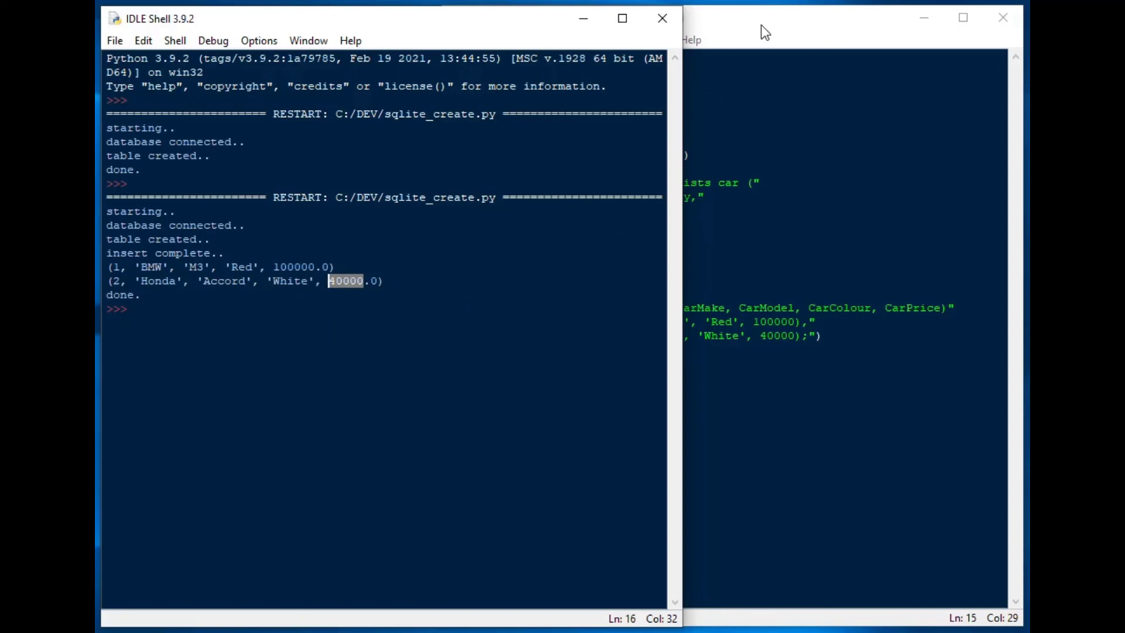